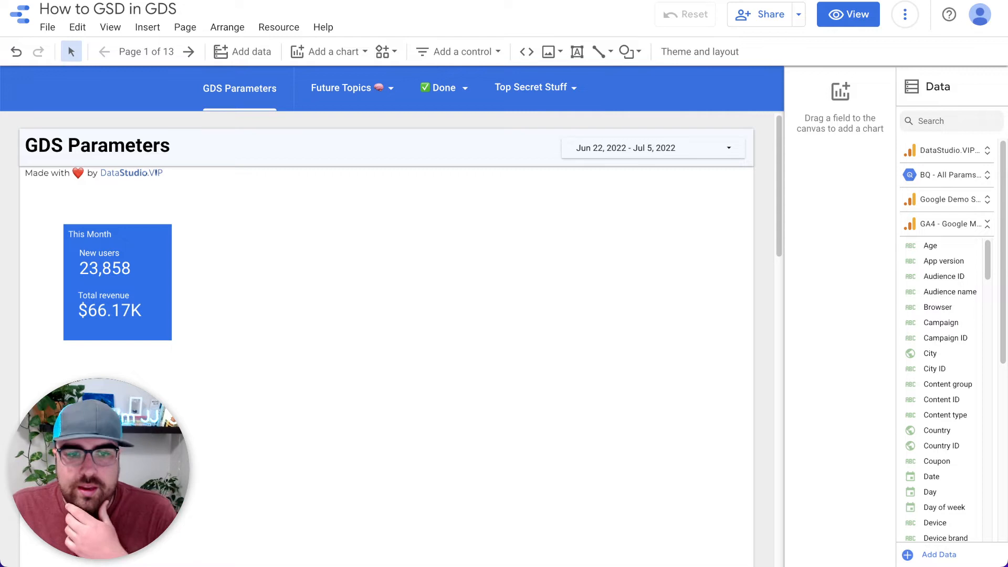
Step: Select the This Month scorecard to show its setup with the GA4 source and New users metric
{"action": "left_click", "coordinate": [688, 367]}
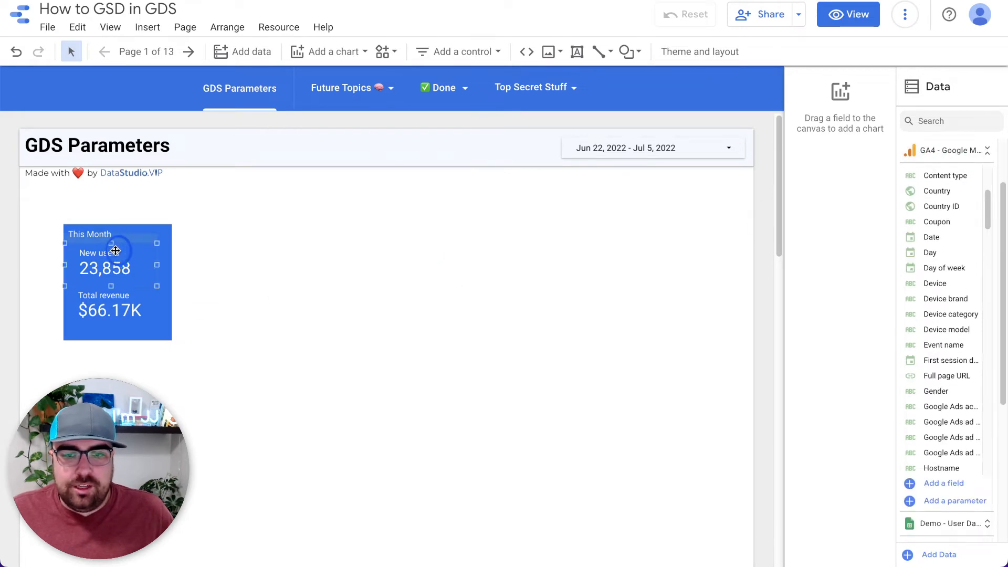
{"action": "left_click", "coordinate": [103, 267]}
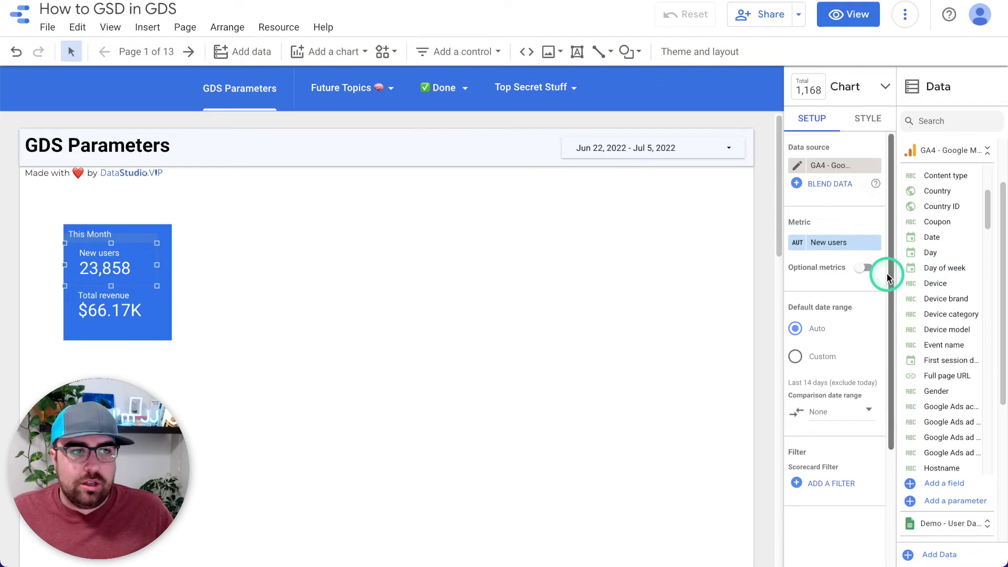
{"action": "mouse_move", "coordinate": [936, 282]}
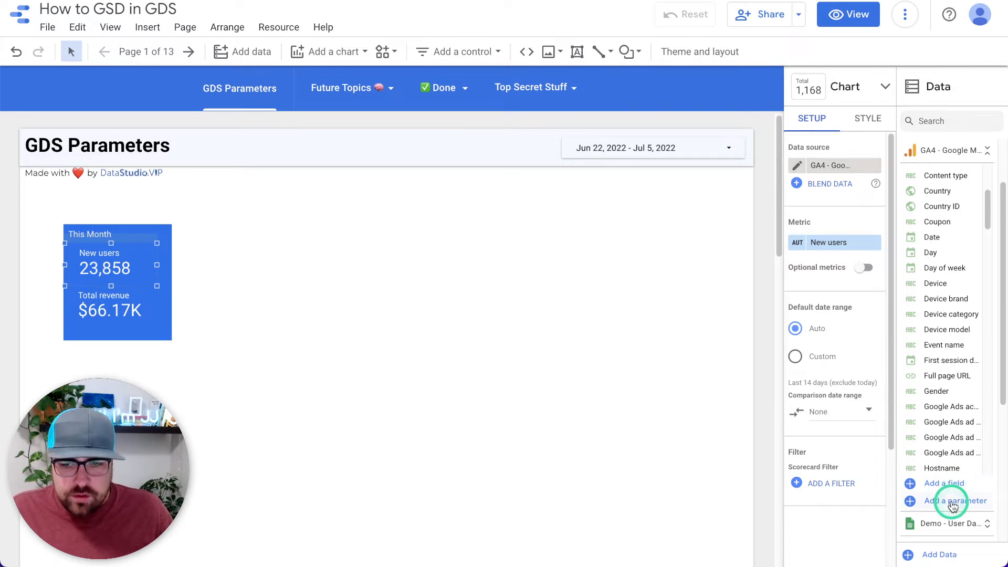
Step: Add a GA4 parameter named Future Projection Multiplier (ID future_projection_multiplier)
{"action": "left_click", "coordinate": [953, 501]}
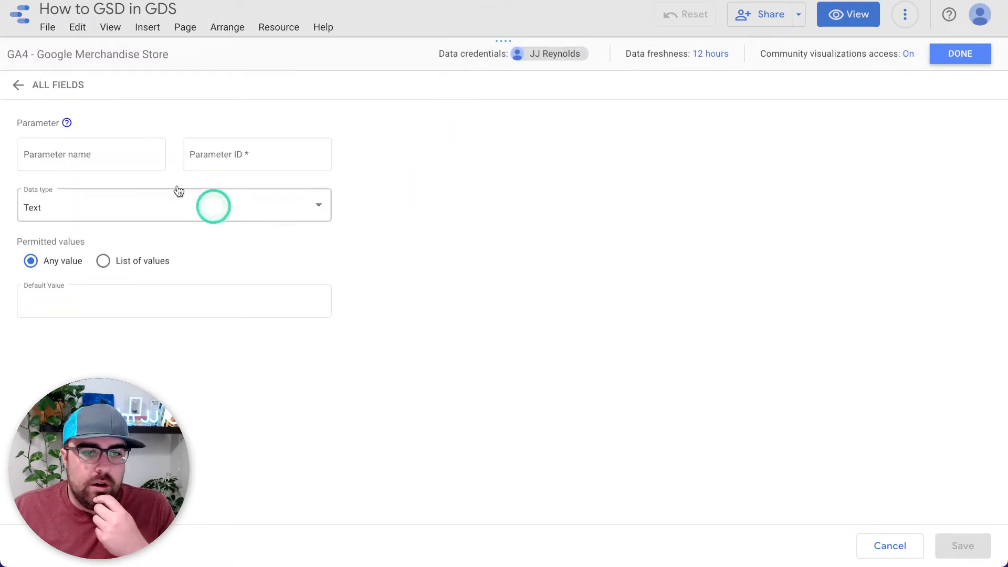
{"action": "left_click", "coordinate": [91, 153]}
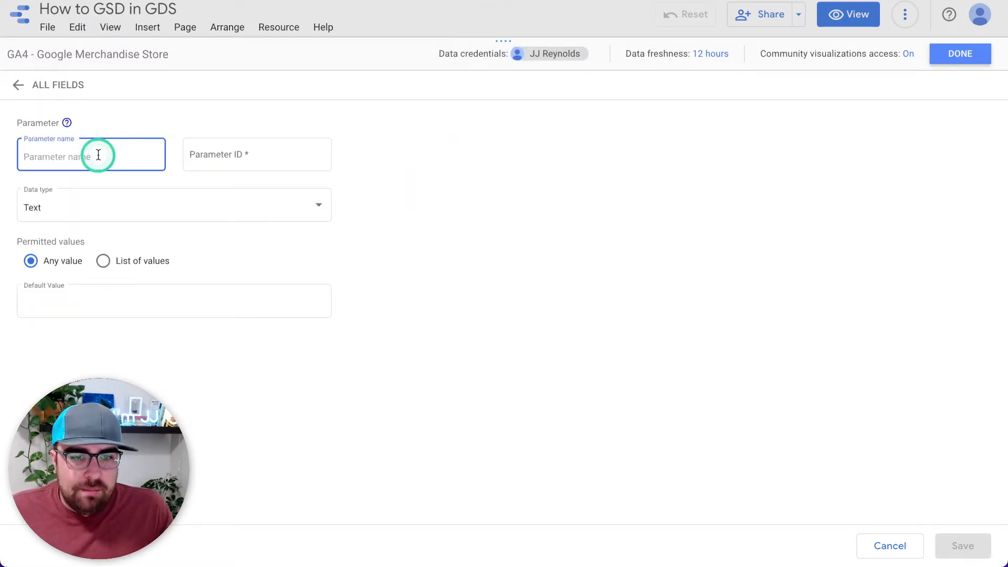
{"action": "left_click", "coordinate": [256, 153]}
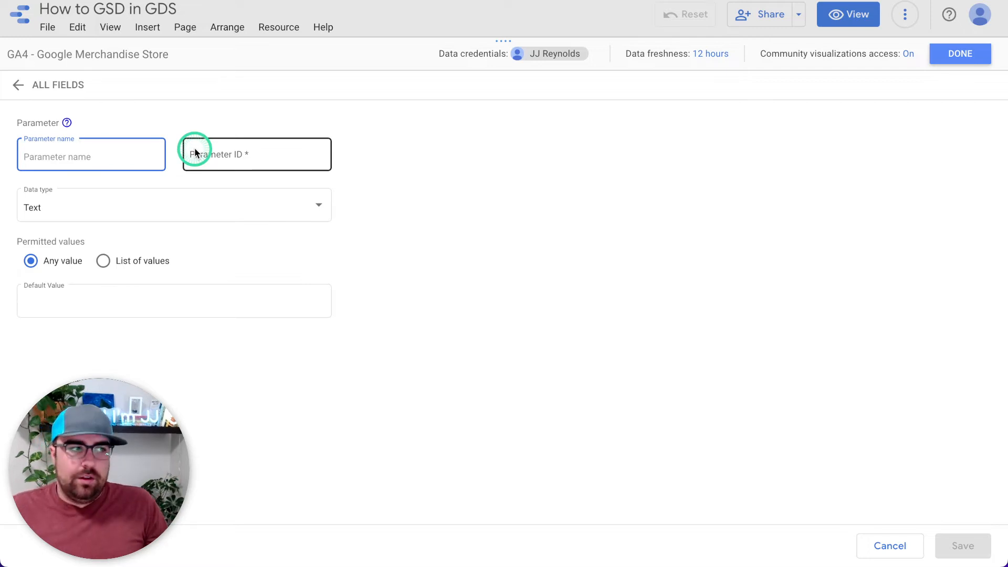
{"action": "type", "text": "S"}
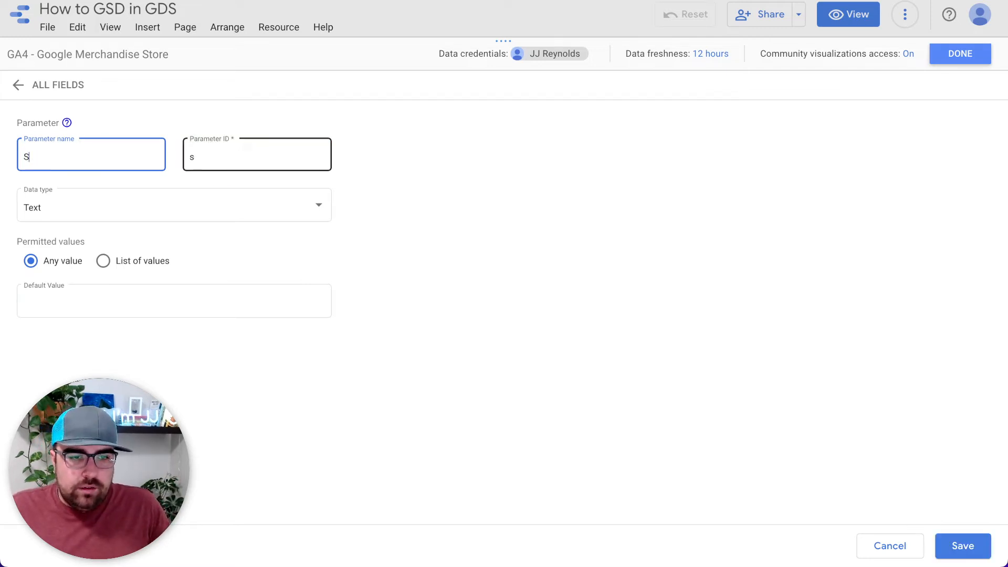
{"action": "type", "text": "u"}
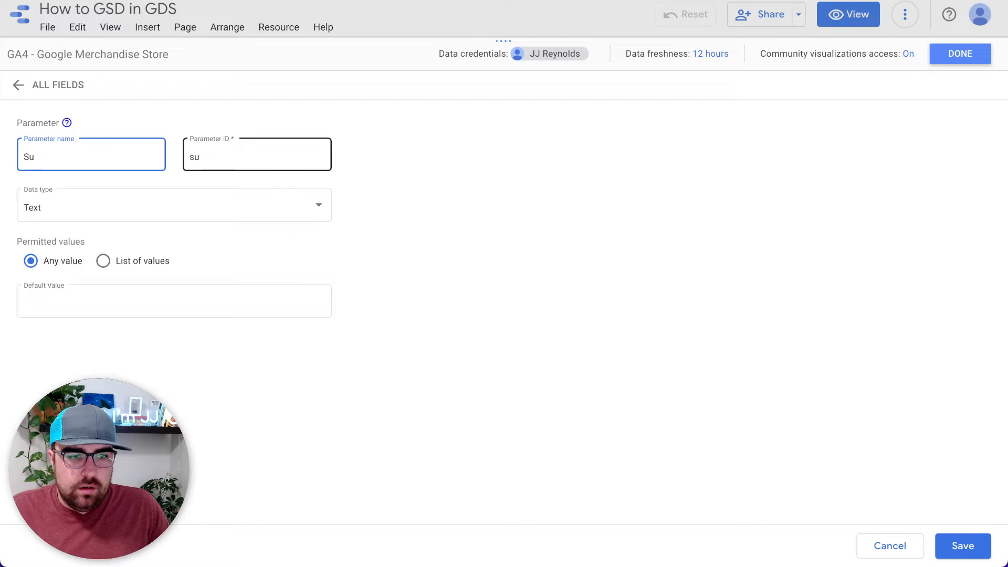
{"action": "type", "text": "Future Projection"}
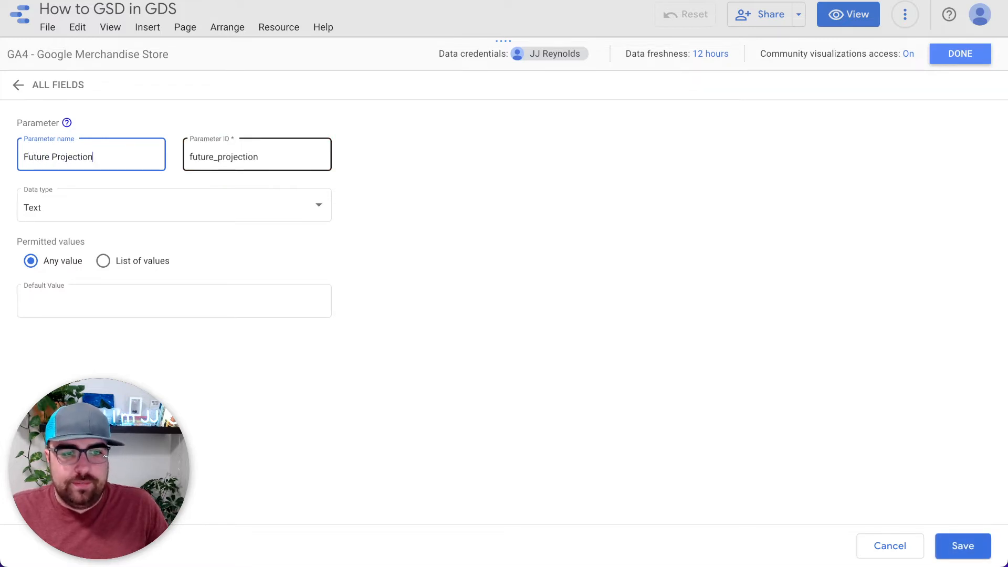
{"action": "left_click", "coordinate": [221, 156]}
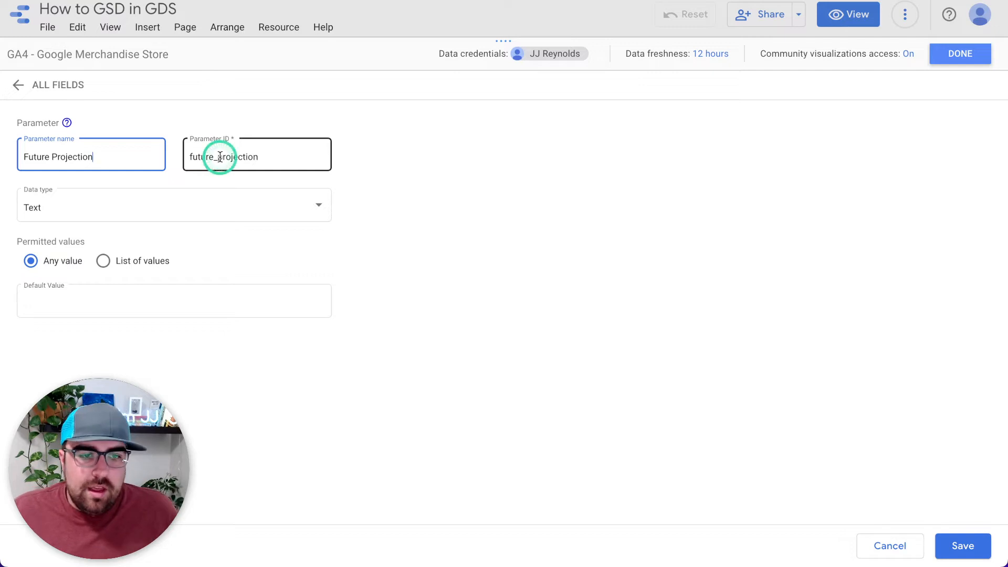
{"action": "type", "text": "Muli"}
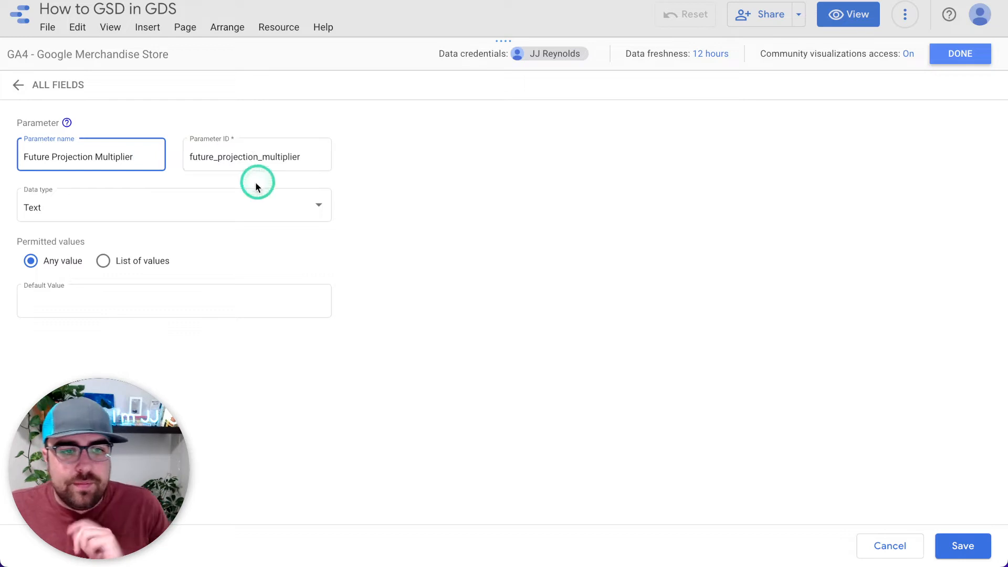
Step: Make the parameter a Number (decimal) with a range of min 1, max 50 and default 1
{"action": "left_click", "coordinate": [173, 205]}
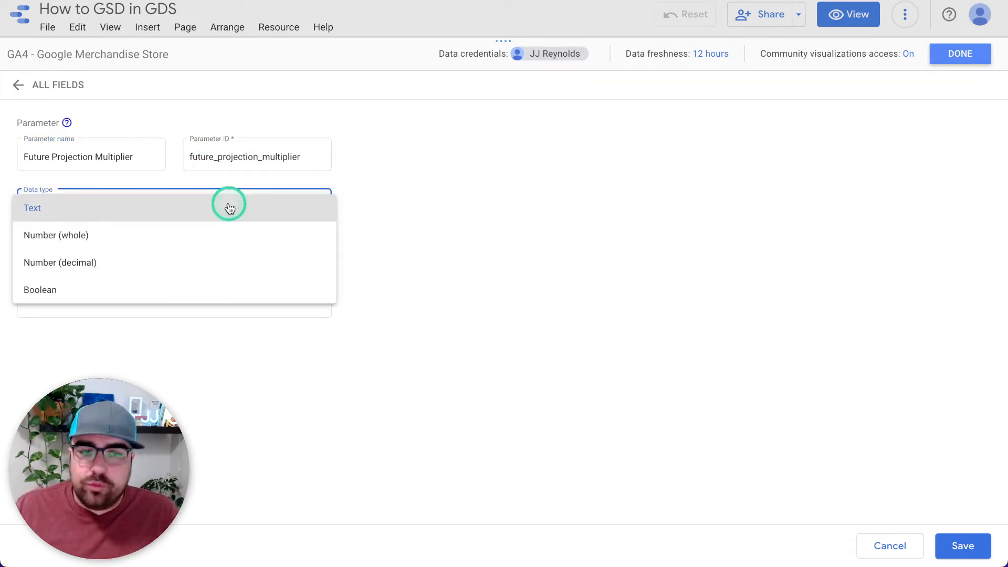
{"action": "mouse_move", "coordinate": [230, 207]}
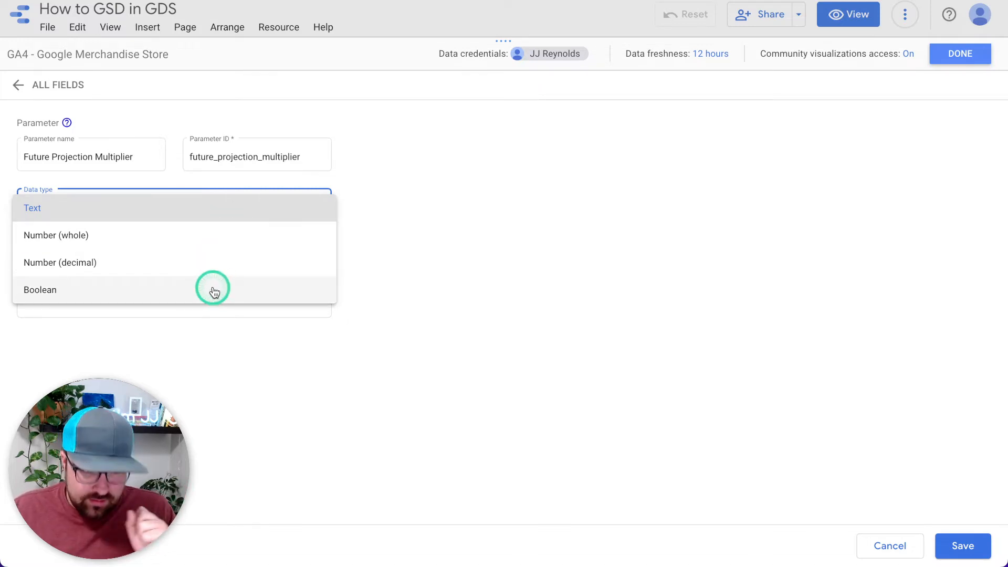
{"action": "mouse_move", "coordinate": [222, 282]}
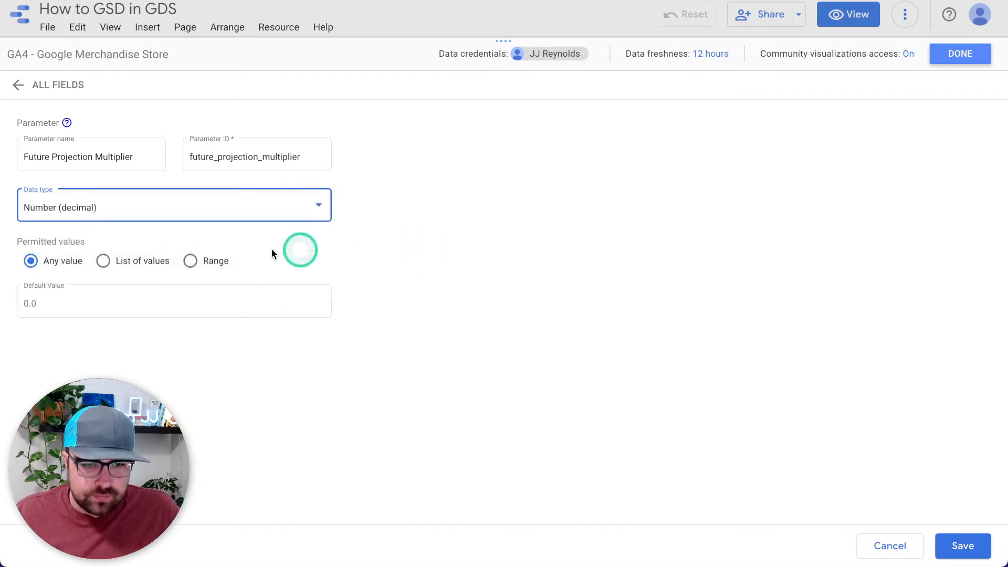
{"action": "left_click", "coordinate": [190, 261]}
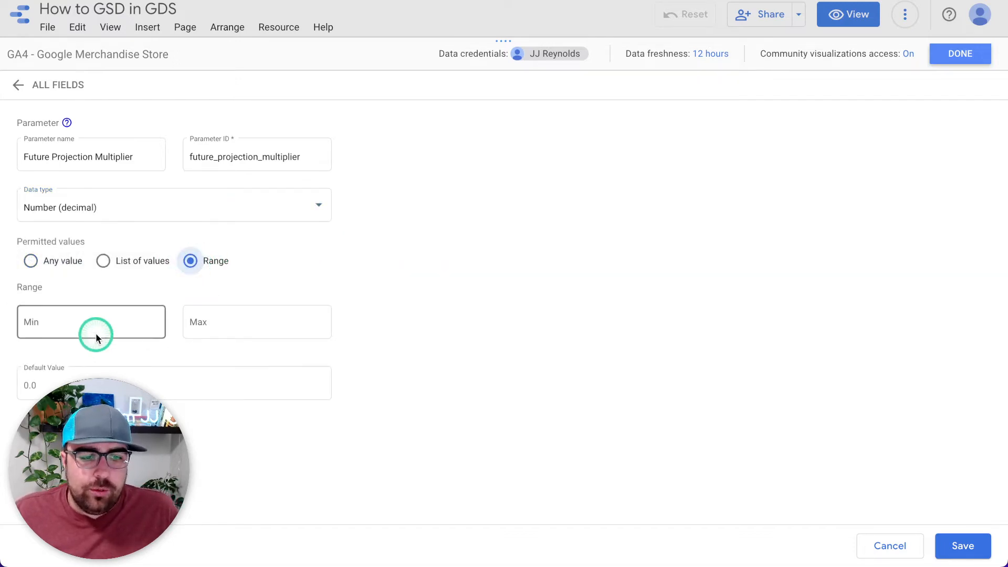
{"action": "type", "text": "1"}
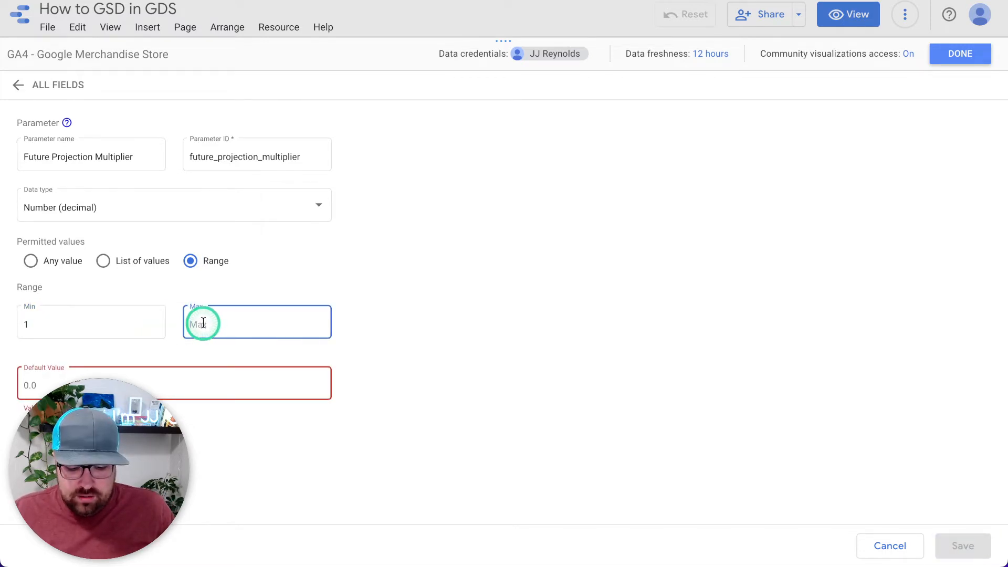
{"action": "type", "text": "50"}
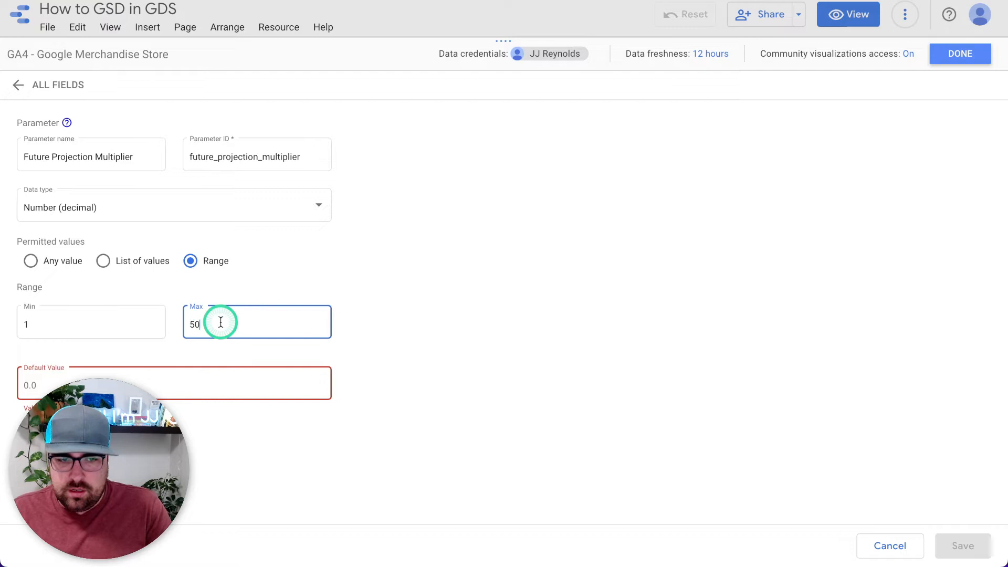
{"action": "mouse_move", "coordinate": [284, 372]}
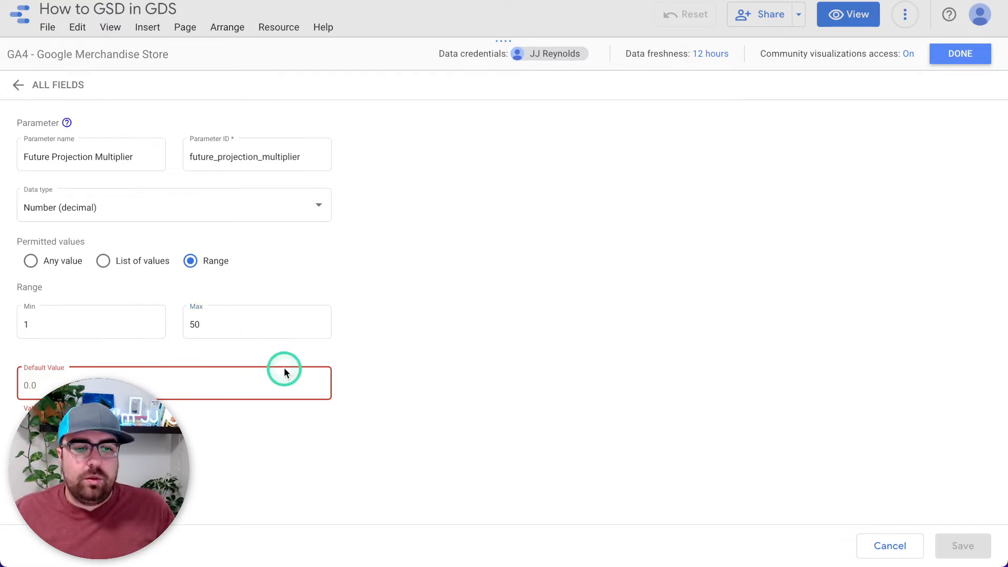
{"action": "mouse_move", "coordinate": [303, 290]}
{"action": "type", "text": "1"}
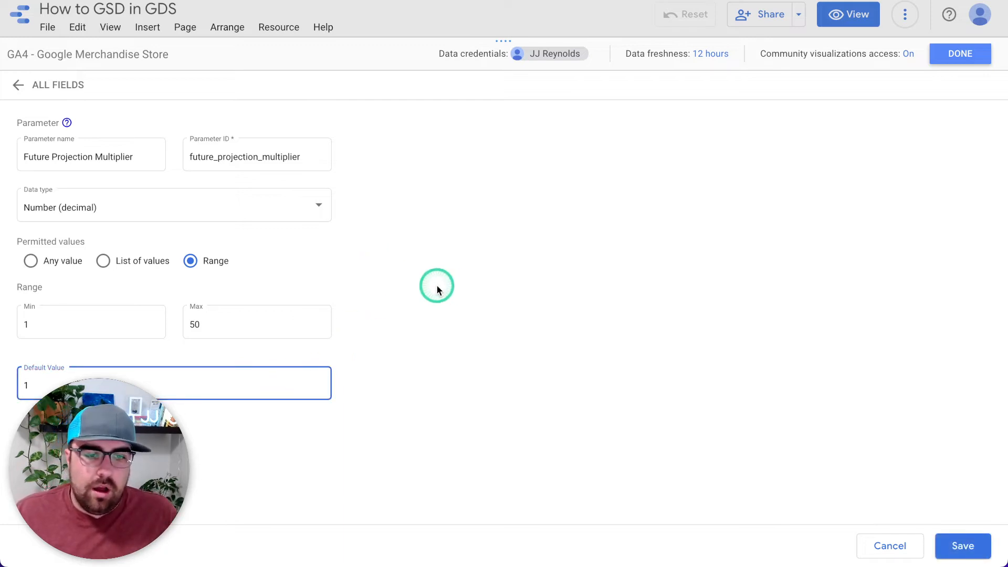
{"action": "mouse_move", "coordinate": [70, 222]}
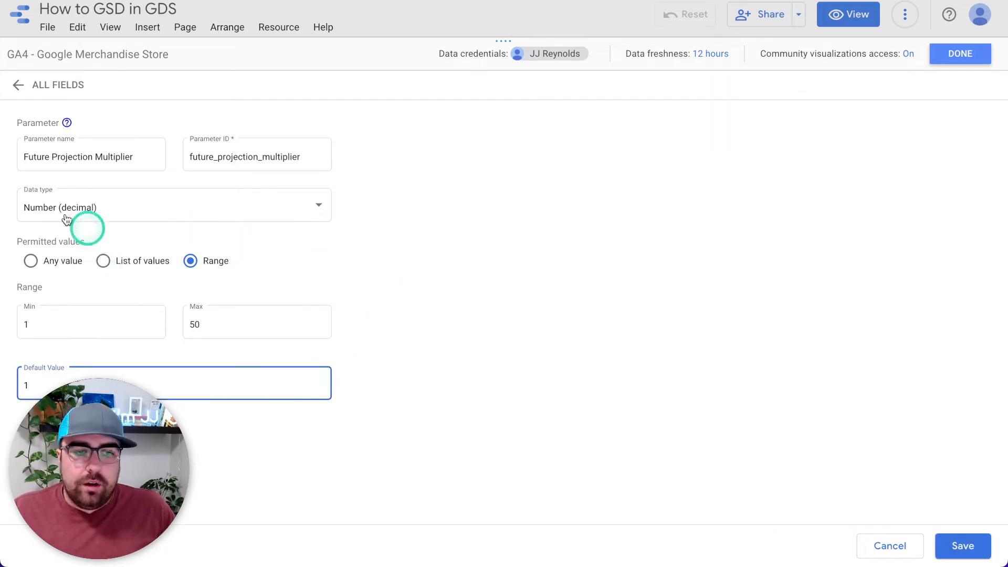
{"action": "left_click", "coordinate": [90, 157]}
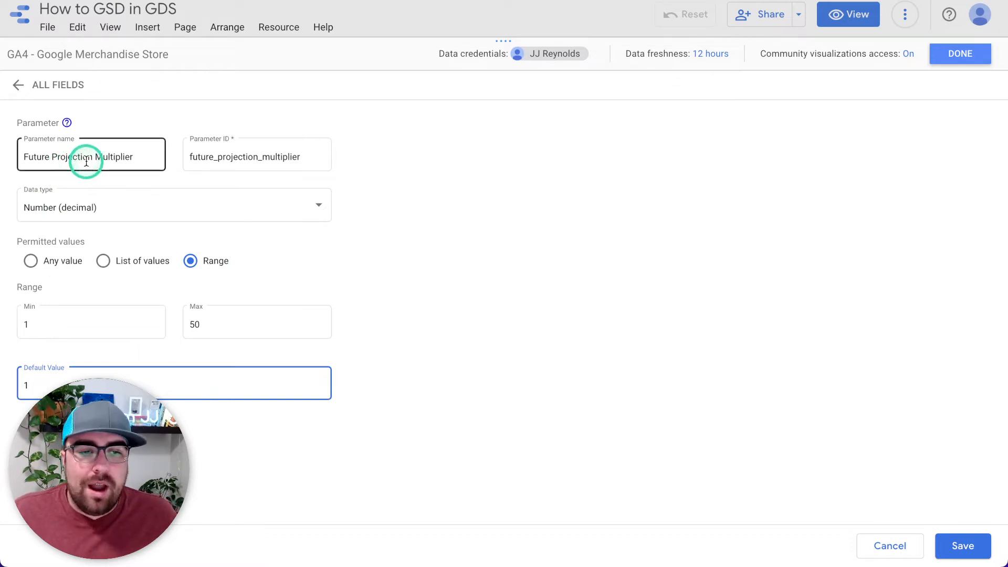
{"action": "mouse_move", "coordinate": [149, 167]}
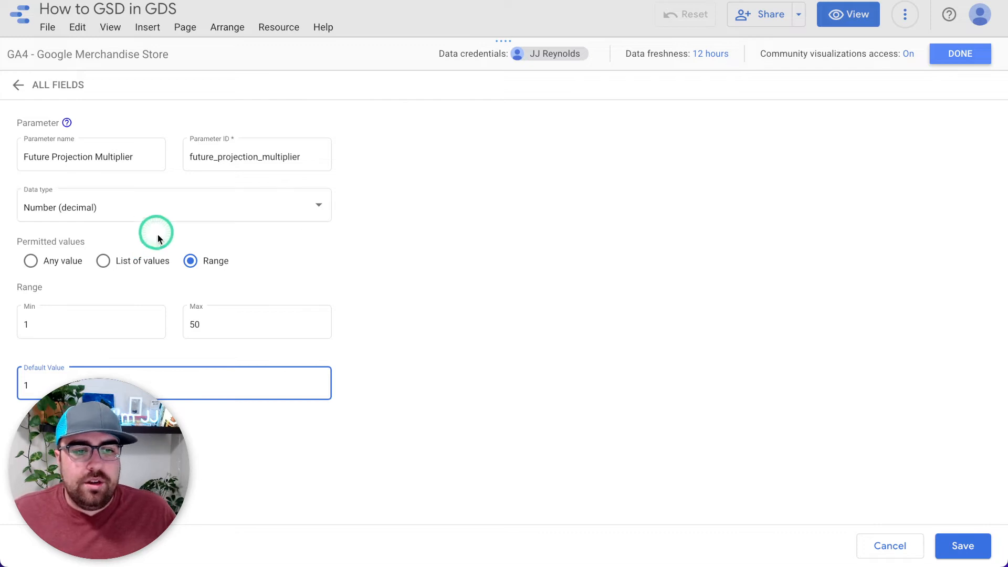
{"action": "mouse_move", "coordinate": [288, 258]}
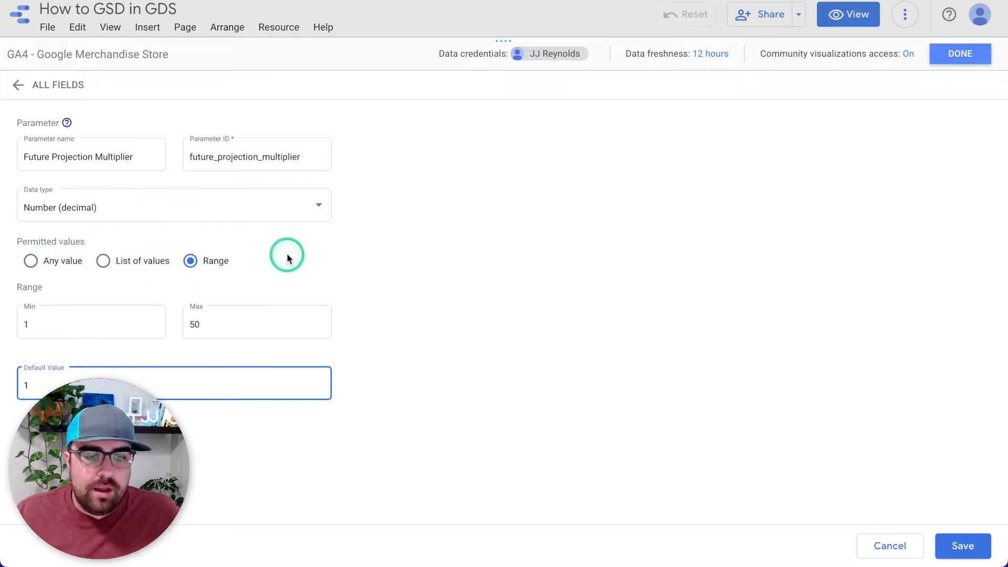
{"action": "left_click", "coordinate": [90, 322]}
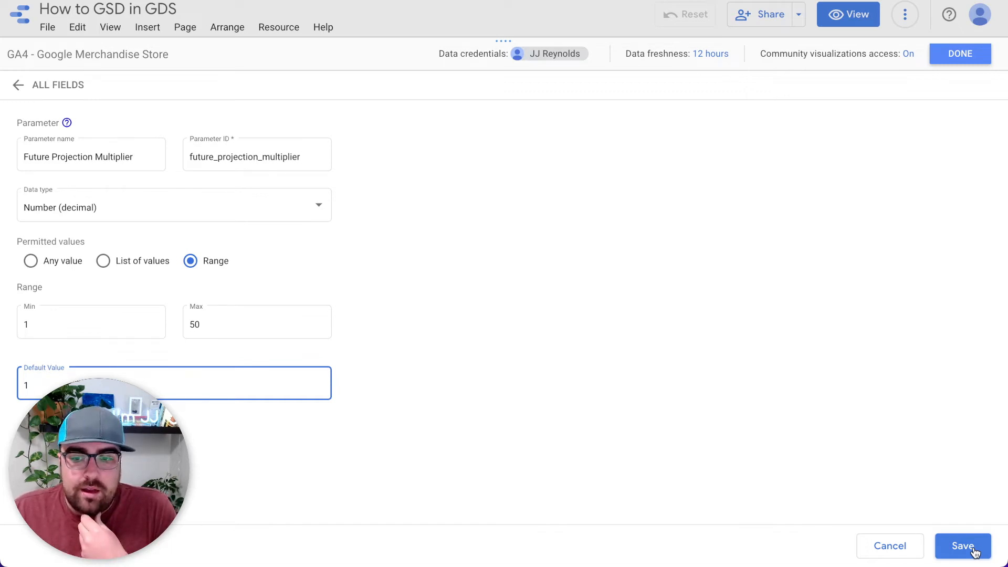
Step: Save the parameter and add a slider control driven by Future Projection Multiplier
{"action": "left_click", "coordinate": [963, 546]}
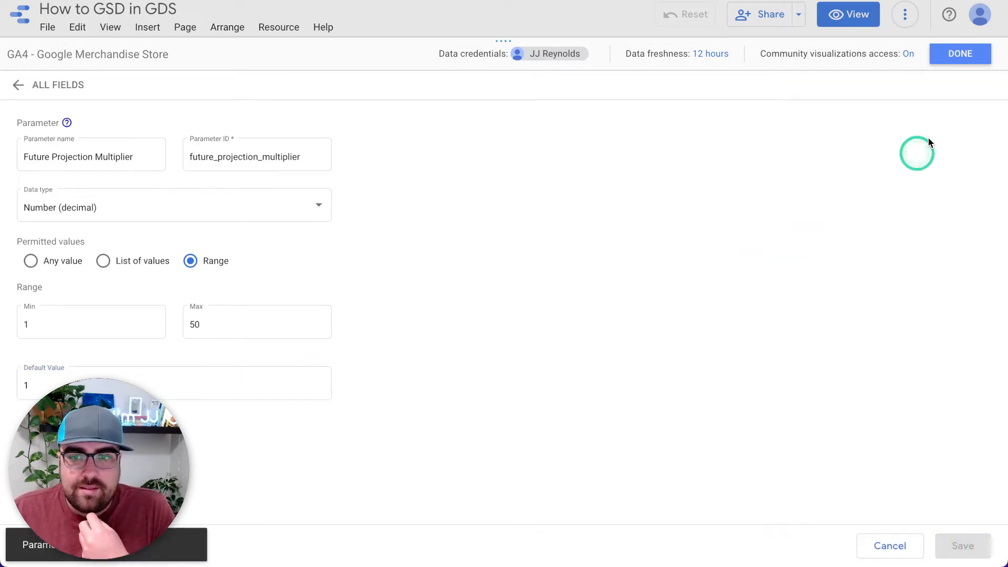
{"action": "left_click", "coordinate": [958, 53]}
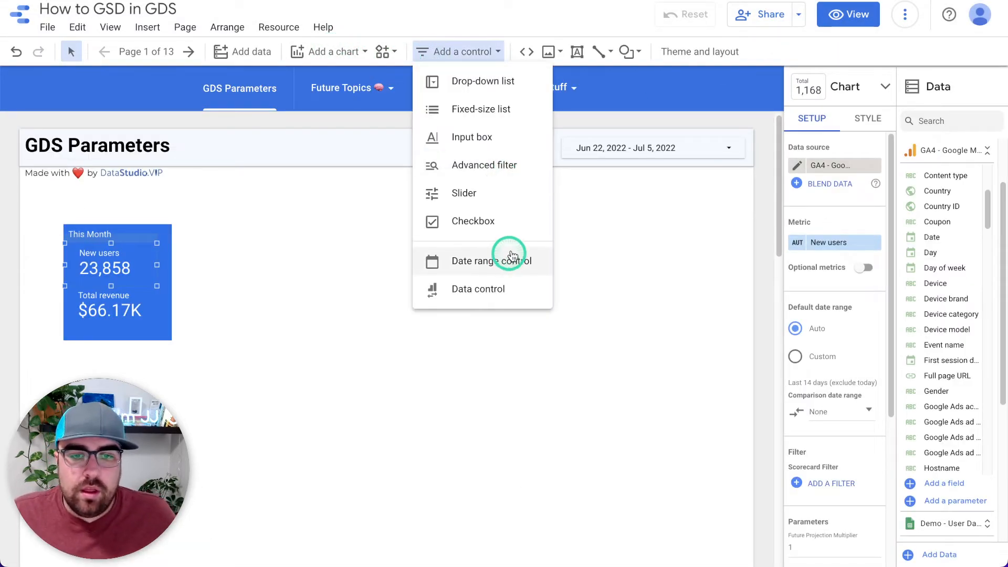
{"action": "left_click", "coordinate": [492, 261]}
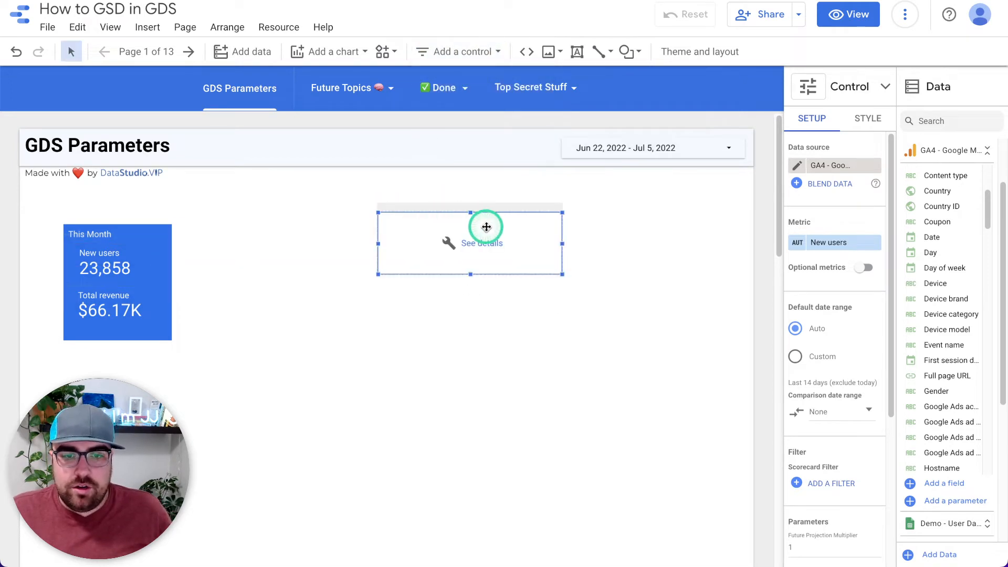
{"action": "left_click", "coordinate": [844, 246]}
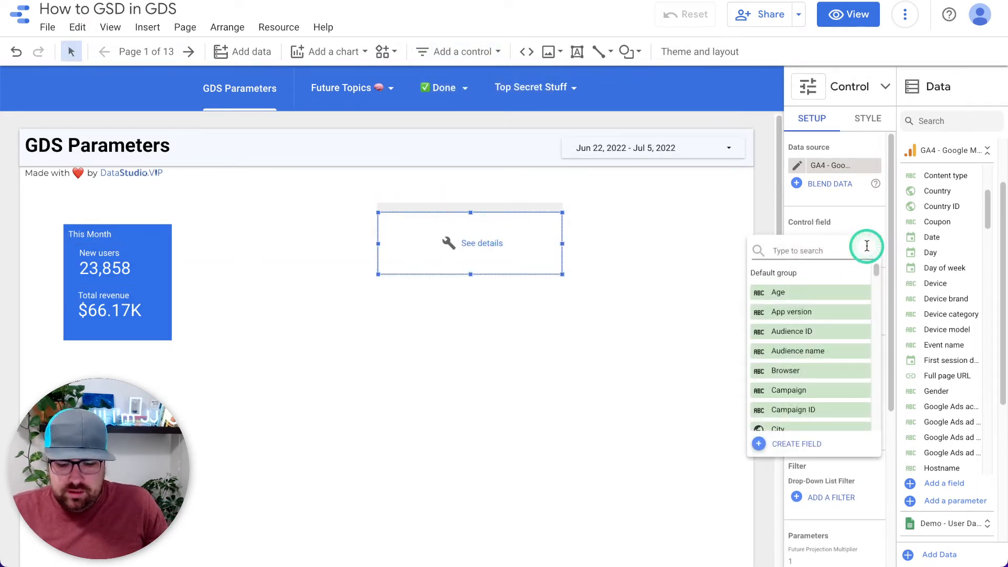
{"action": "type", "text": "futur"}
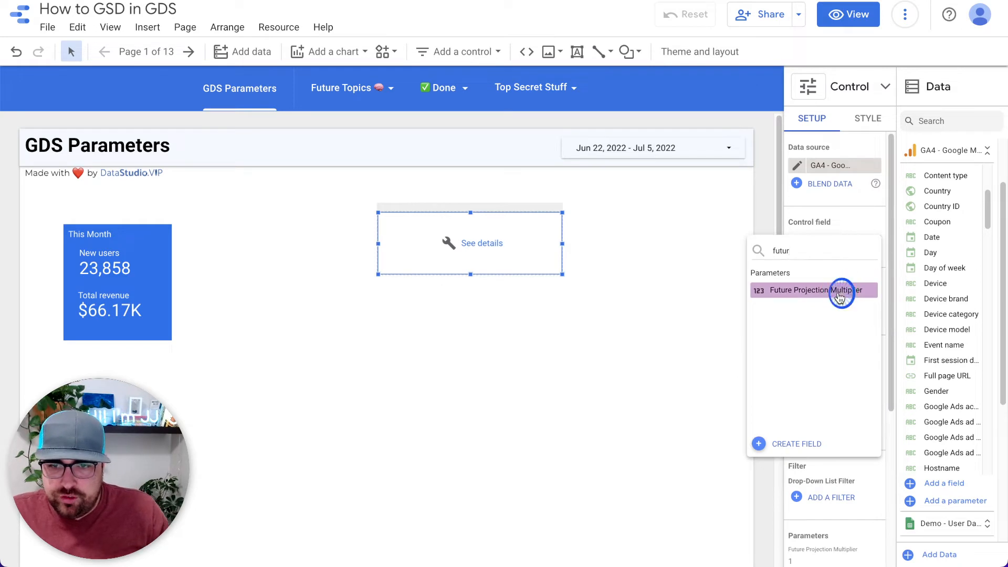
{"action": "left_click", "coordinate": [830, 290]}
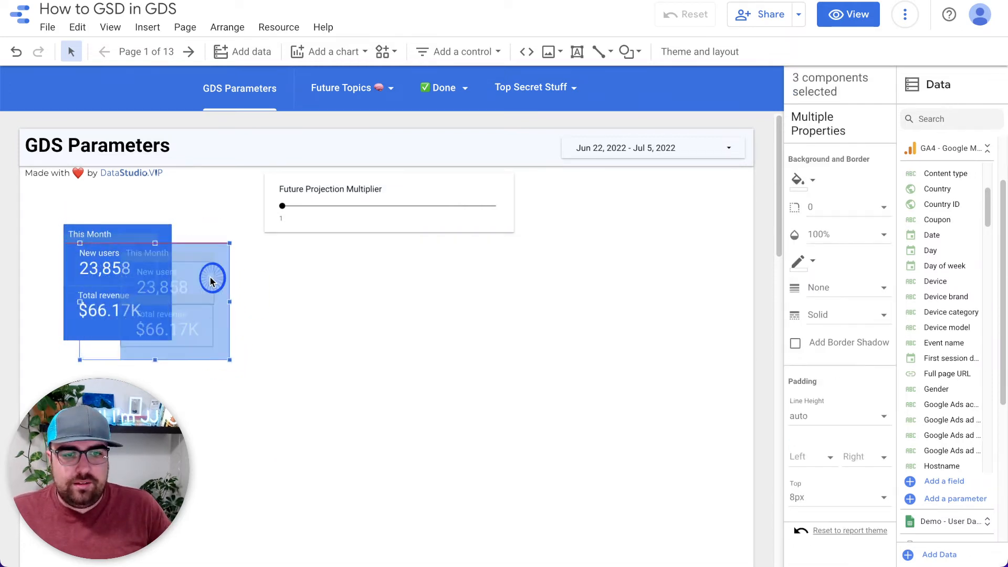
Step: Place the copied scorecard beside the original, colour it purple and title it Growth Projection
{"action": "left_click_drag", "start_coordinate": [212, 277], "coordinate": [253, 258]}
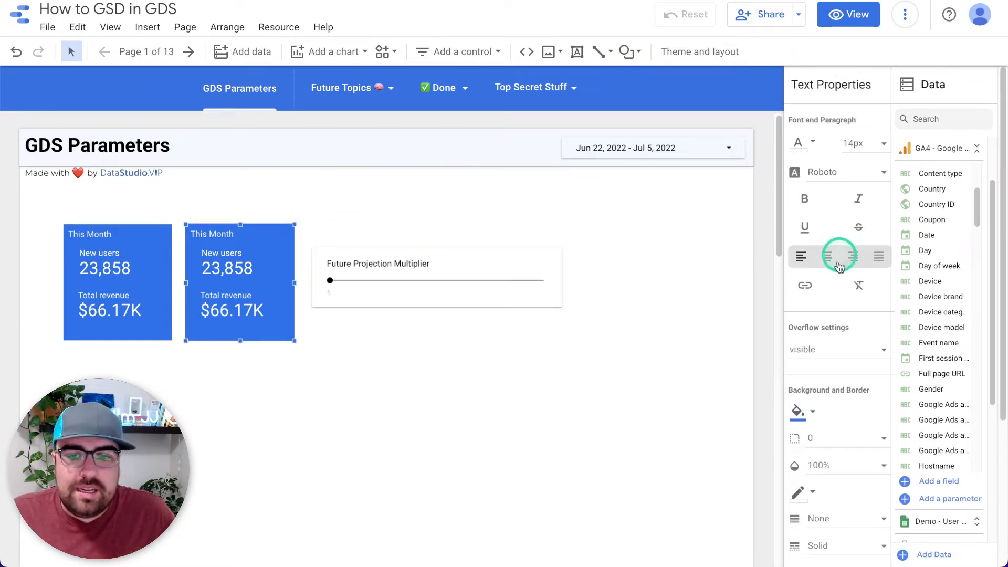
{"action": "left_click", "coordinate": [799, 412]}
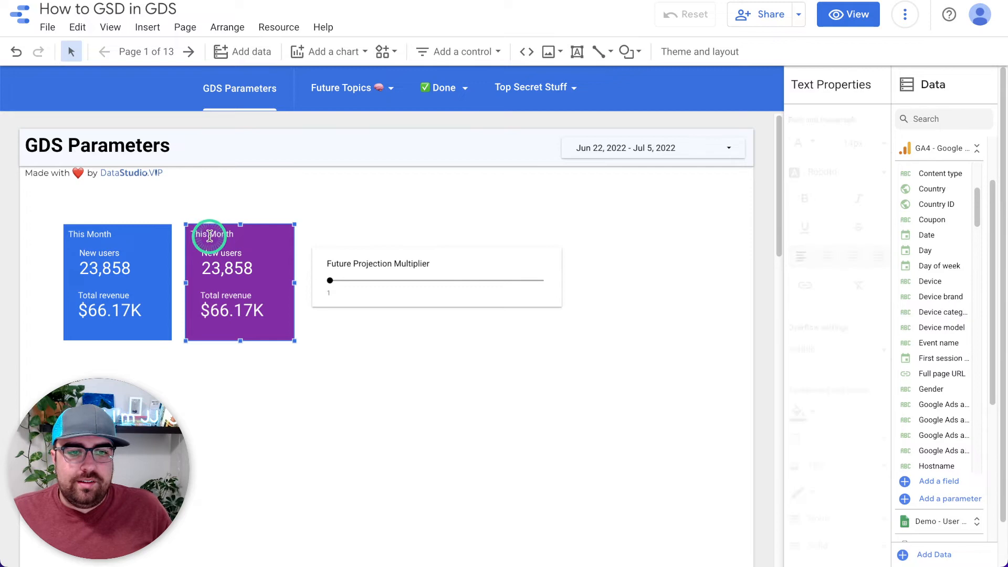
{"action": "left_click", "coordinate": [212, 234]}
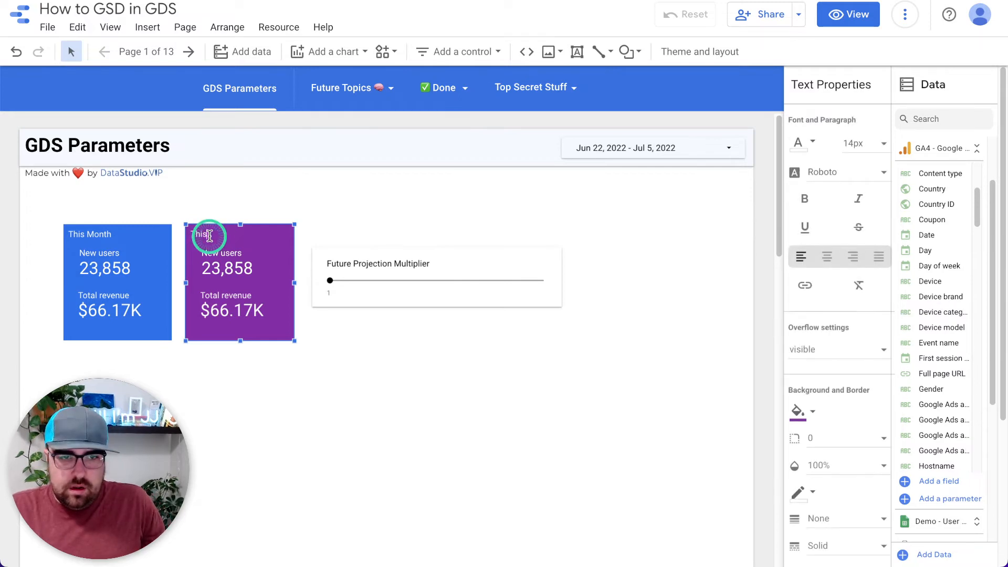
{"action": "type", "text": "Growth"}
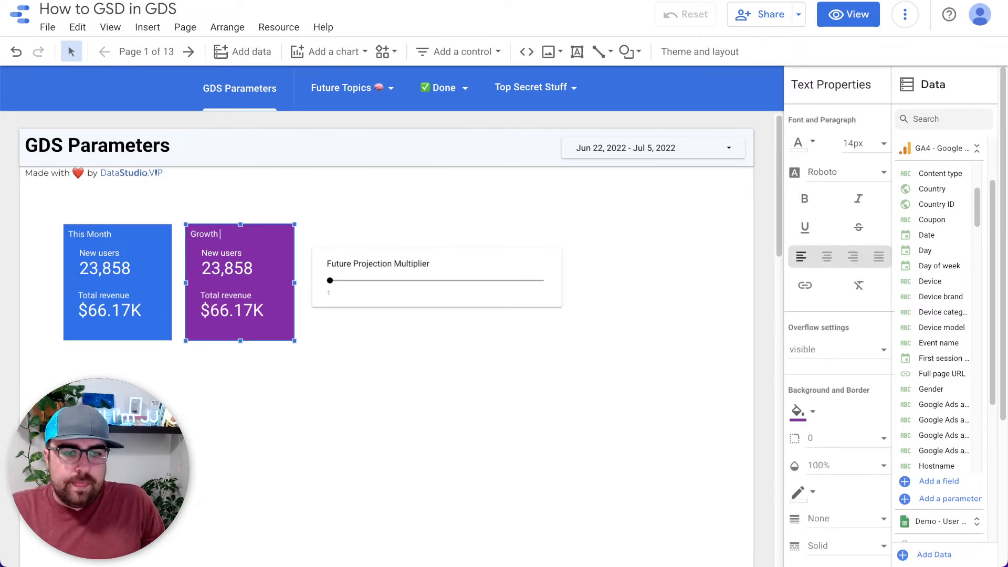
{"action": "type", "text": "Projection"}
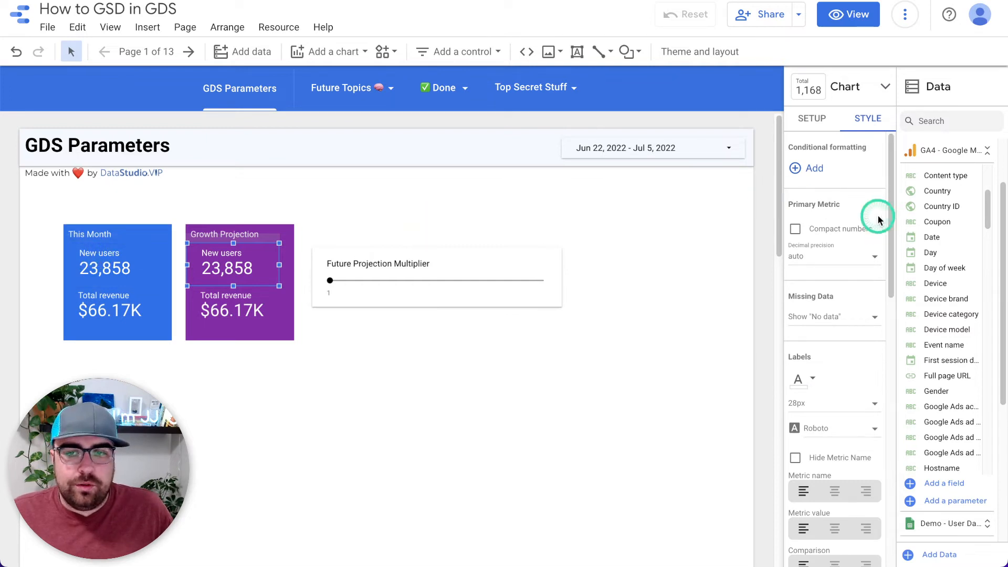
Step: Replace New users with a calculated field New User Forcast = New users * Future Projection Multiplier
{"action": "left_click", "coordinate": [812, 119]}
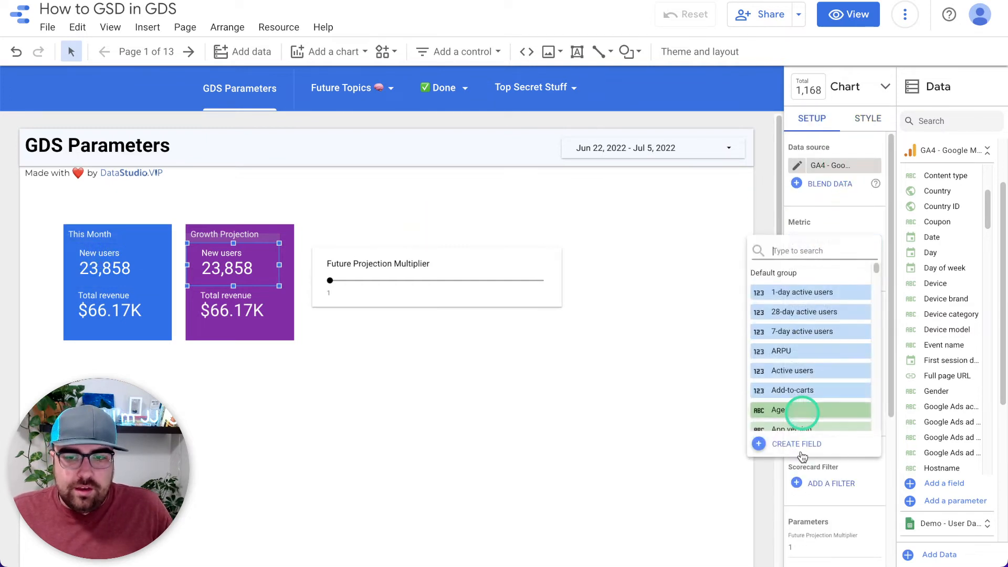
{"action": "left_click", "coordinate": [797, 444]}
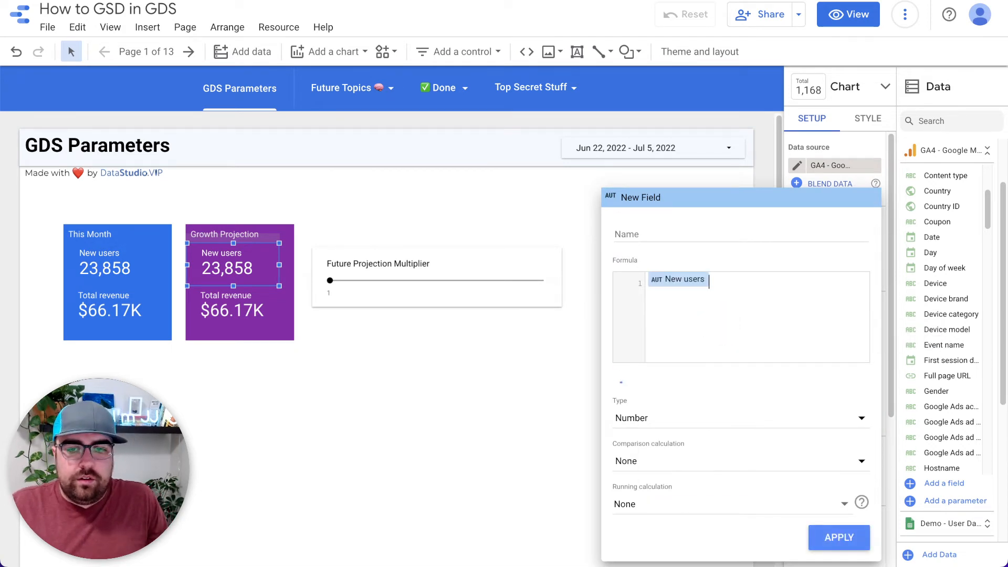
{"action": "type", "text": "*"}
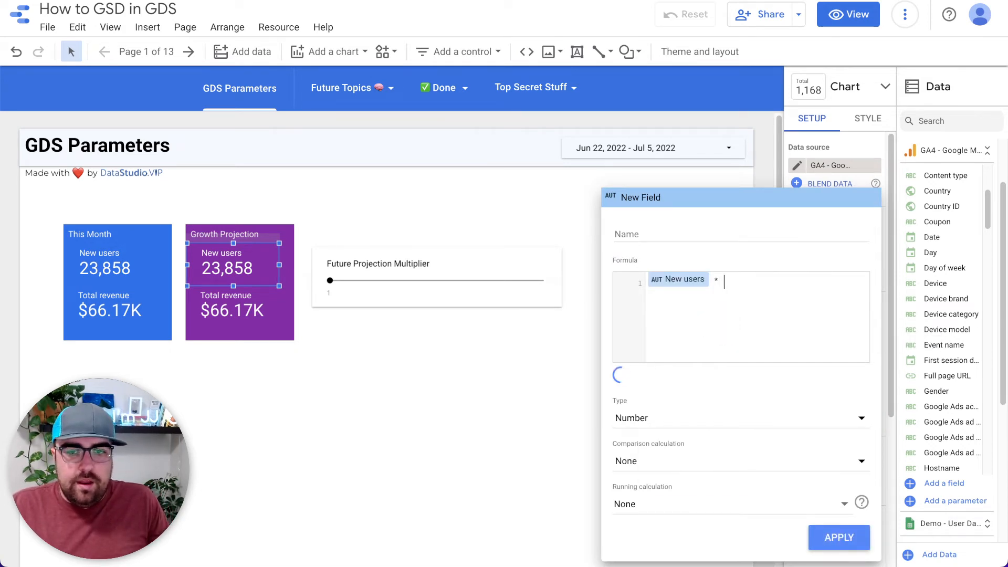
{"action": "type", "text": "Fu"}
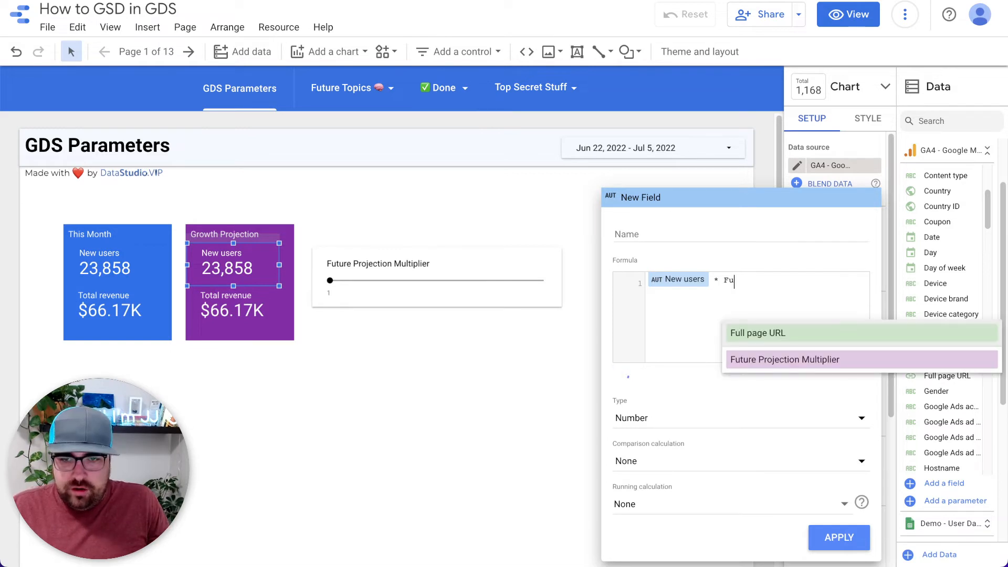
{"action": "left_click", "coordinate": [785, 359]}
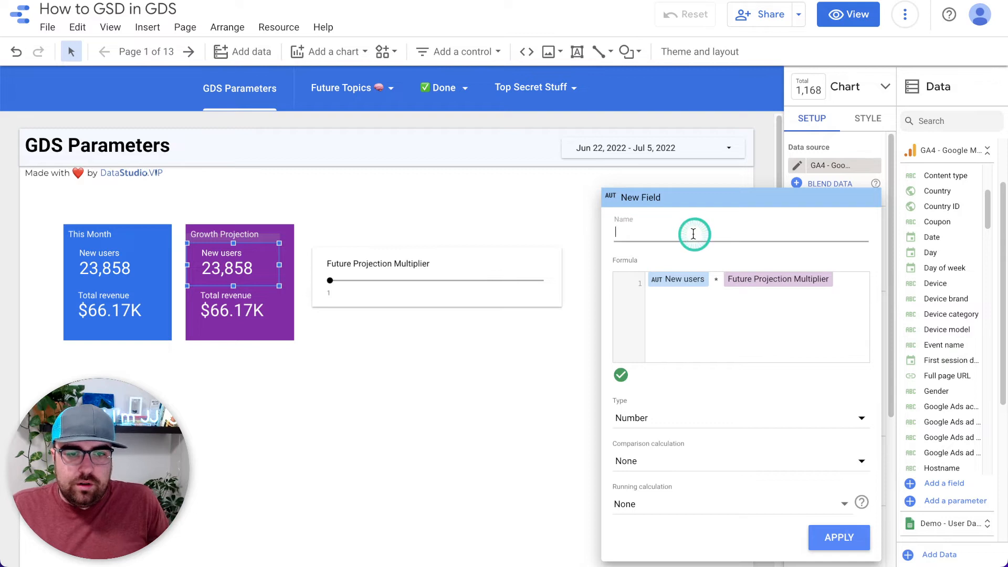
{"action": "type", "text": "F"}
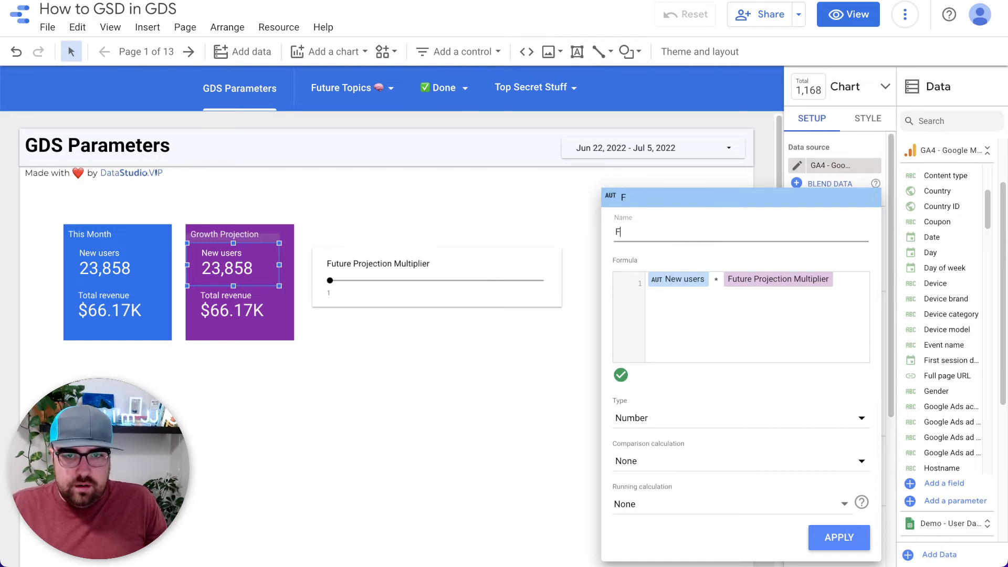
{"action": "type", "text": "New Use"}
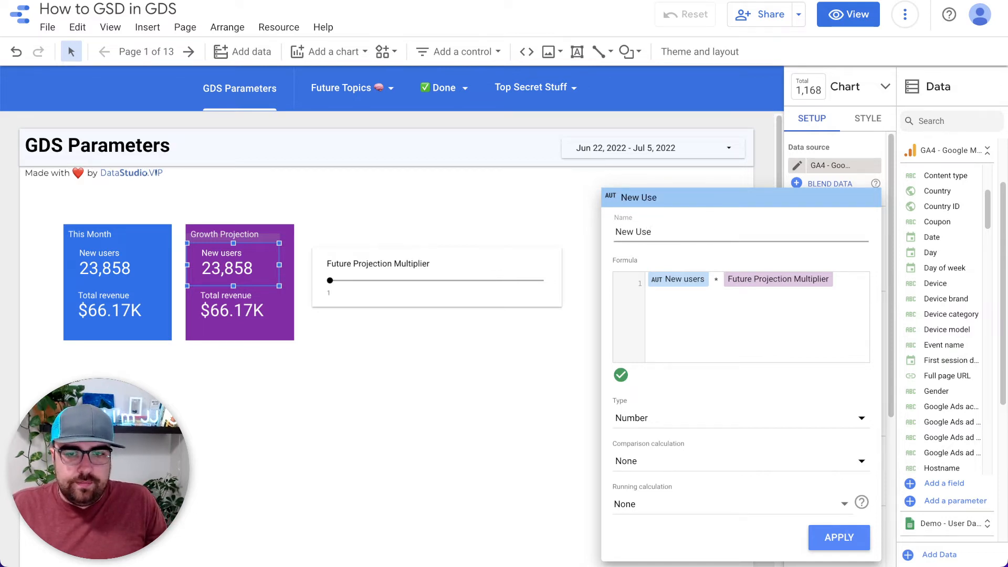
{"action": "type", "text": "User Forcast"}
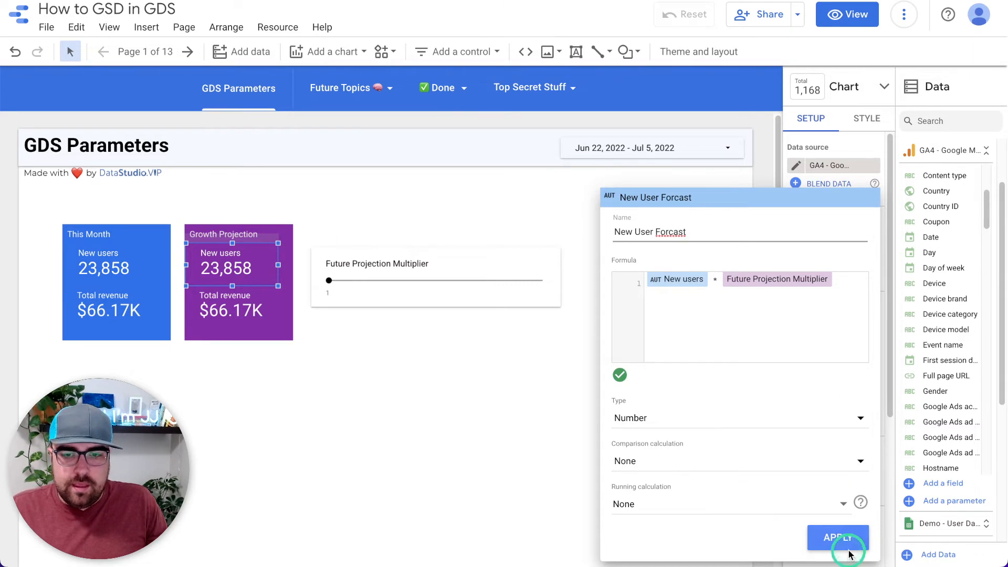
{"action": "left_click", "coordinate": [837, 537]}
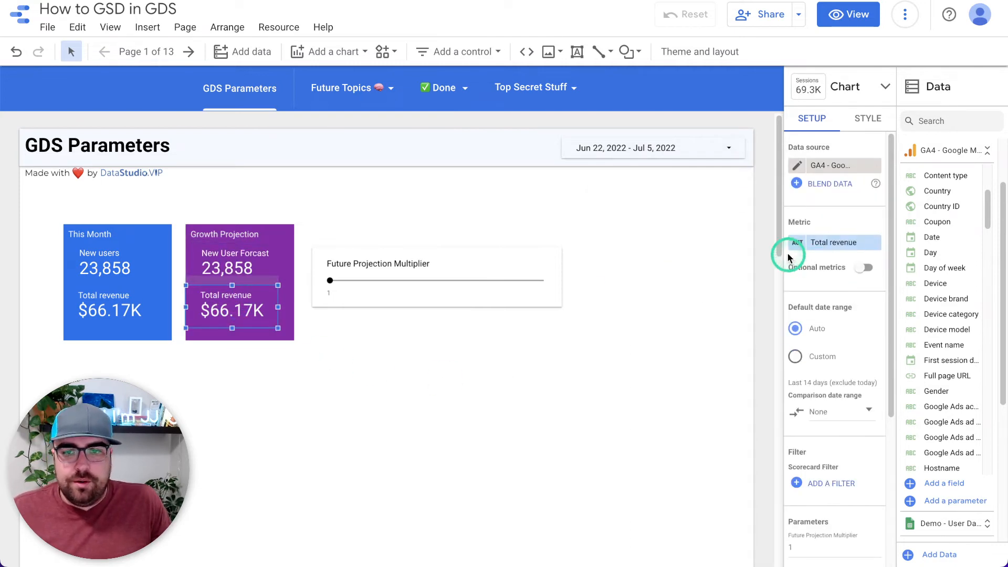
Step: Replace total revenue with Total Revenu Forcast = Total revenue * Future Projection Multiplier
{"action": "left_click", "coordinate": [834, 243]}
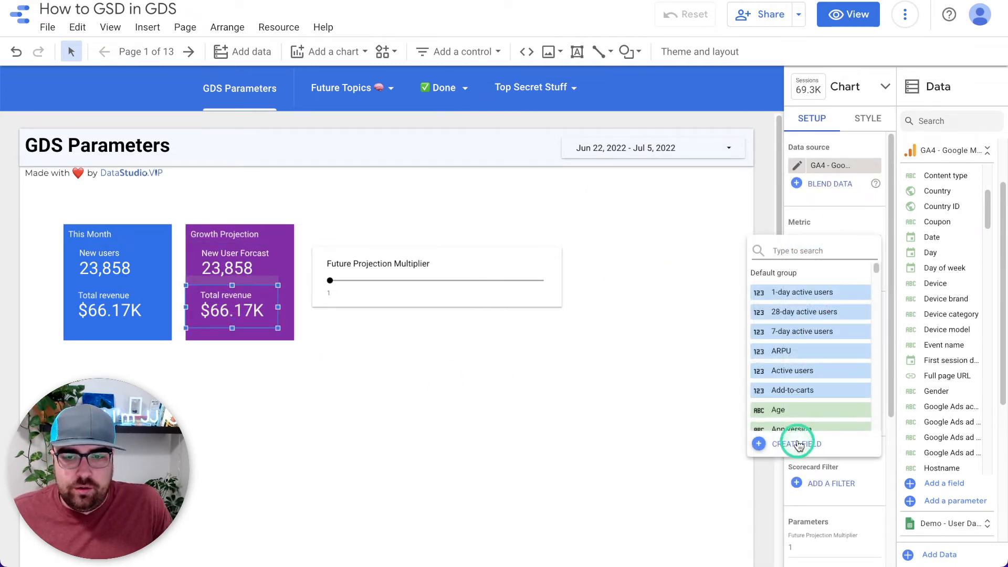
{"action": "left_click", "coordinate": [797, 443]}
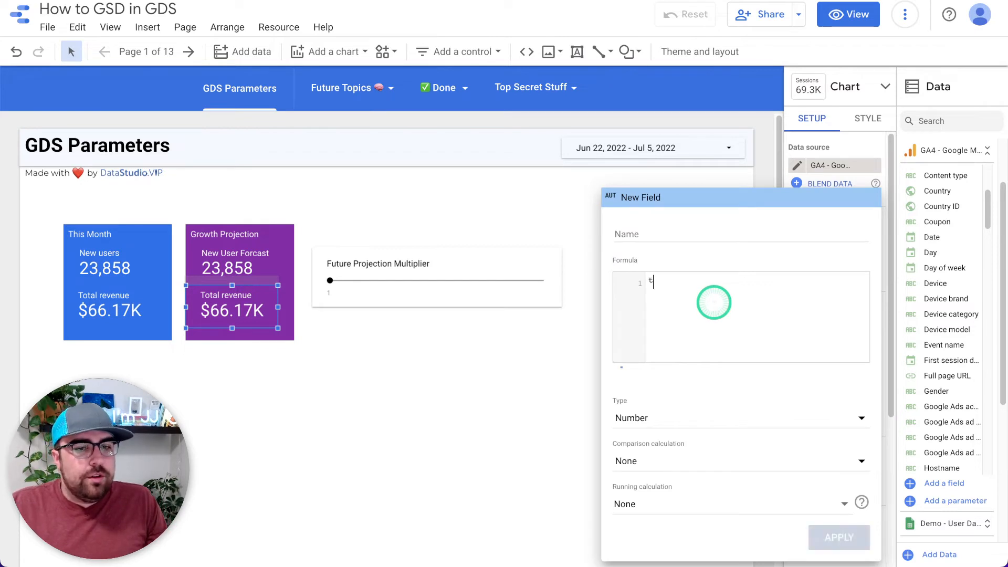
{"action": "type", "text": "otal"}
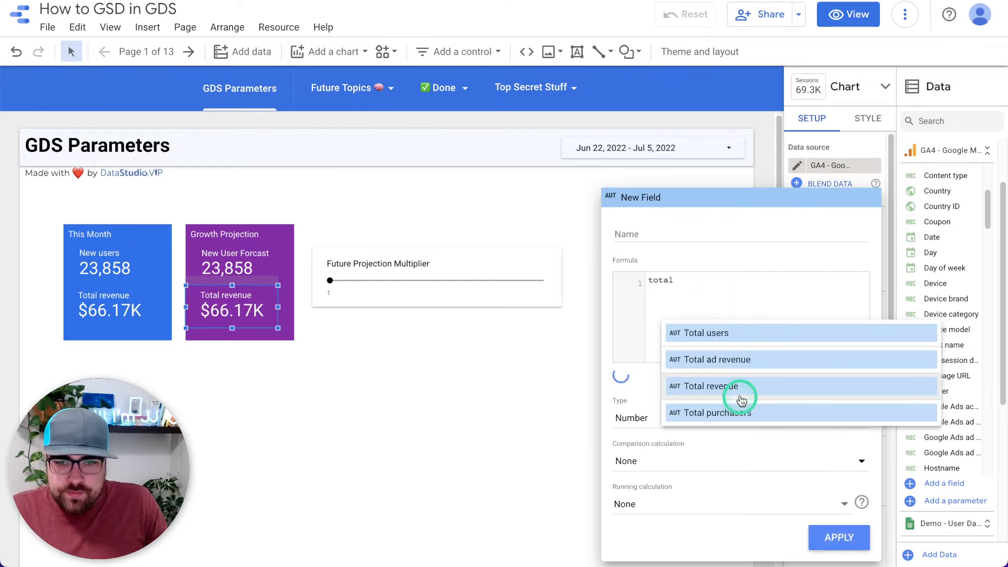
{"action": "left_click", "coordinate": [710, 387]}
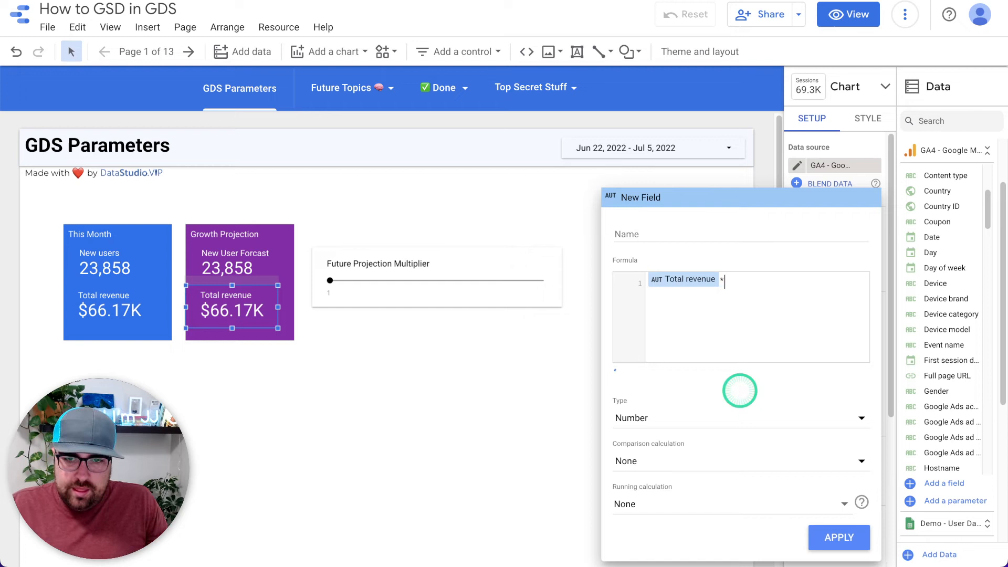
{"action": "type", "text": "fu"}
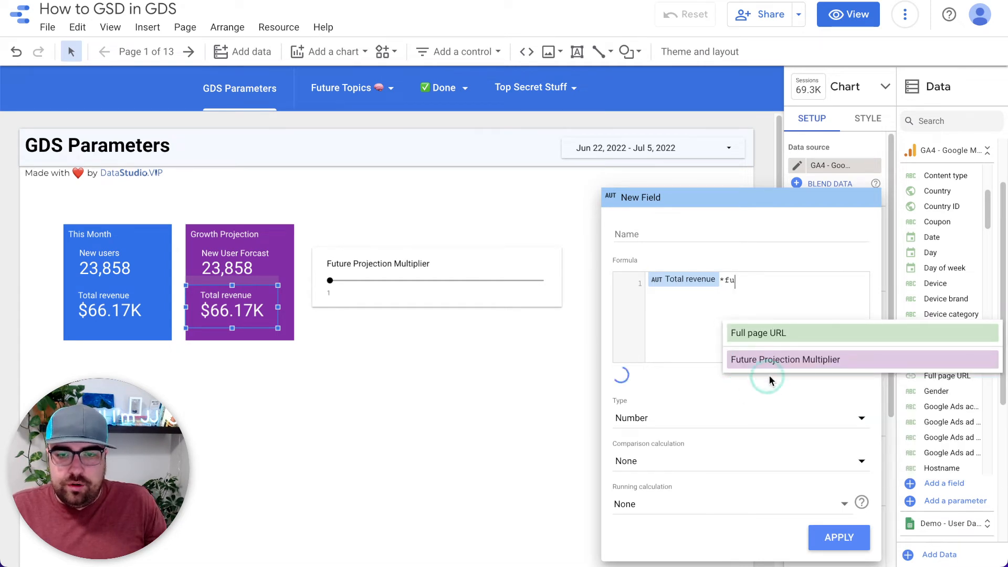
{"action": "left_click", "coordinate": [785, 359]}
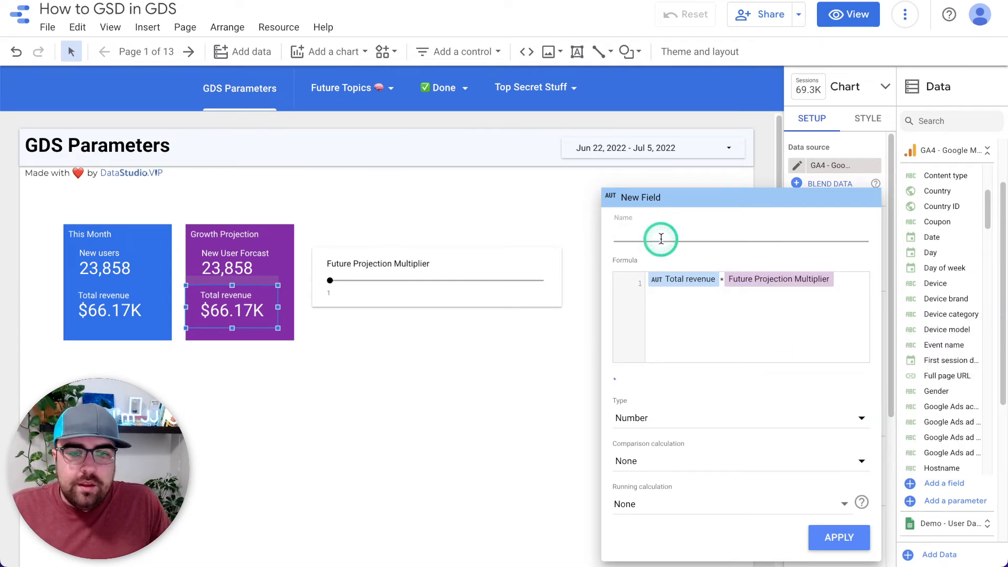
{"action": "type", "text": "Total Revenu"}
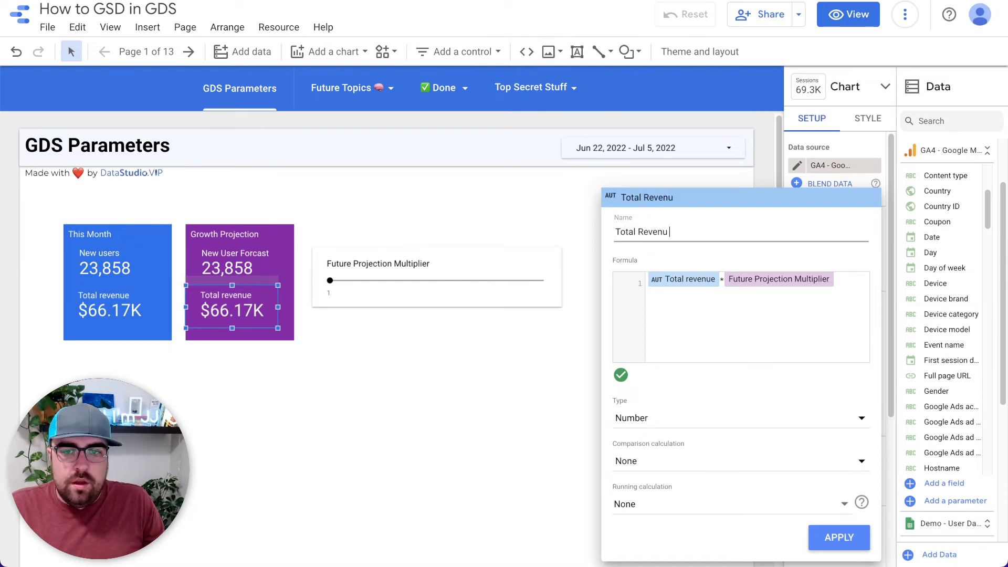
{"action": "type", "text": "Forcast"}
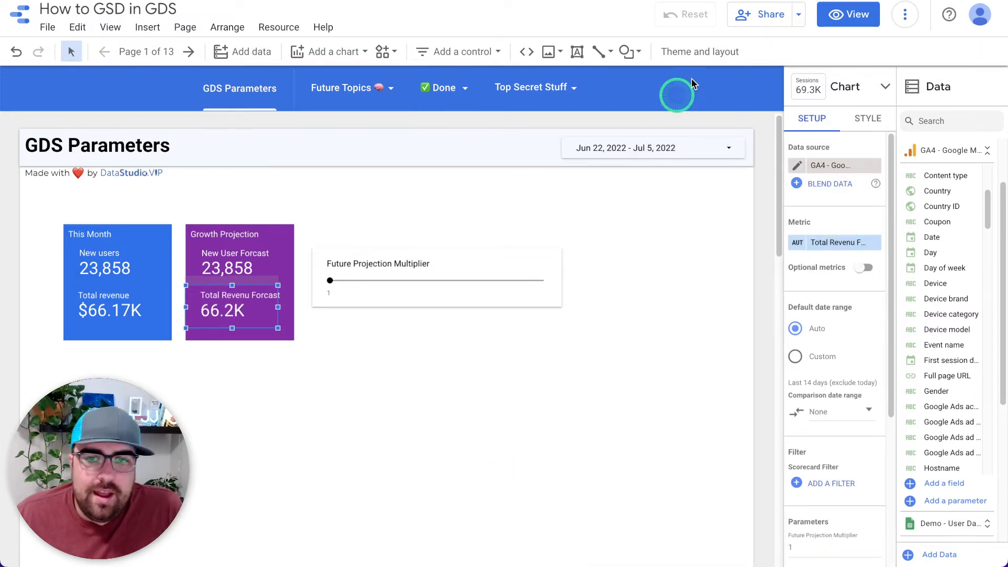
Step: In view mode, slide the multiplier through 10, 5, 12, 22, 10 and 1, leaving it at 6
{"action": "left_click", "coordinate": [848, 14]}
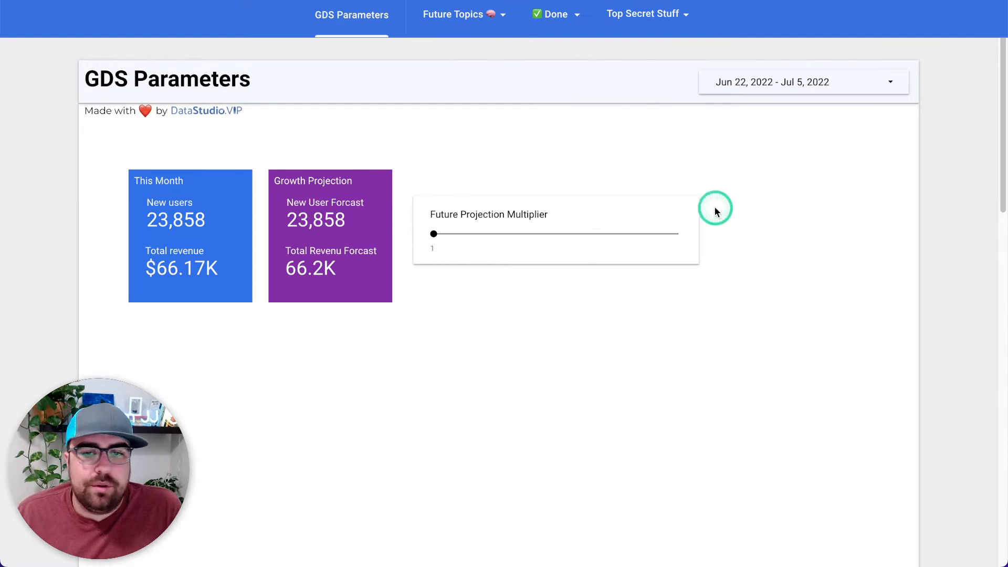
{"action": "left_click_drag", "start_coordinate": [433, 234], "coordinate": [485, 238]}
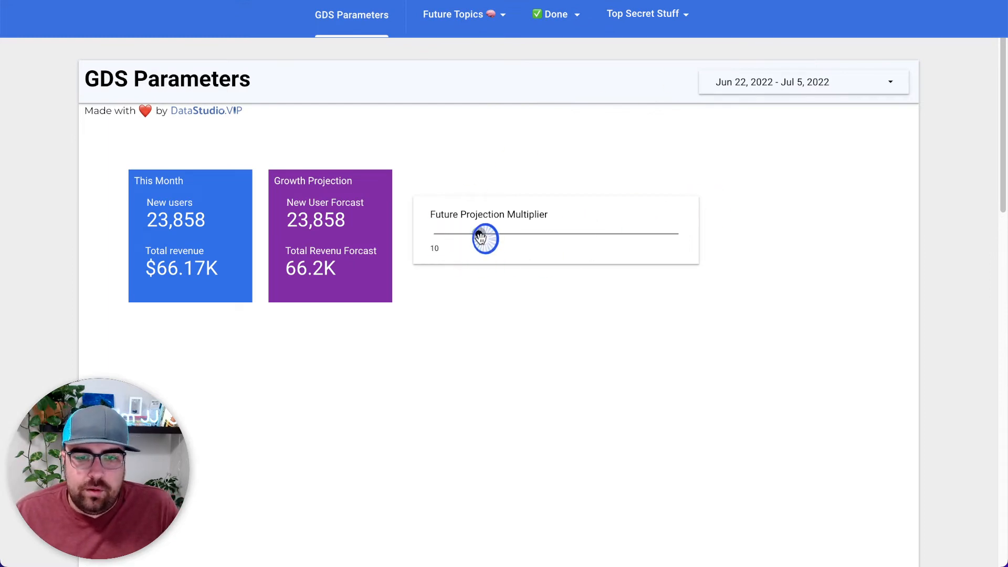
{"action": "left_click_drag", "start_coordinate": [485, 238], "coordinate": [454, 240]}
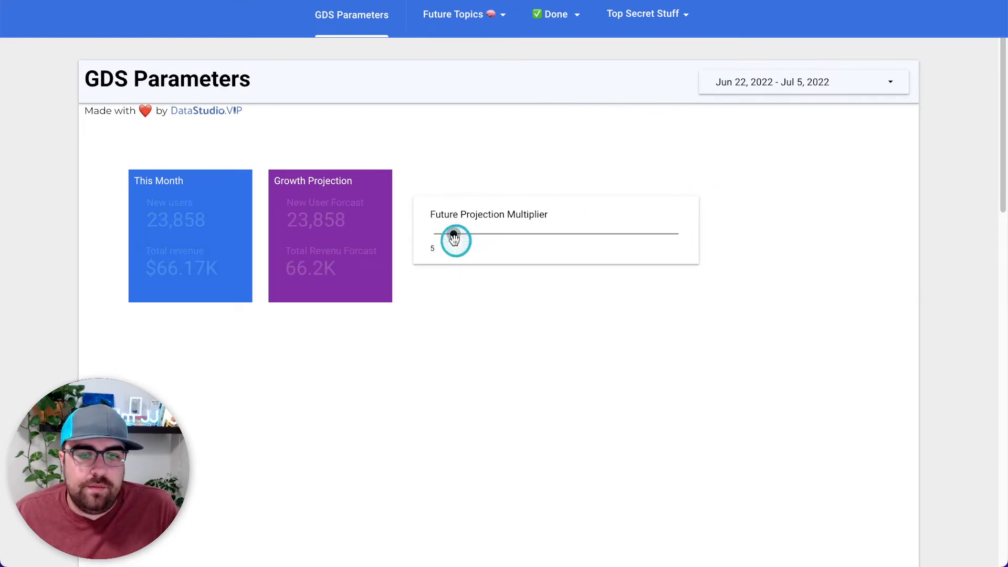
{"action": "left_click_drag", "start_coordinate": [453, 241], "coordinate": [454, 233]}
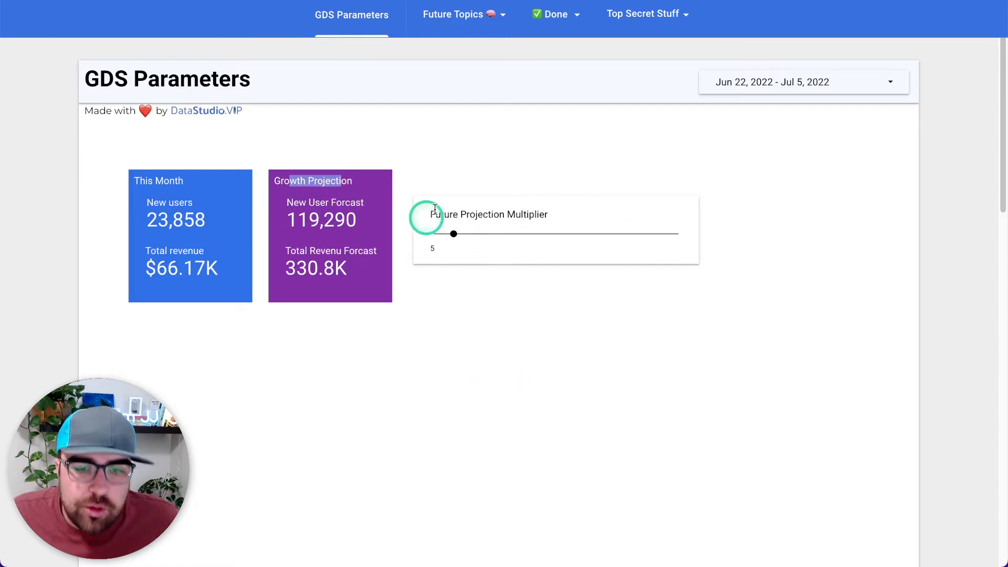
{"action": "left_click_drag", "start_coordinate": [452, 233], "coordinate": [488, 233]}
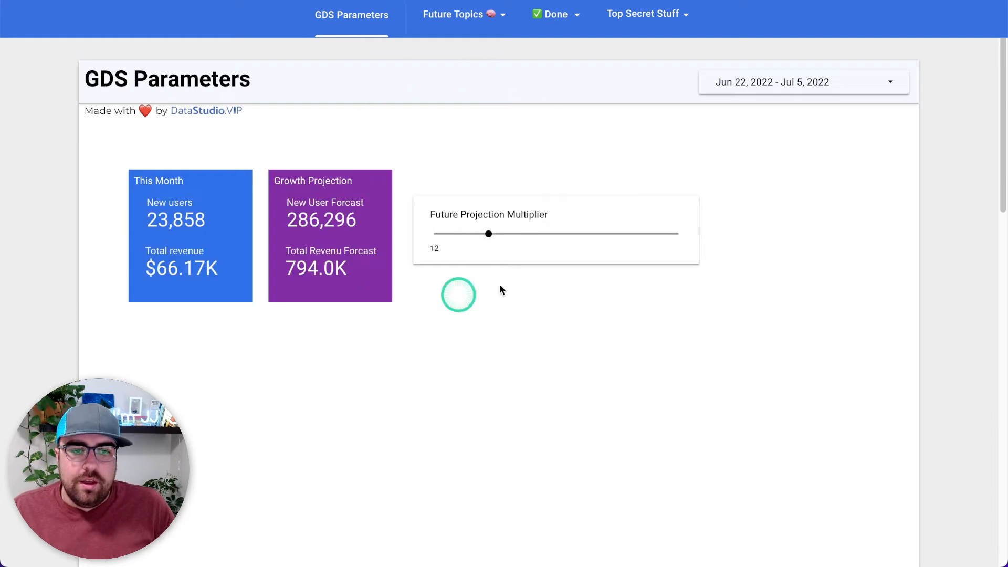
{"action": "left_click_drag", "start_coordinate": [487, 233], "coordinate": [583, 233]}
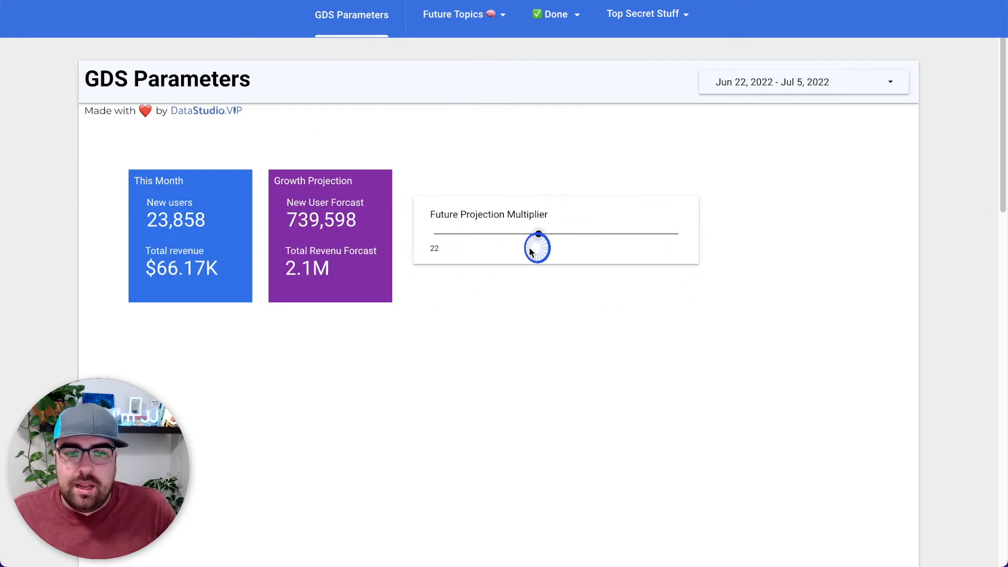
{"action": "left_click_drag", "start_coordinate": [538, 233], "coordinate": [479, 233]}
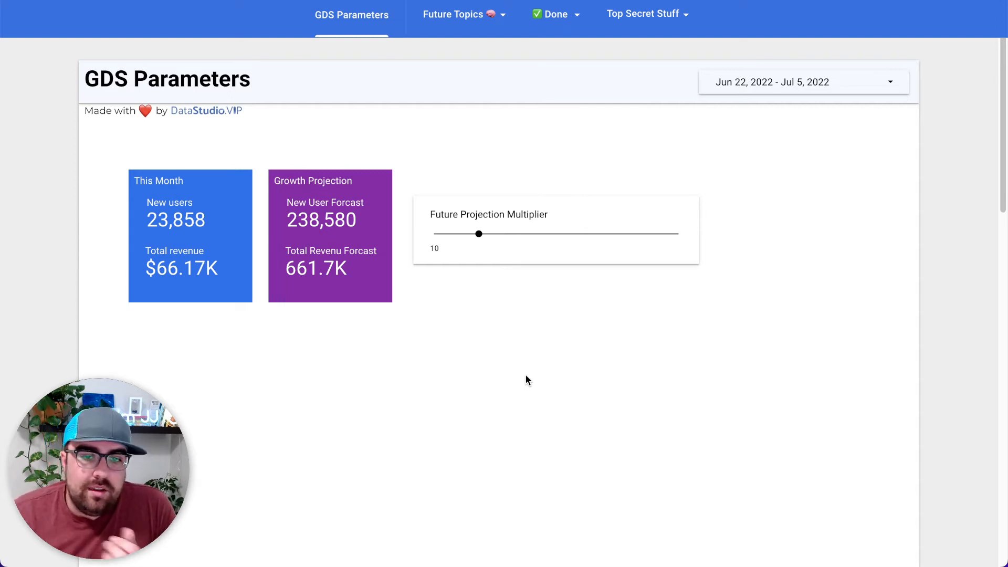
{"action": "left_click_drag", "start_coordinate": [479, 234], "coordinate": [434, 233]}
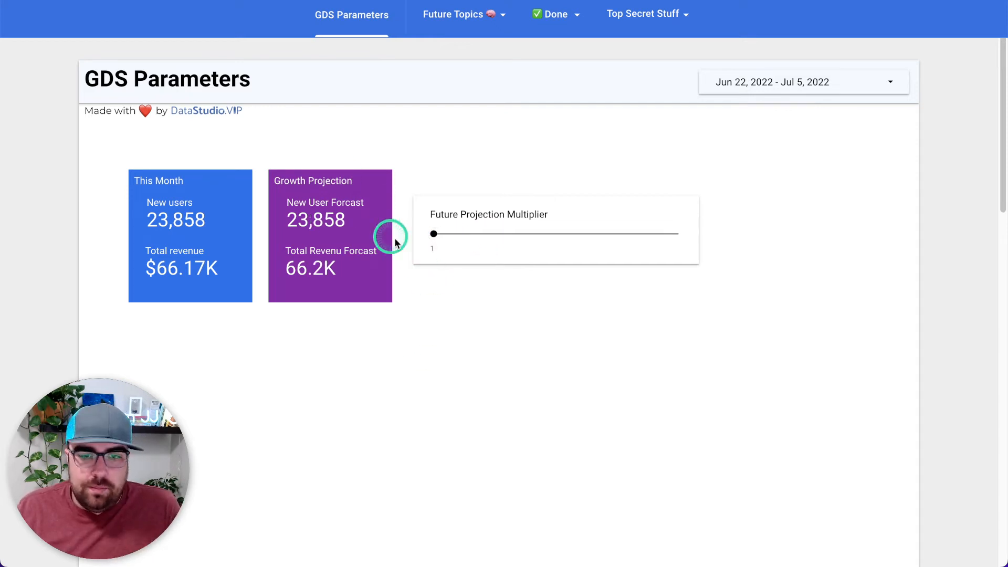
{"action": "left_click_drag", "start_coordinate": [433, 233], "coordinate": [458, 233]}
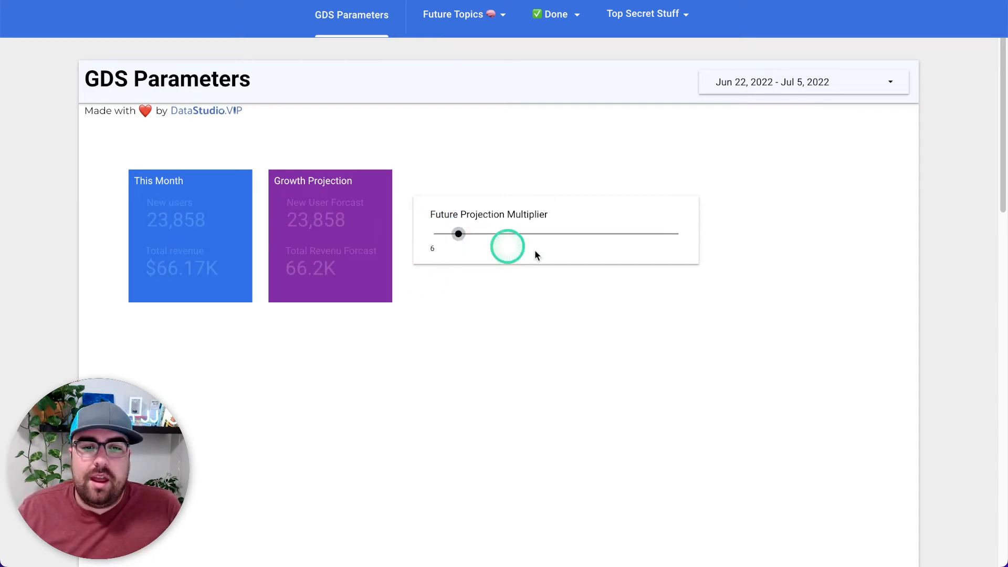
{"action": "left_click_drag", "start_coordinate": [508, 246], "coordinate": [458, 233]}
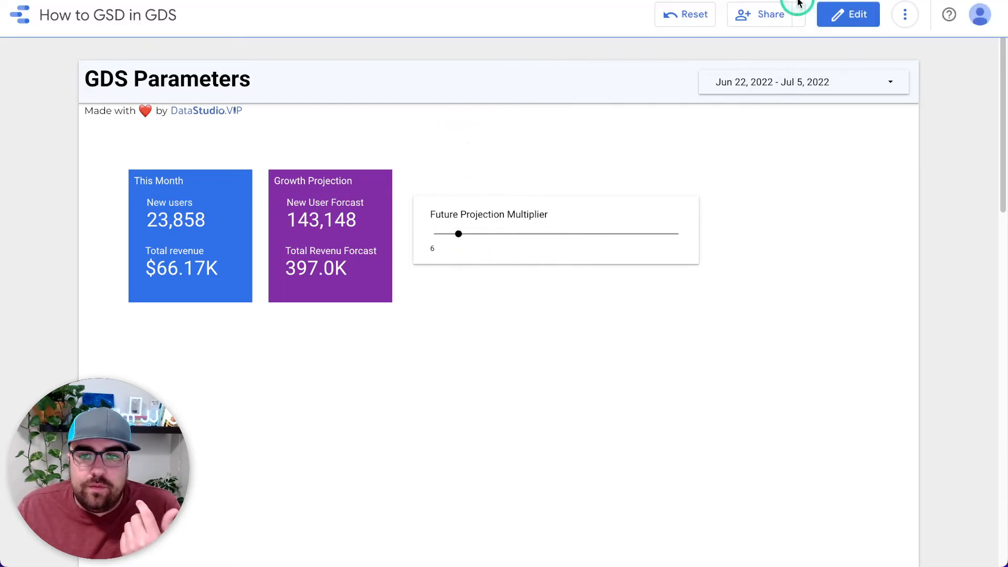
Step: Back in edit mode, change Future Projection Multiplier to accept any value and save it
{"action": "left_click", "coordinate": [848, 13]}
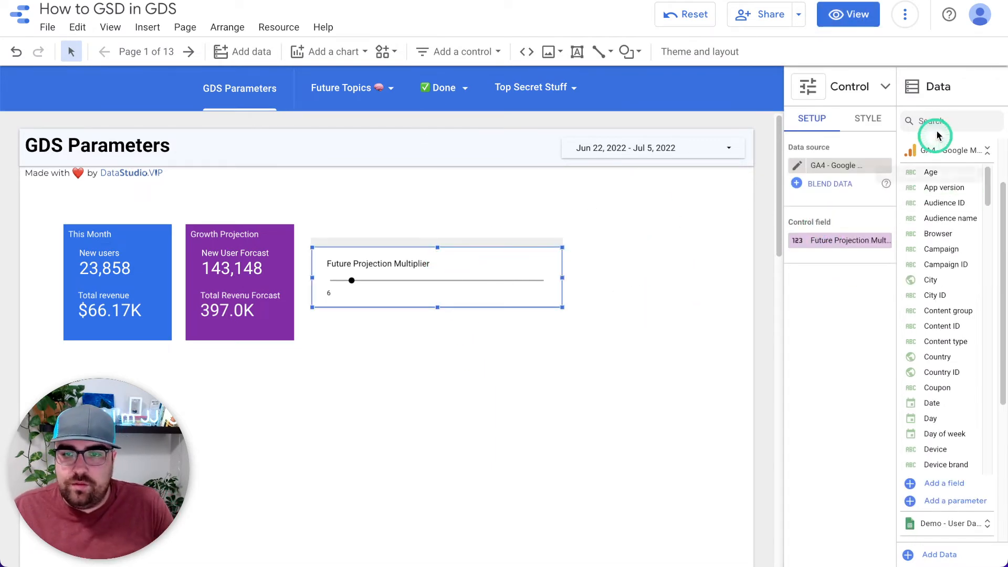
{"action": "type", "text": "future"}
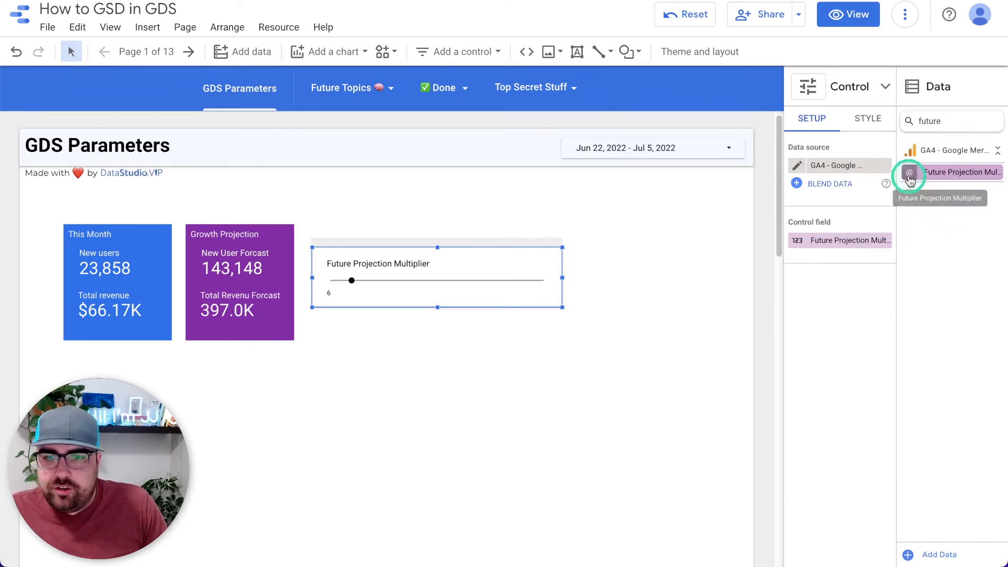
{"action": "left_click", "coordinate": [909, 172]}
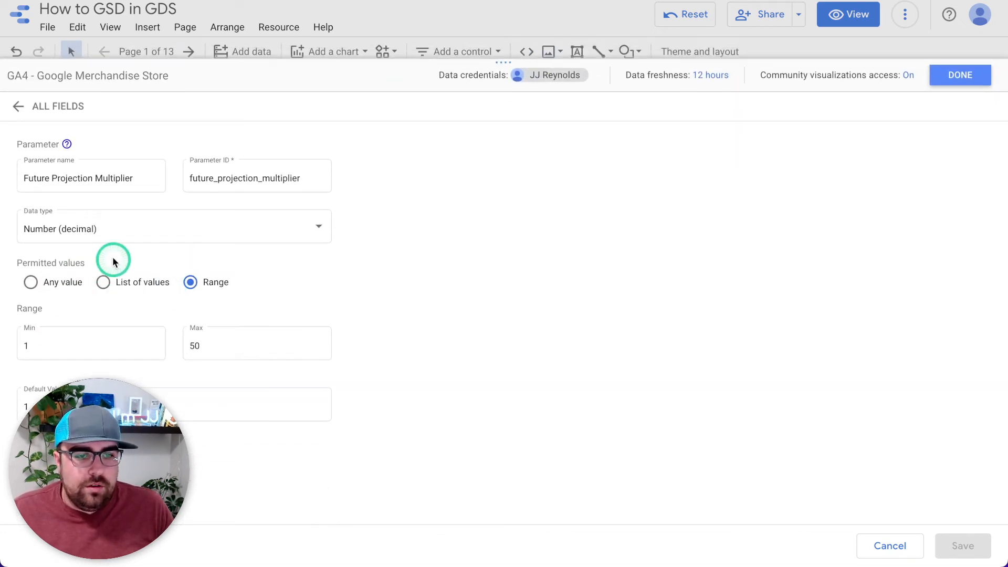
{"action": "mouse_move", "coordinate": [190, 294]}
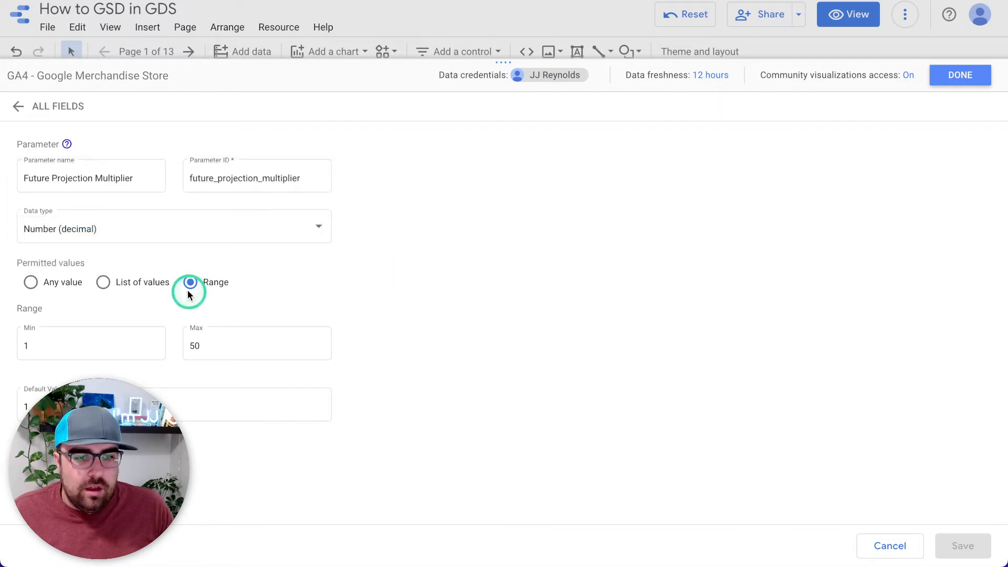
{"action": "left_click", "coordinate": [30, 282]}
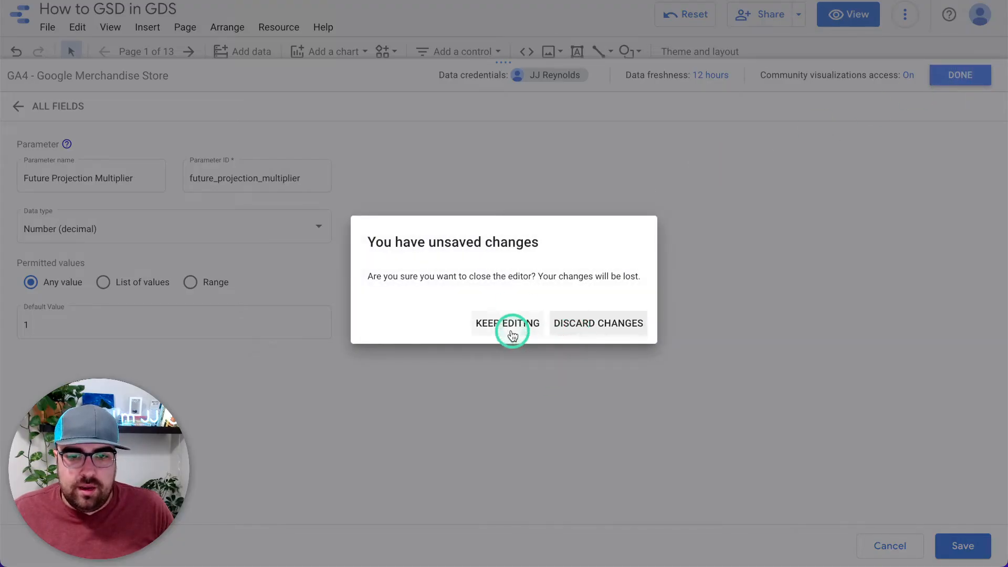
{"action": "left_click", "coordinate": [507, 323]}
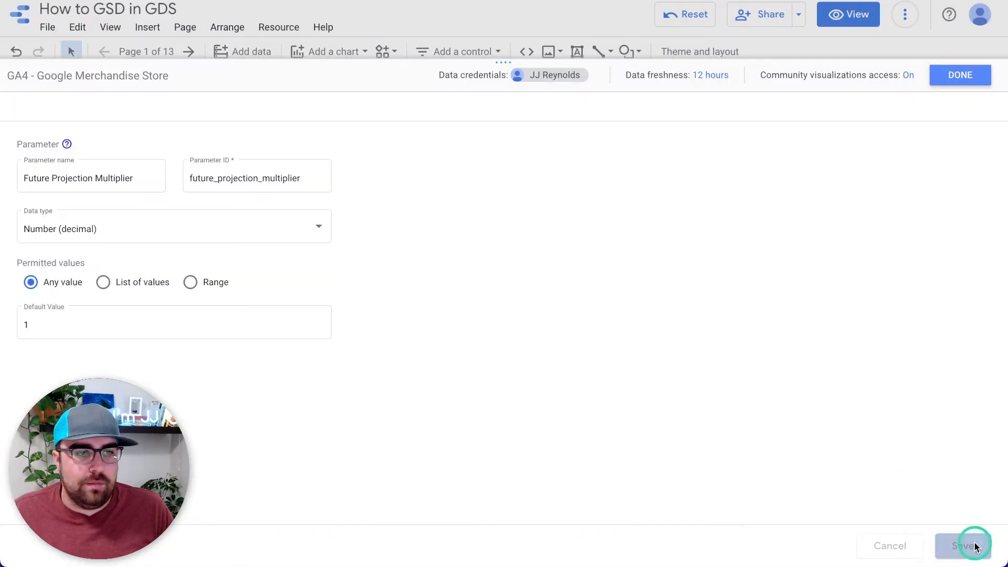
{"action": "left_click", "coordinate": [963, 546]}
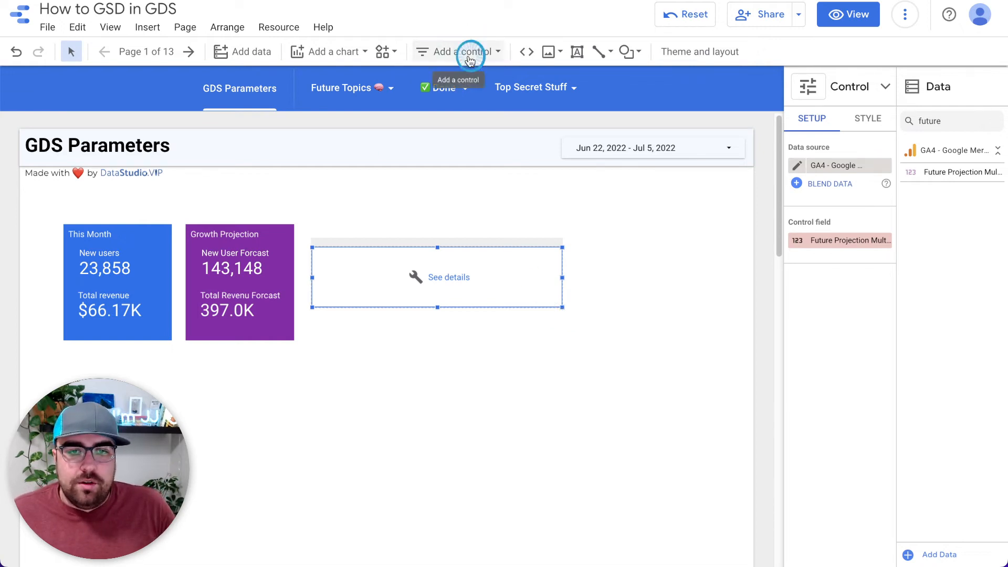
Step: Add an input box control bound to Future Projection Multiplier and switch to view mode
{"action": "left_click", "coordinate": [457, 51]}
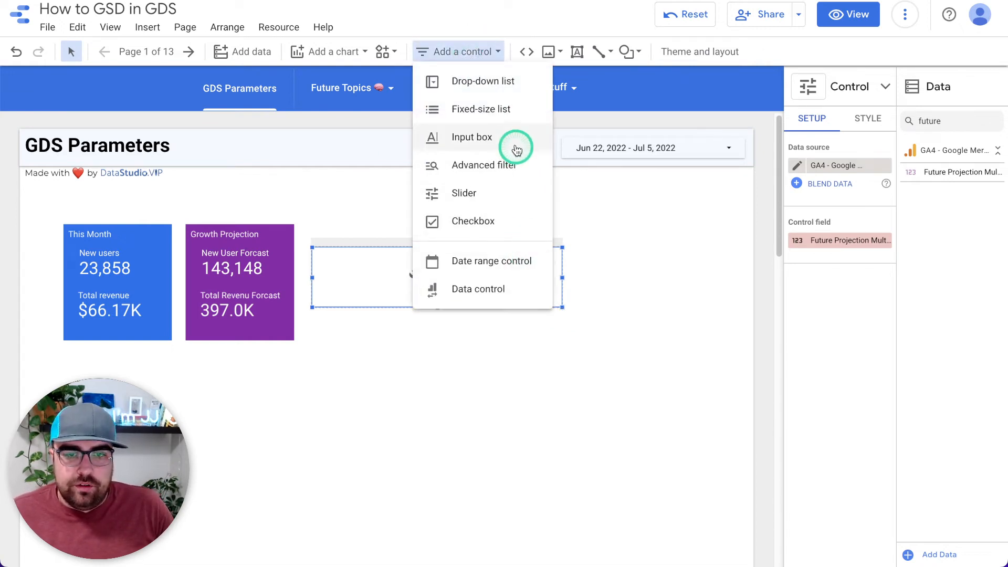
{"action": "left_click", "coordinate": [472, 137]}
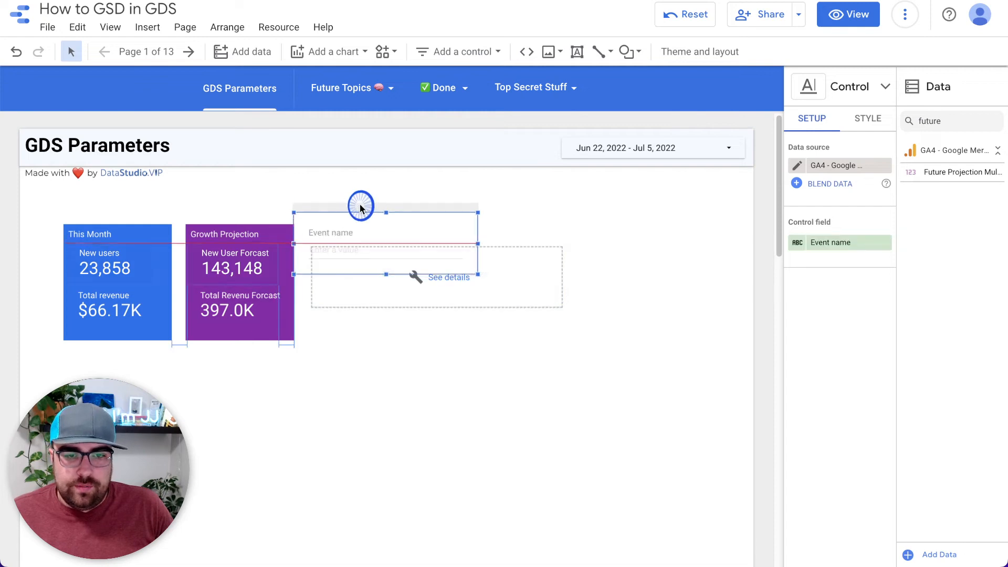
{"action": "type", "text": "fuu"}
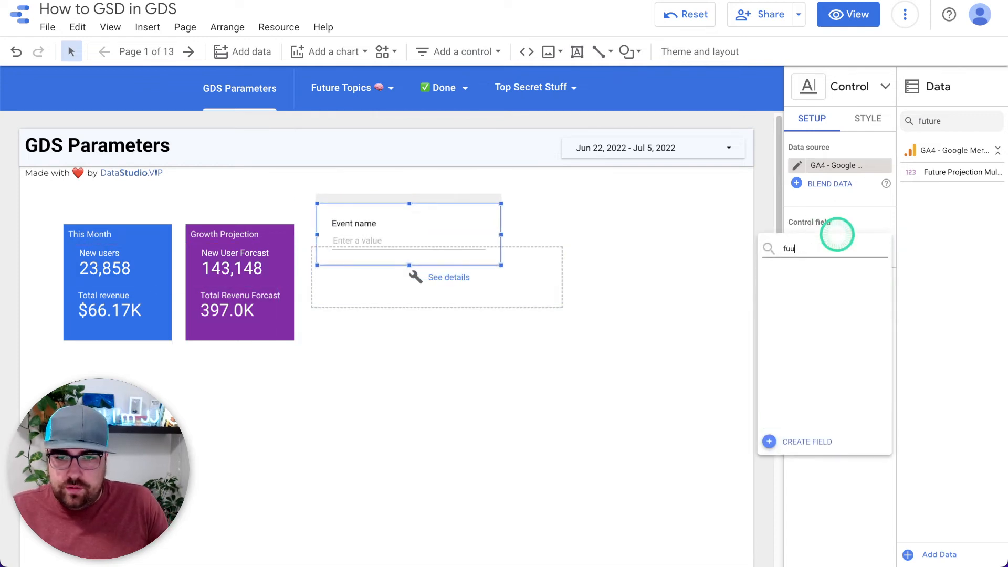
{"action": "left_click", "coordinate": [839, 240]}
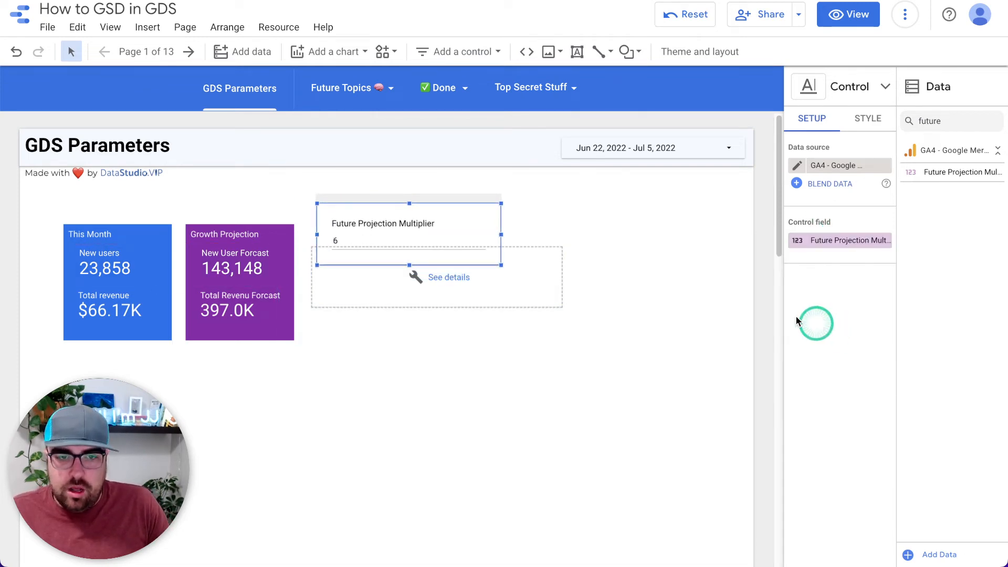
{"action": "left_click", "coordinate": [549, 348]}
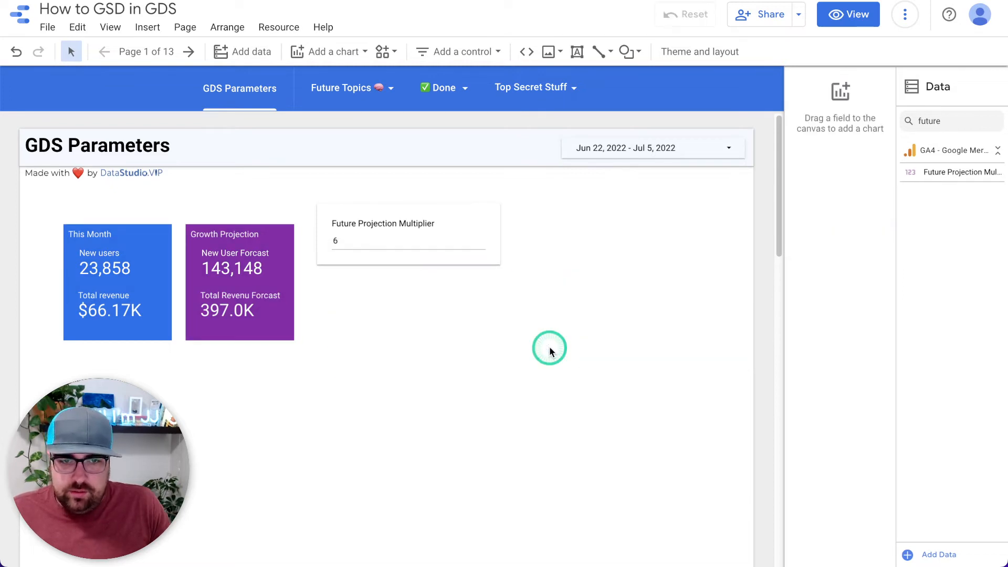
{"action": "left_click", "coordinate": [847, 13]}
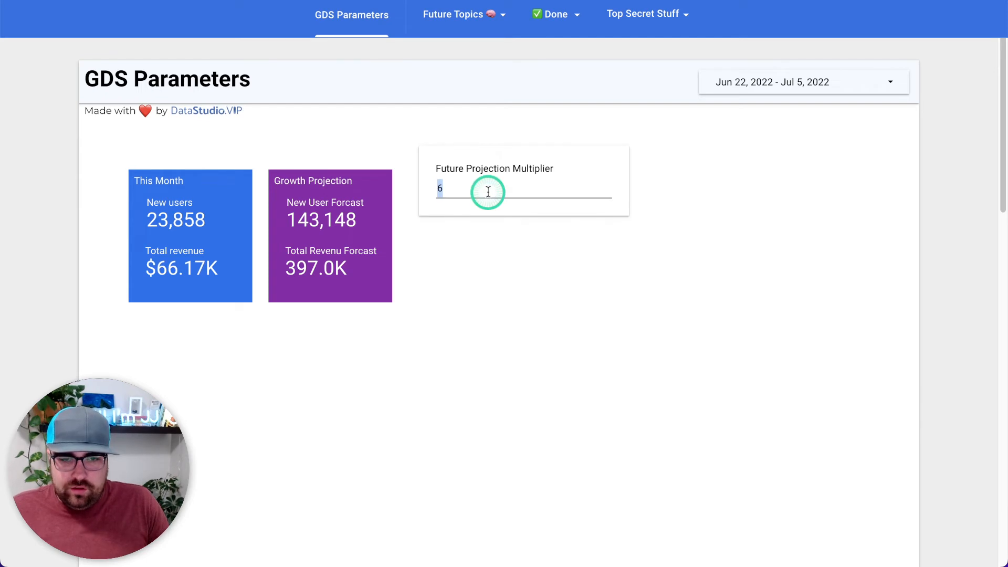
Step: Enter 1.2 in the multiplier box for forecasts of 77,827.2 users and 184.9K, then return to editing
{"action": "type", "text": "1"}
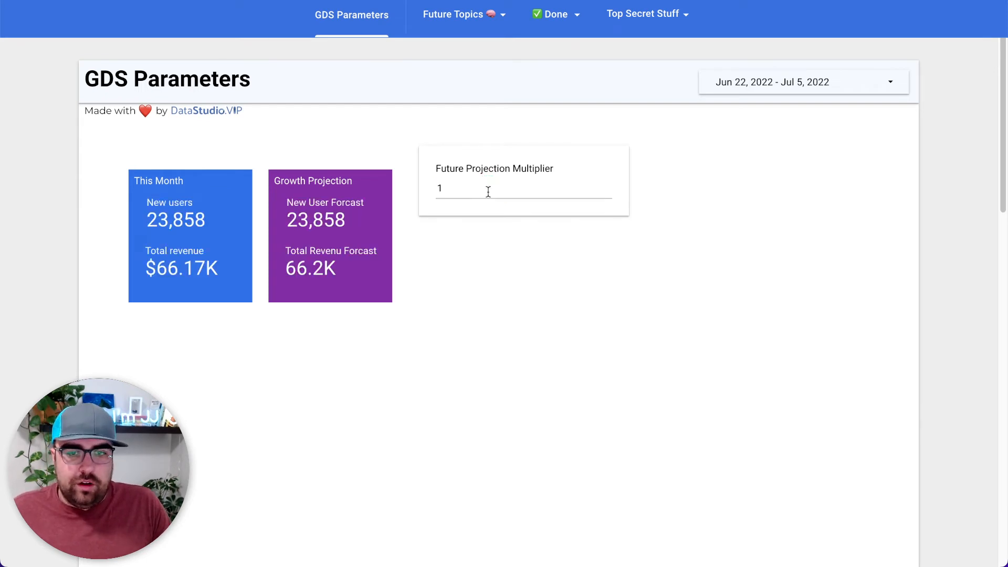
{"action": "type", "text": "5"}
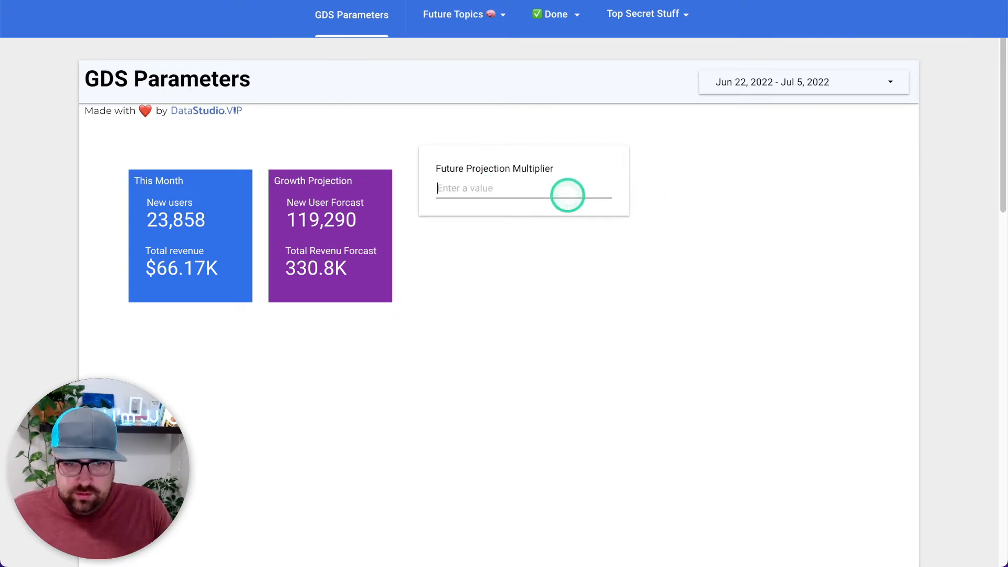
{"action": "type", "text": "1.2"}
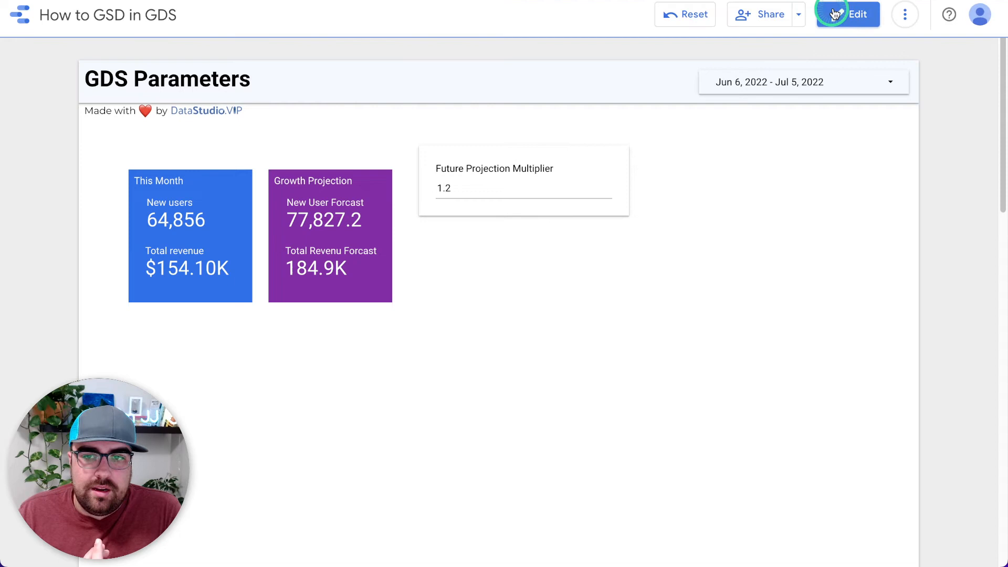
{"action": "left_click", "coordinate": [847, 14]}
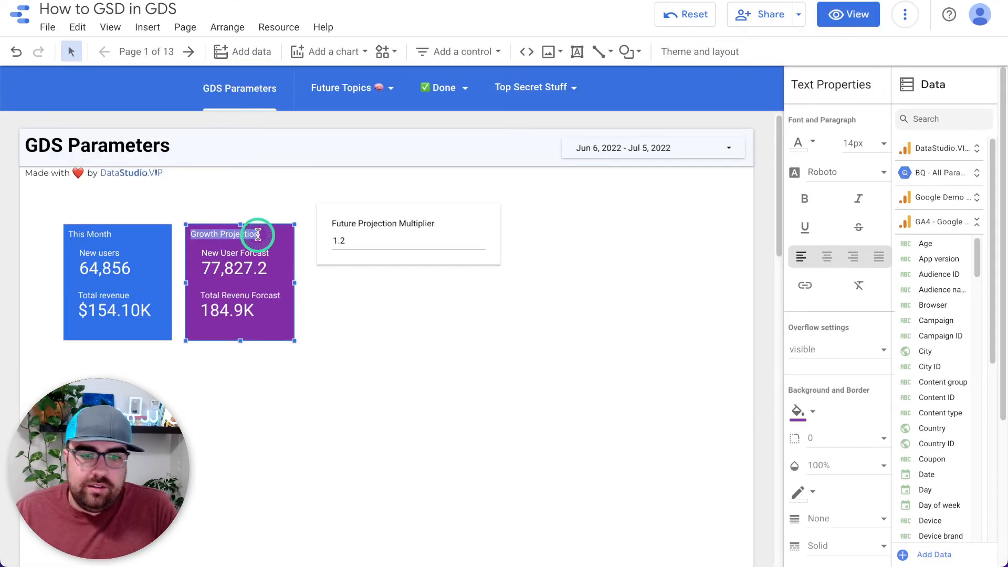
Step: Retitle the purple scorecard to start with 'Next' for the Next 30 Days forecast
{"action": "type", "text": "Next 30 Days @"}
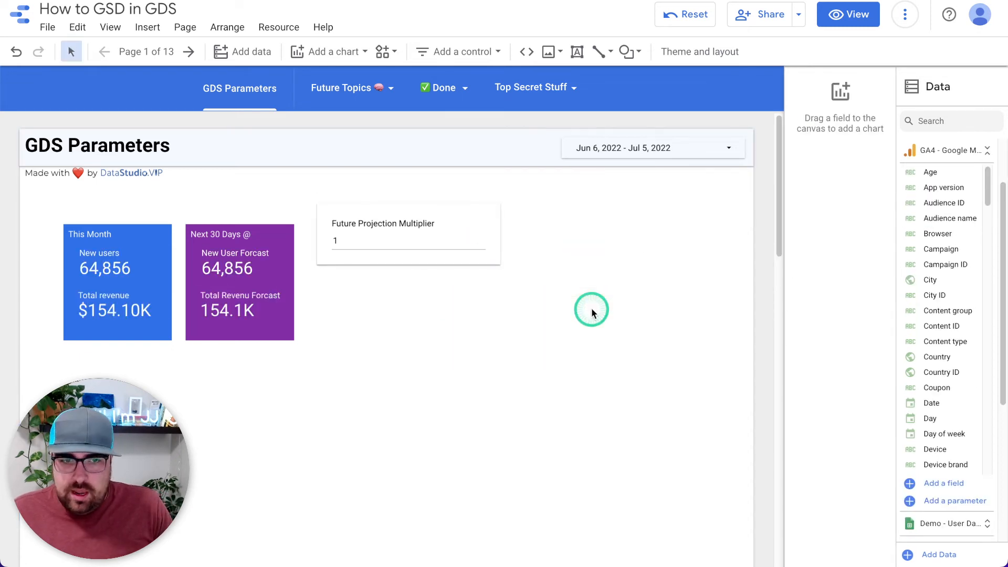
{"action": "mouse_move", "coordinate": [343, 51]}
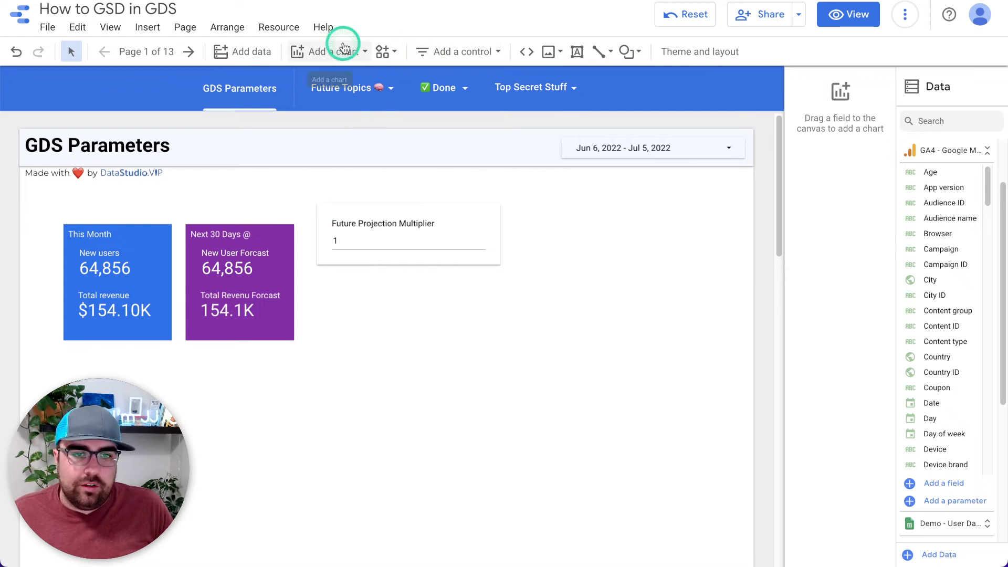
Step: Add a scorecard using the Future Projection Multiplier parameter as its metric
{"action": "left_click", "coordinate": [328, 52]}
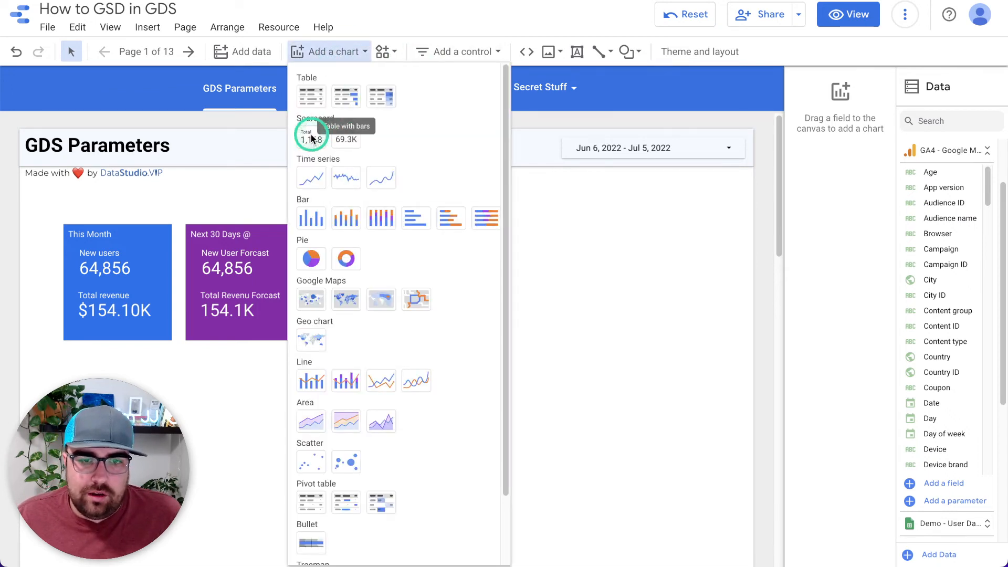
{"action": "left_click", "coordinate": [310, 136]}
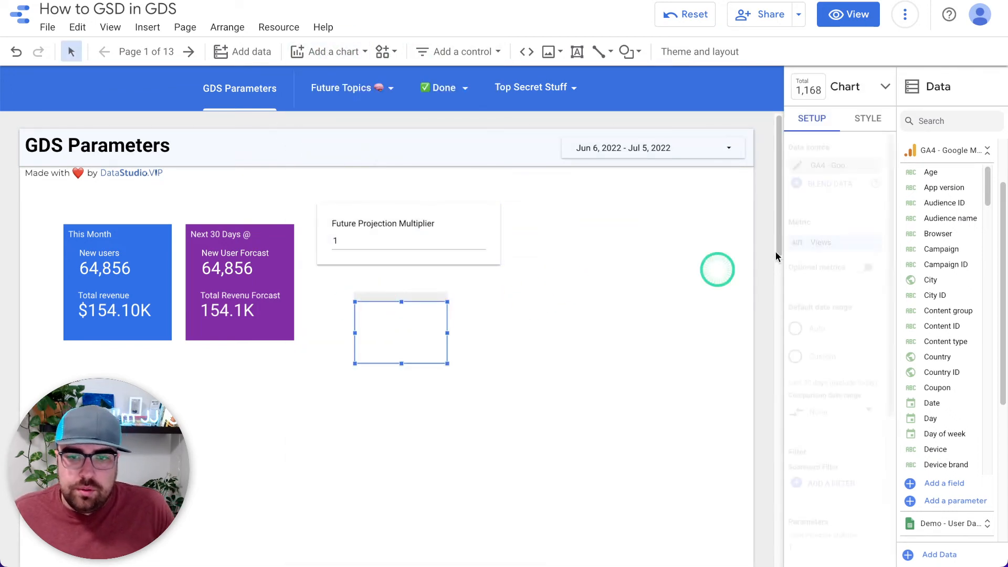
{"action": "type", "text": "fug"}
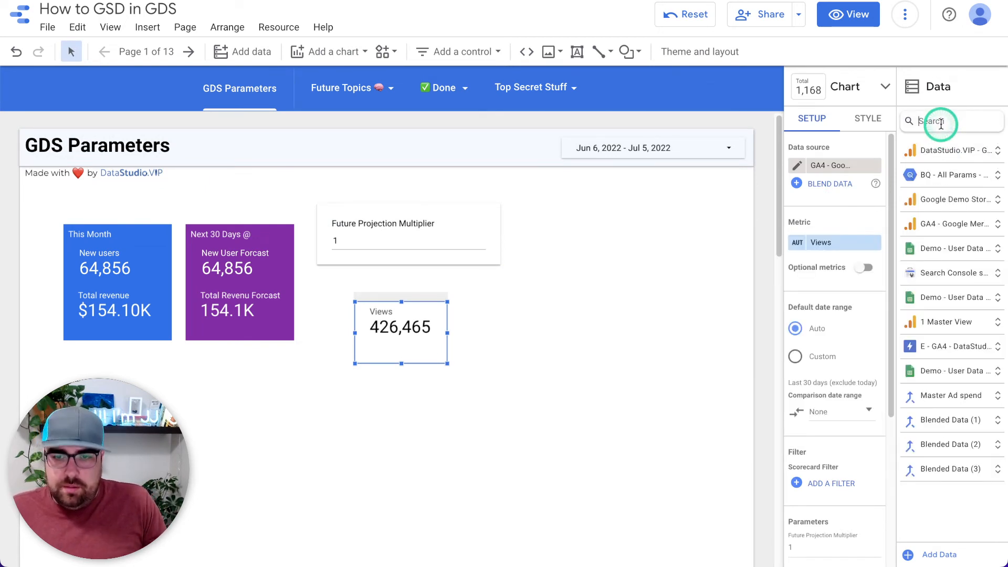
{"action": "type", "text": "future"}
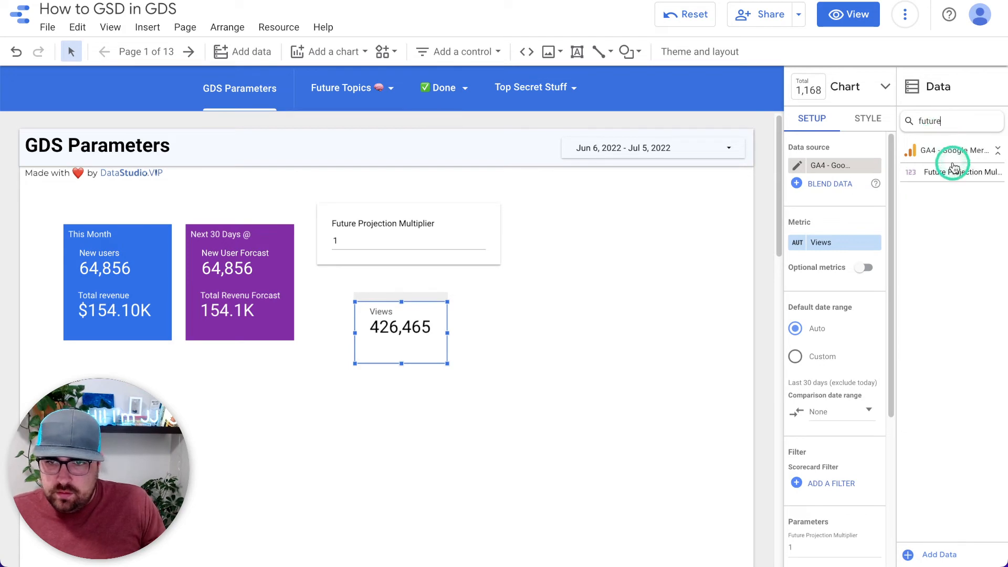
{"action": "left_click", "coordinate": [958, 171]}
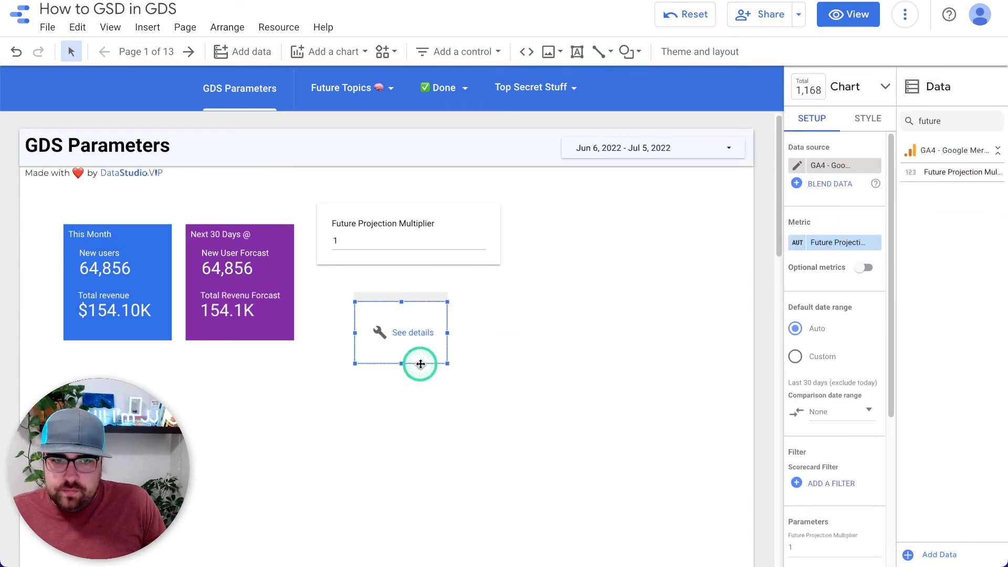
Step: Review and dismiss the scorecard's data set error, then set the multiplier input to 6
{"action": "left_click", "coordinate": [410, 333]}
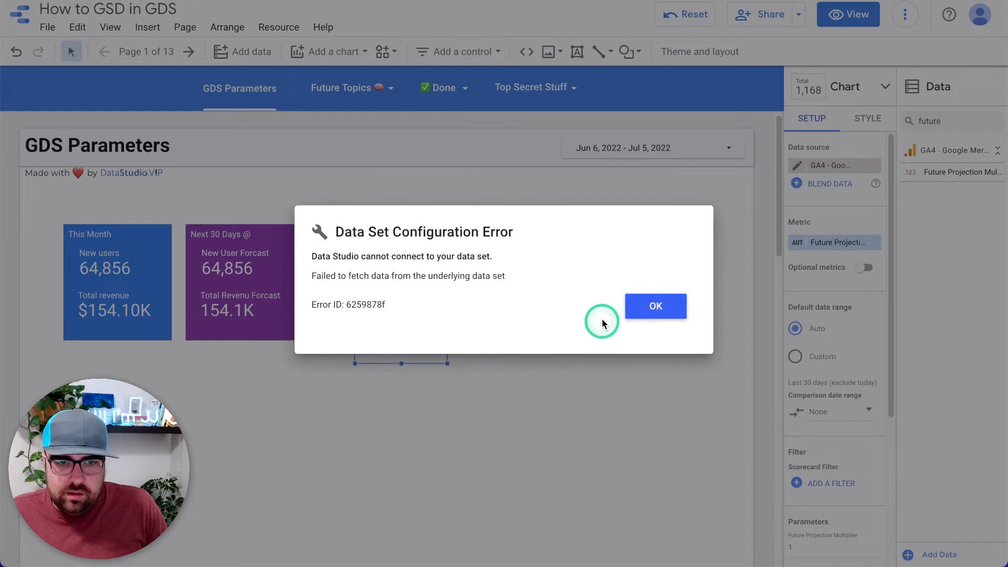
{"action": "left_click", "coordinate": [656, 305]}
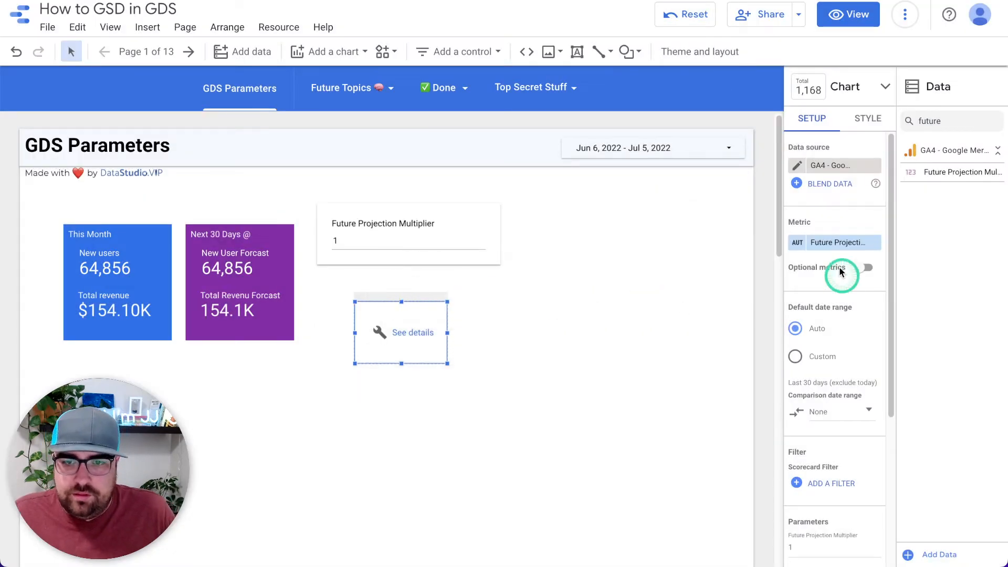
{"action": "left_click", "coordinate": [840, 242]}
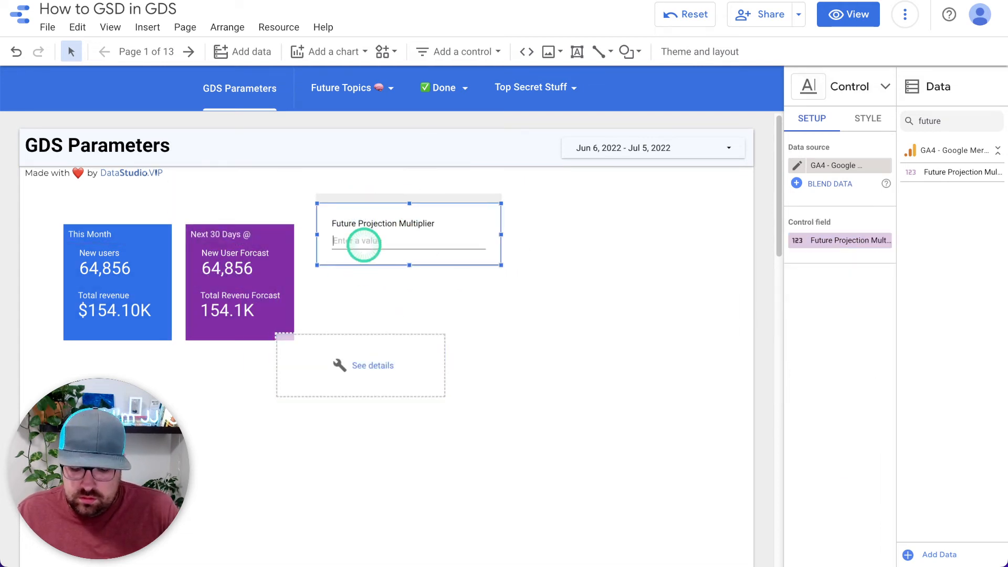
{"action": "type", "text": "6"}
{"action": "type", "text": "full"}
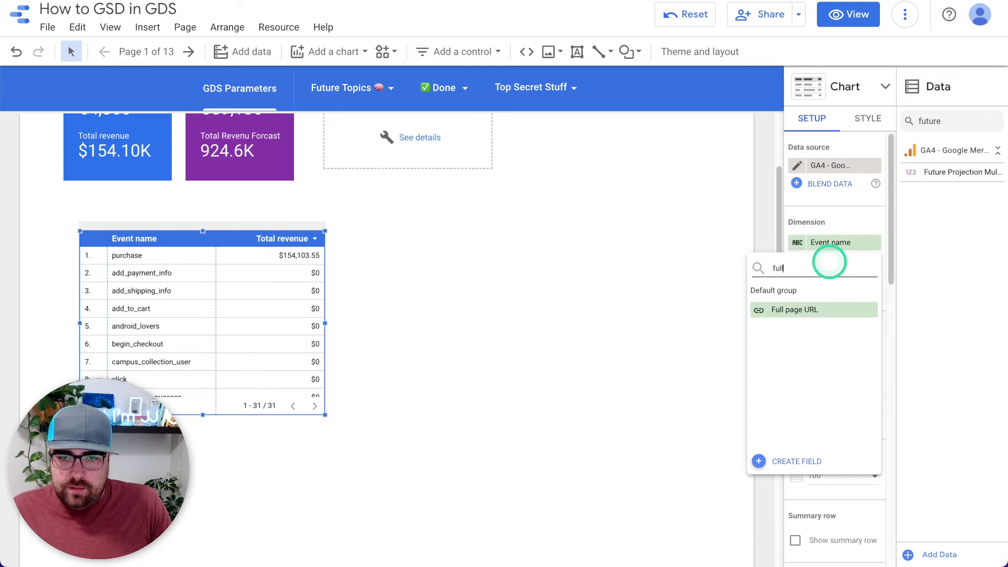
Step: Make Full page URL the table's dimension and Views its metric
{"action": "left_click", "coordinate": [795, 309]}
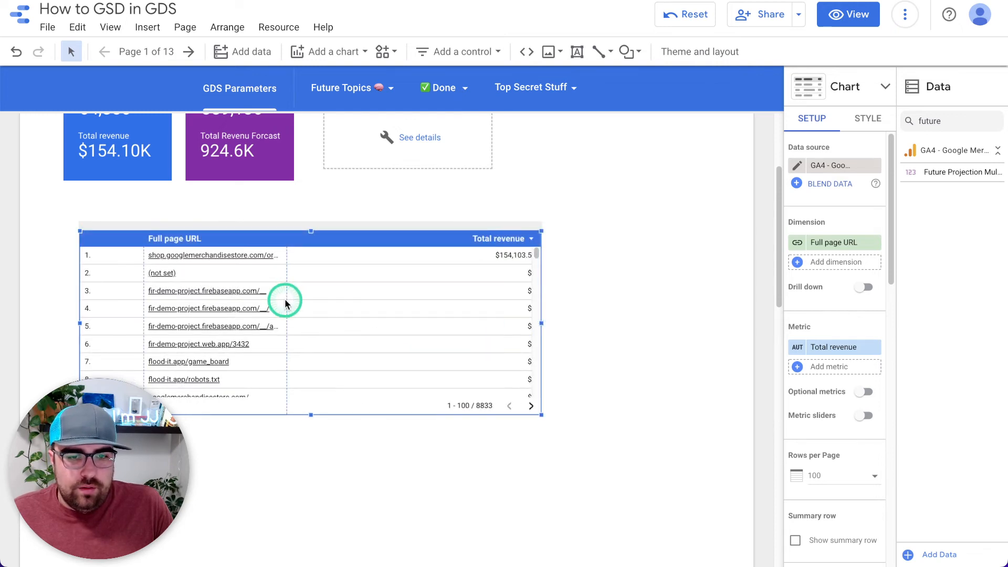
{"action": "left_click", "coordinate": [833, 346]}
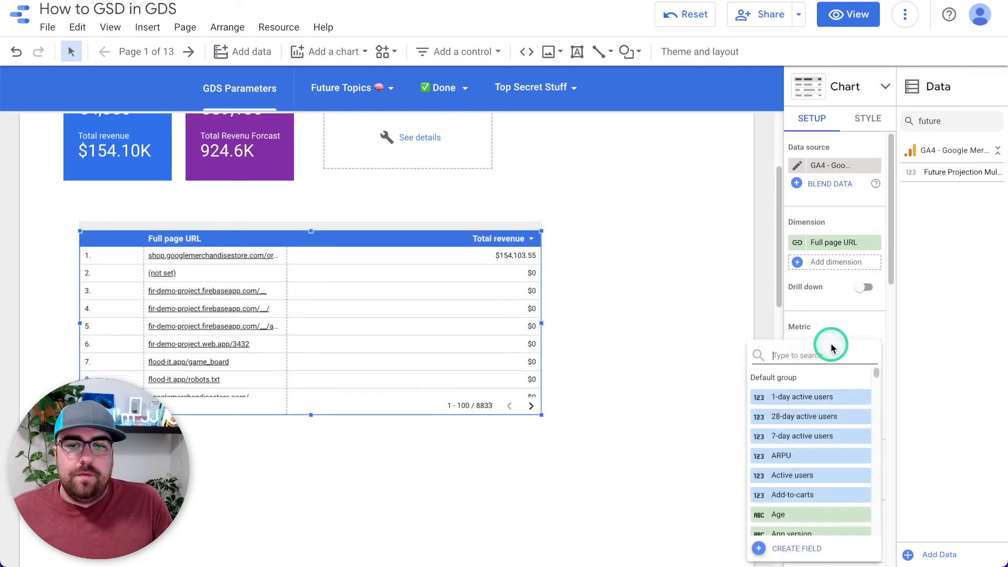
{"action": "type", "text": "views"}
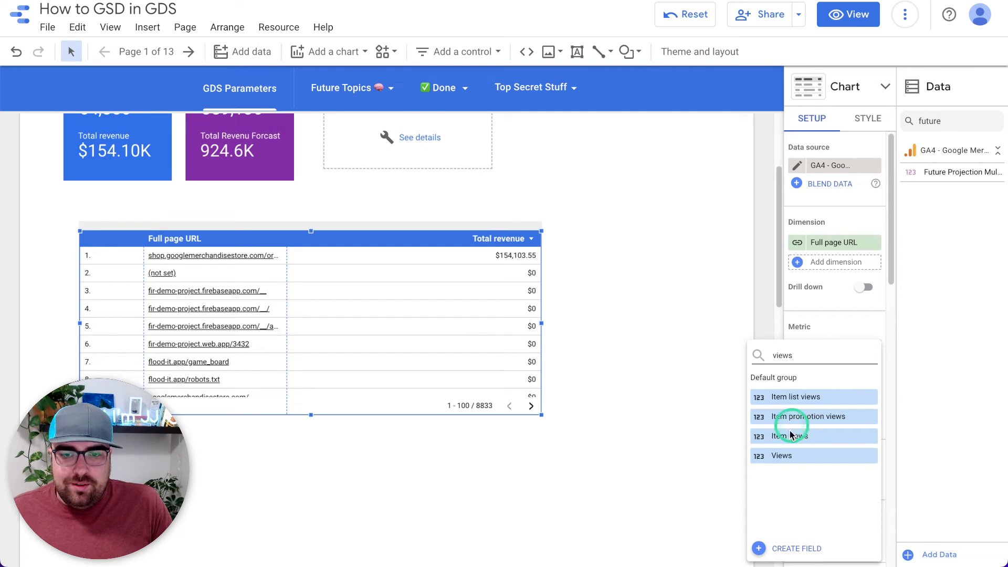
{"action": "left_click", "coordinate": [781, 454]}
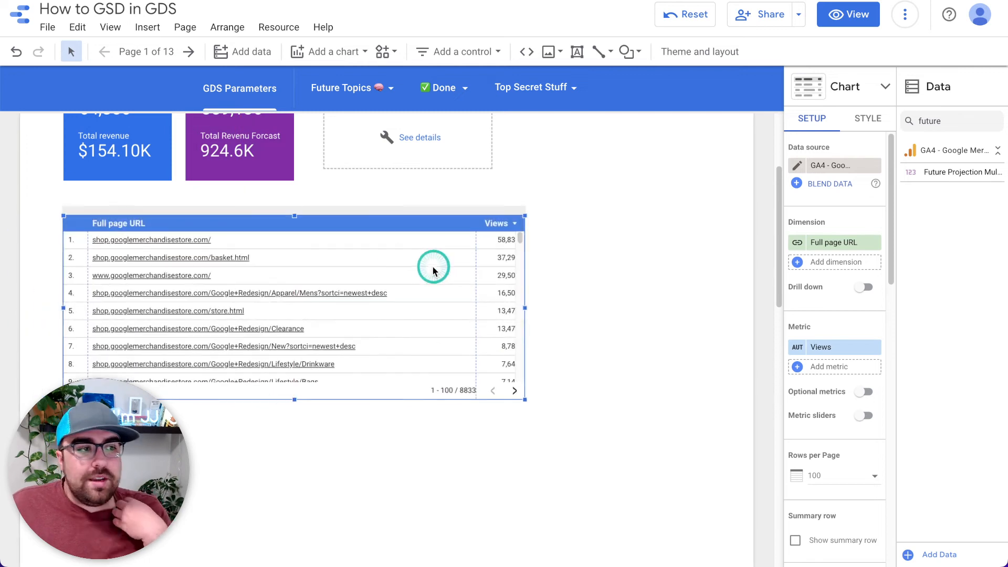
{"action": "mouse_move", "coordinate": [179, 284]}
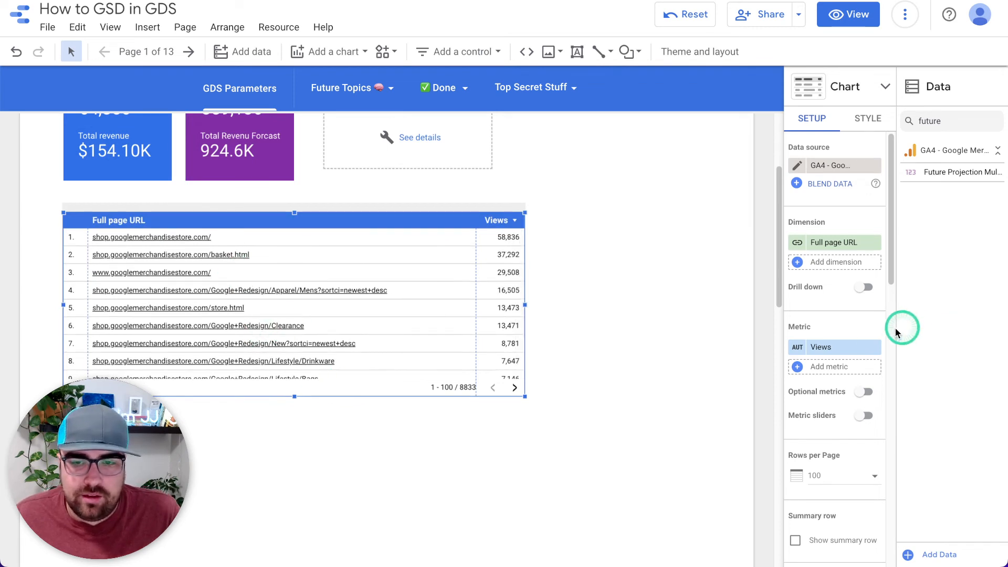
{"action": "mouse_move", "coordinate": [973, 307]}
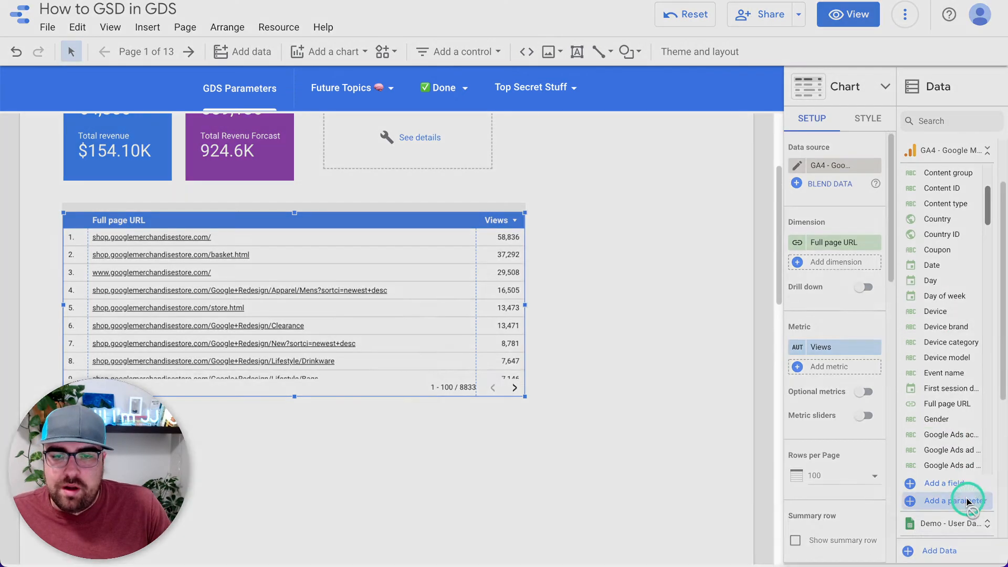
Step: Start a new parameter named Test UTMs
{"action": "left_click", "coordinate": [953, 500]}
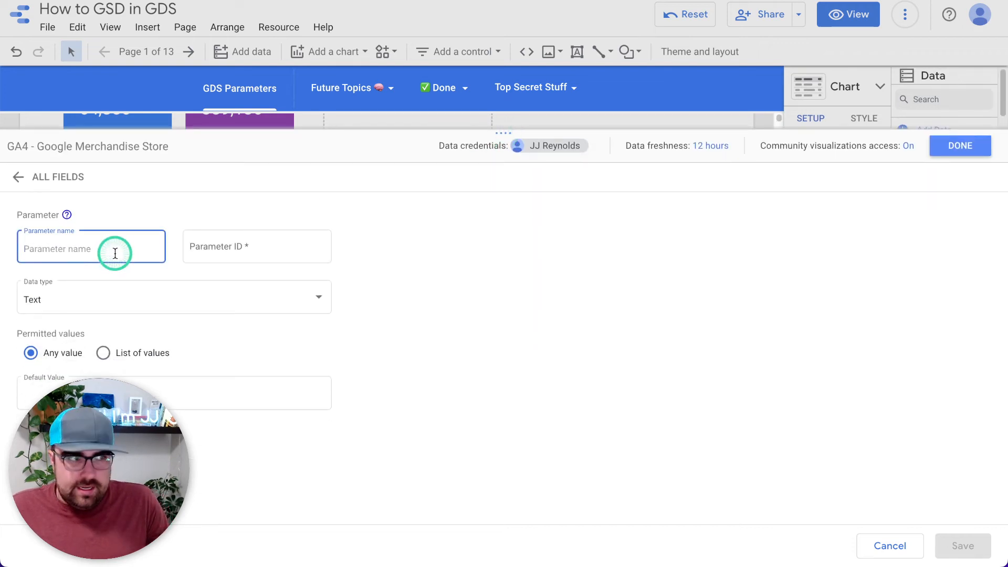
{"action": "type", "text": "Test UTMs"}
{"action": "left_click", "coordinate": [174, 392]}
{"action": "type", "text": "?"}
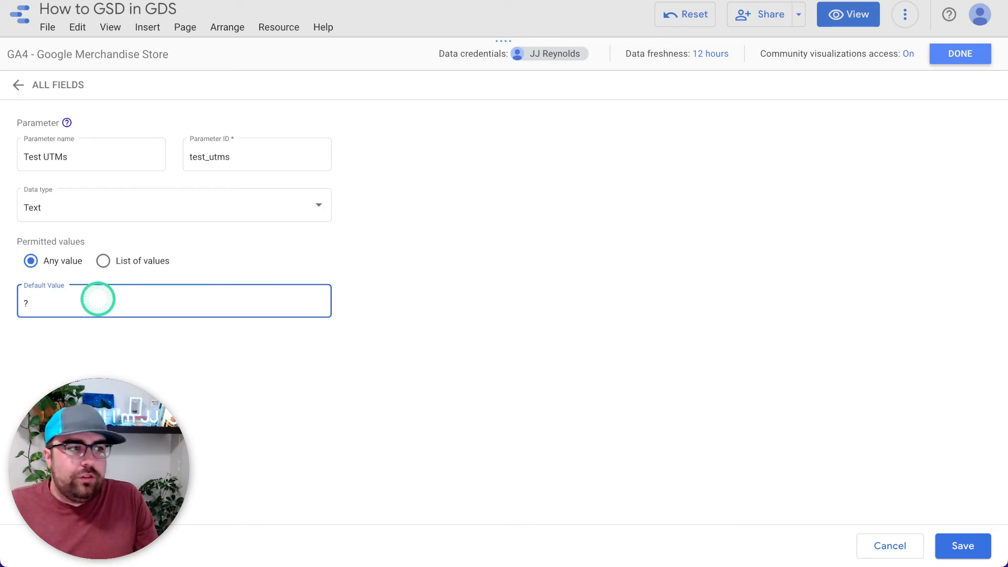
Step: Enter the default value ?utm_source=test&utm_medium=test&utm_campaign=test
{"action": "type", "text": "source="}
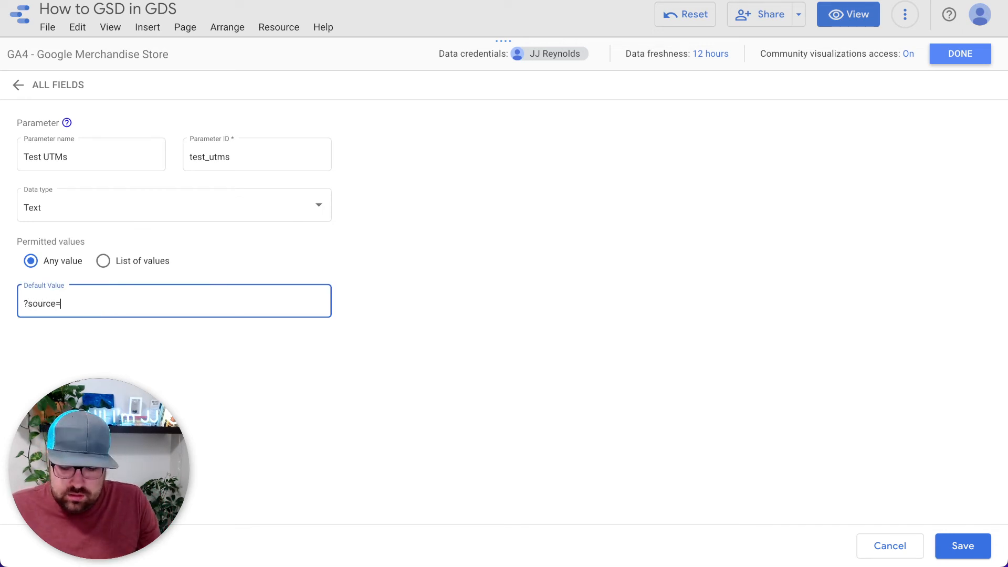
{"action": "key", "text": "Backspace"}
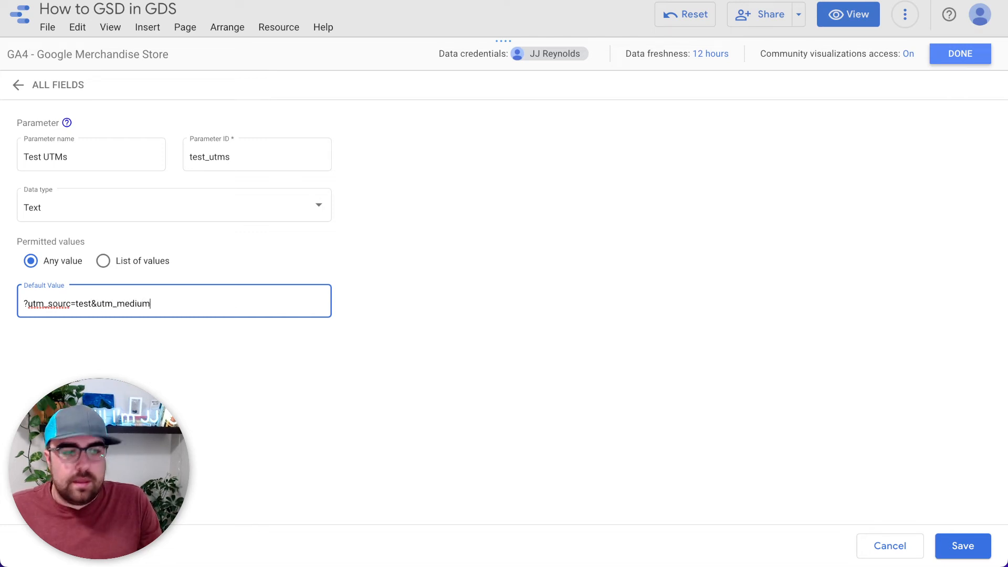
{"action": "type", "text": "=test"}
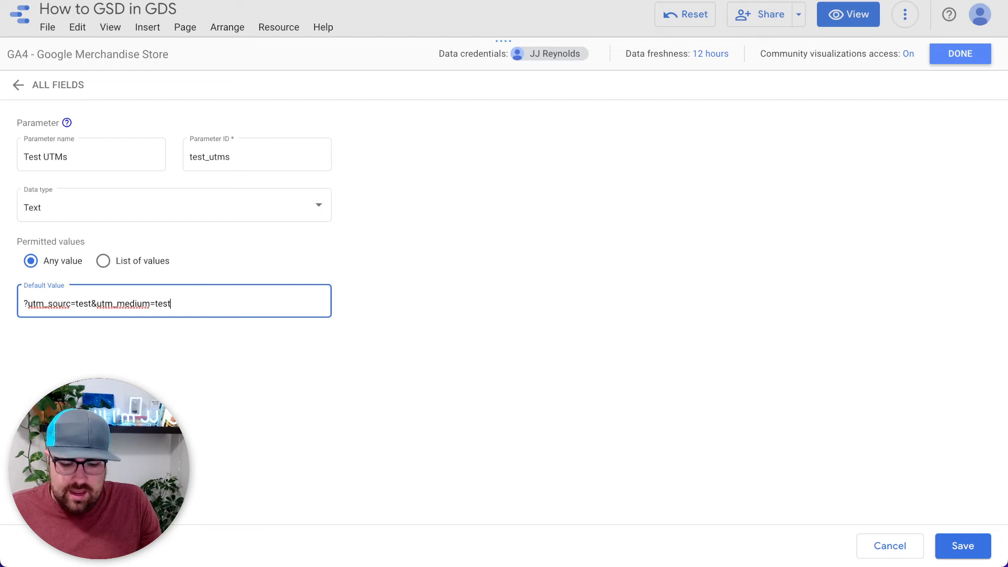
{"action": "type", "text": "&utm_"}
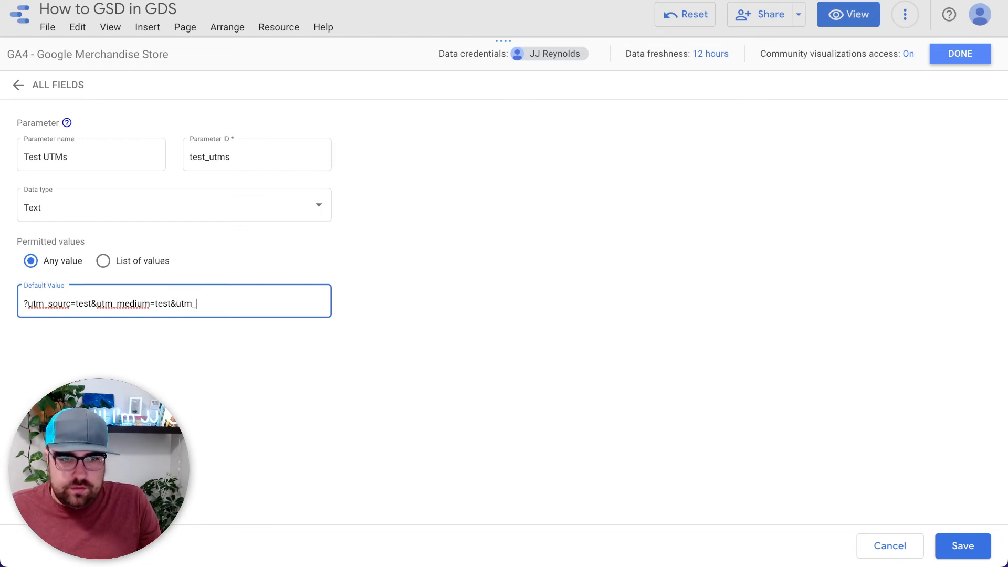
{"action": "type", "text": "campaign"}
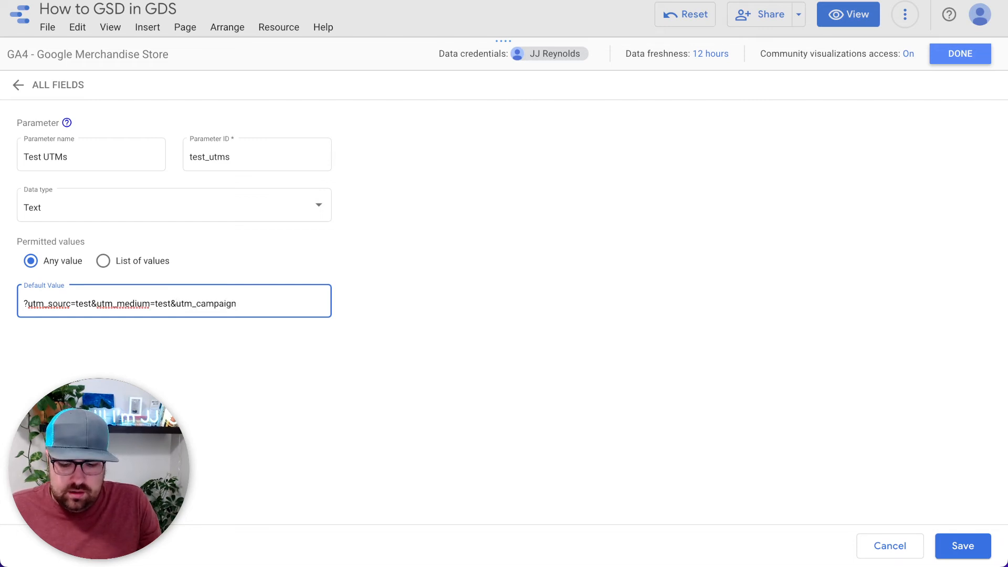
{"action": "type", "text": "=test"}
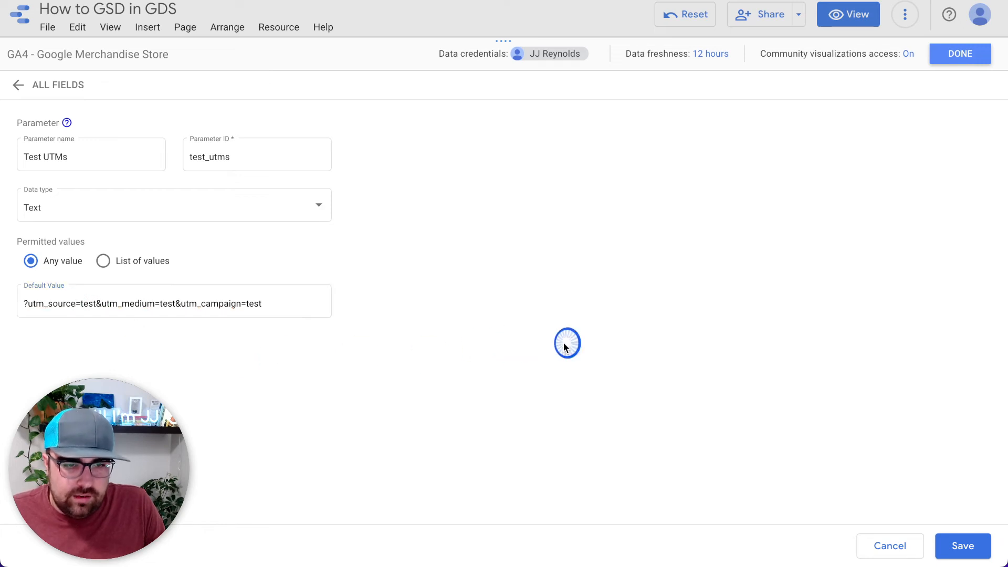
Step: Save the Test UTMs parameter and return to the report editor
{"action": "left_click", "coordinate": [963, 546]}
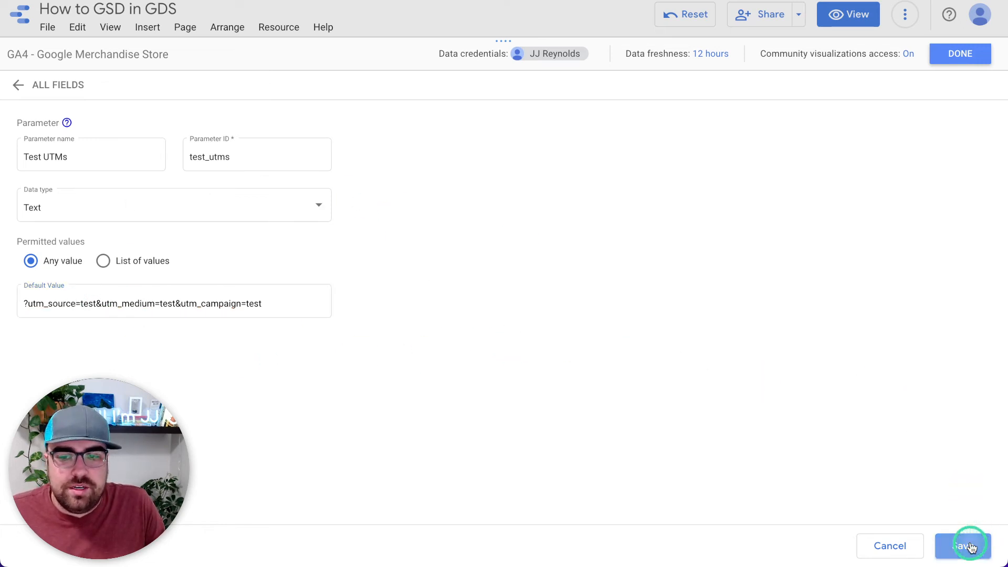
{"action": "left_click", "coordinate": [963, 545]}
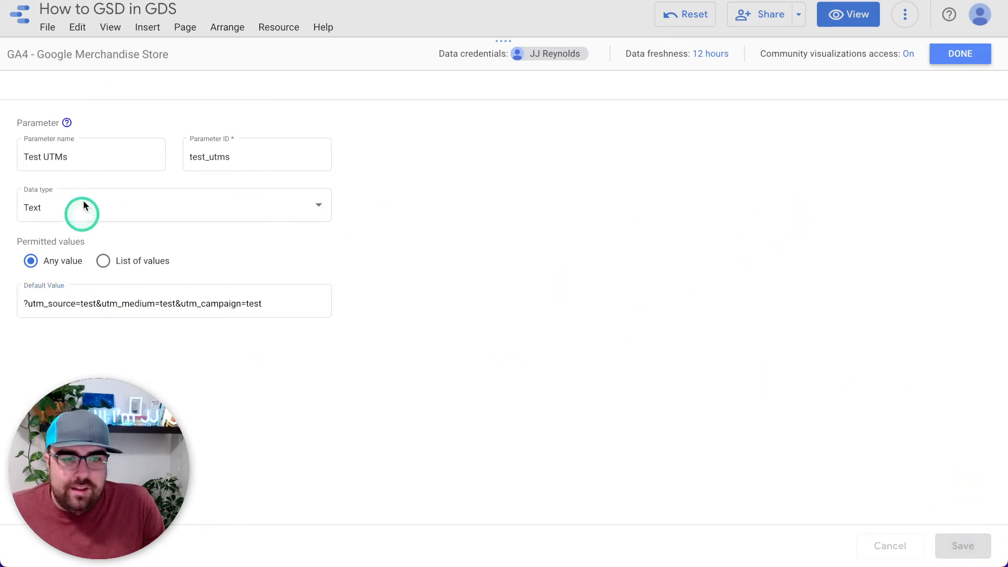
{"action": "left_click", "coordinate": [960, 54]}
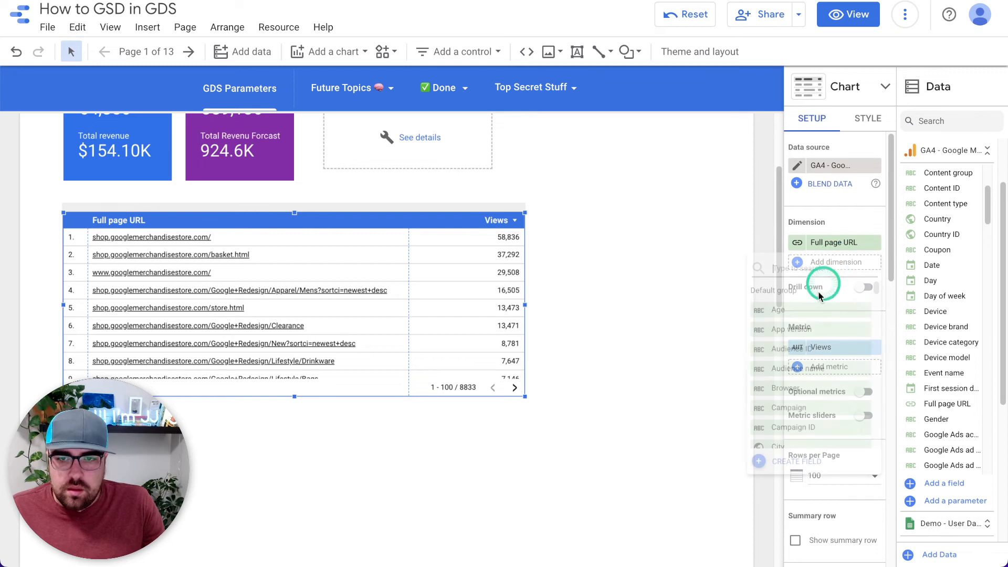
Step: Write HYPERLINK(CONCAT(Full page URL, Test UTMs), "Click Me to view this page") as the formula
{"action": "left_click", "coordinate": [797, 462]}
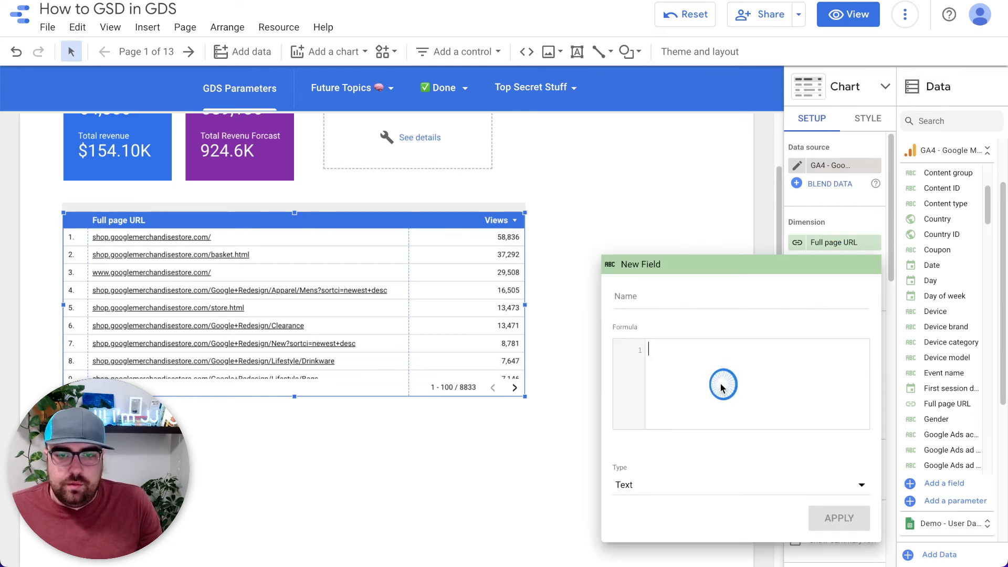
{"action": "type", "text": "hyp"}
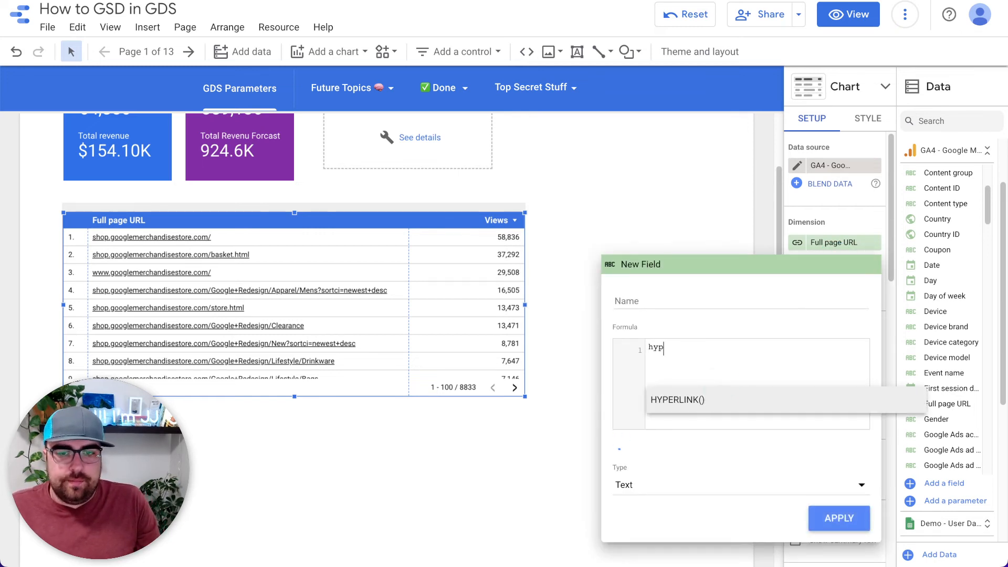
{"action": "left_click", "coordinate": [678, 399]}
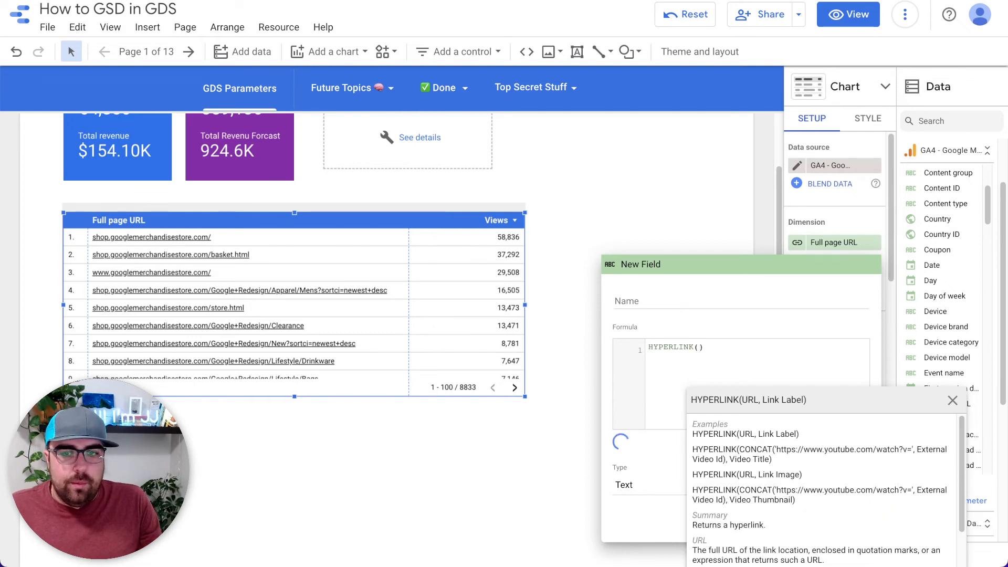
{"action": "type", "text": "conc"}
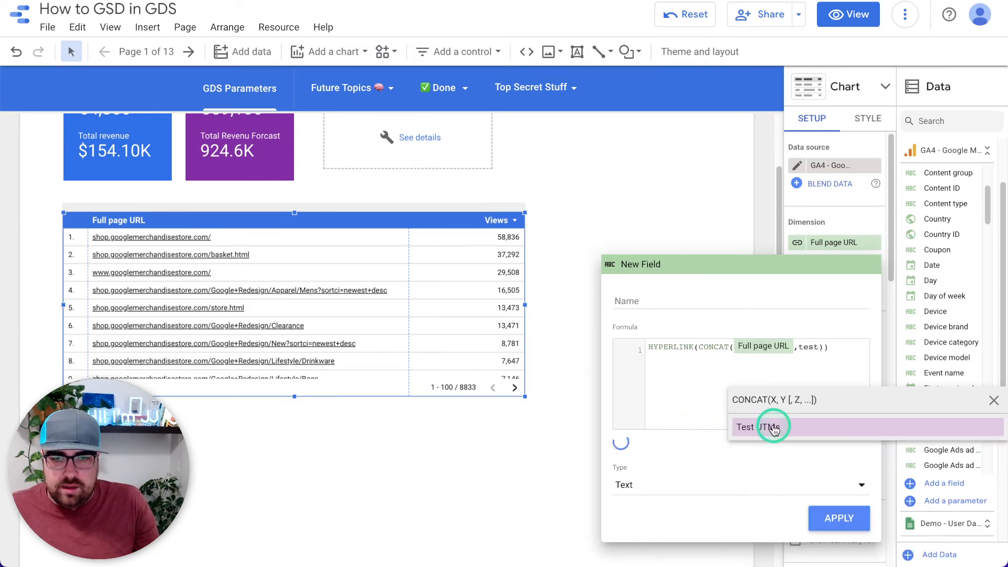
{"action": "left_click", "coordinate": [761, 427]}
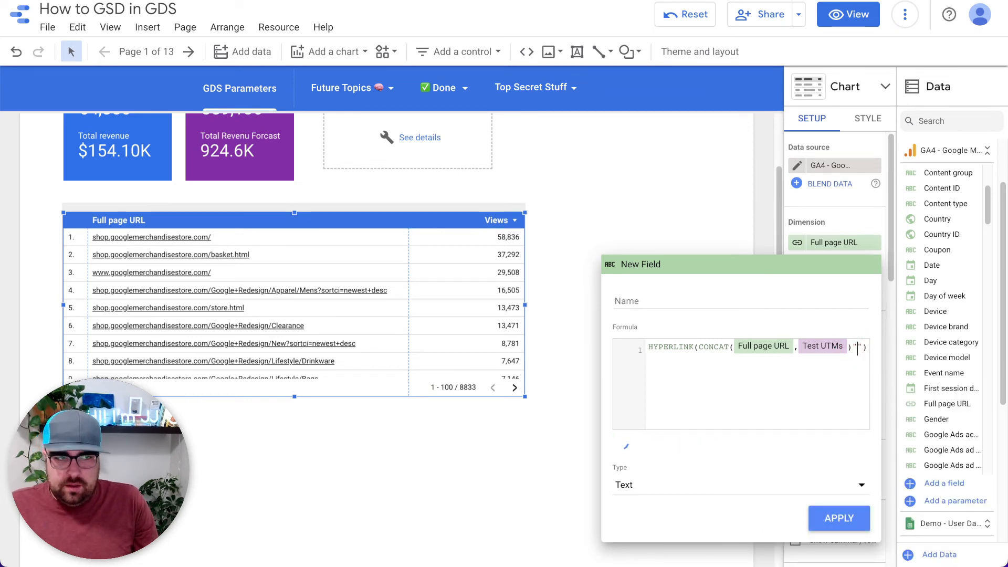
{"action": "type", "text": "Click Me to view this page\""}
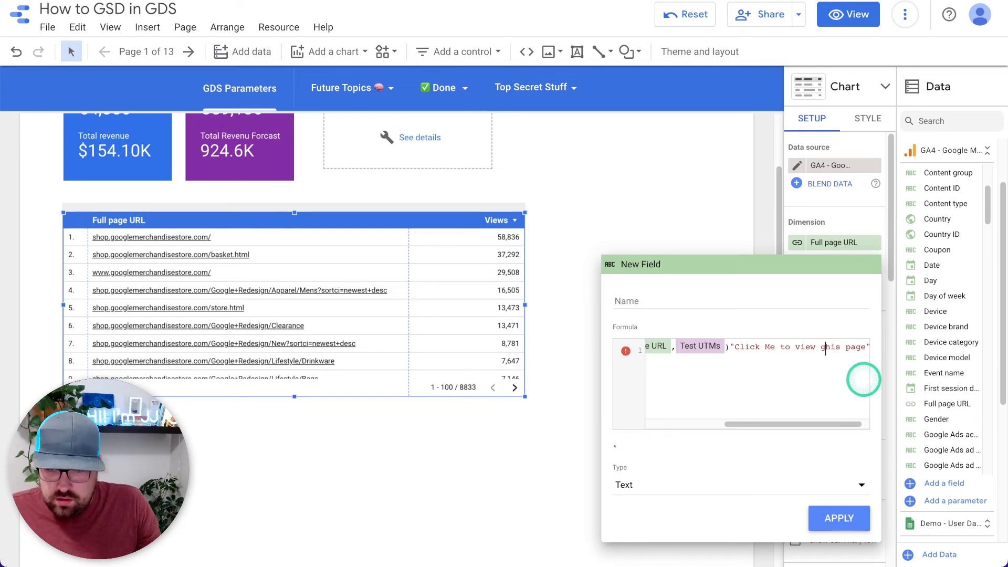
Step: Name the new field Preview and apply it
{"action": "left_click", "coordinate": [731, 302]}
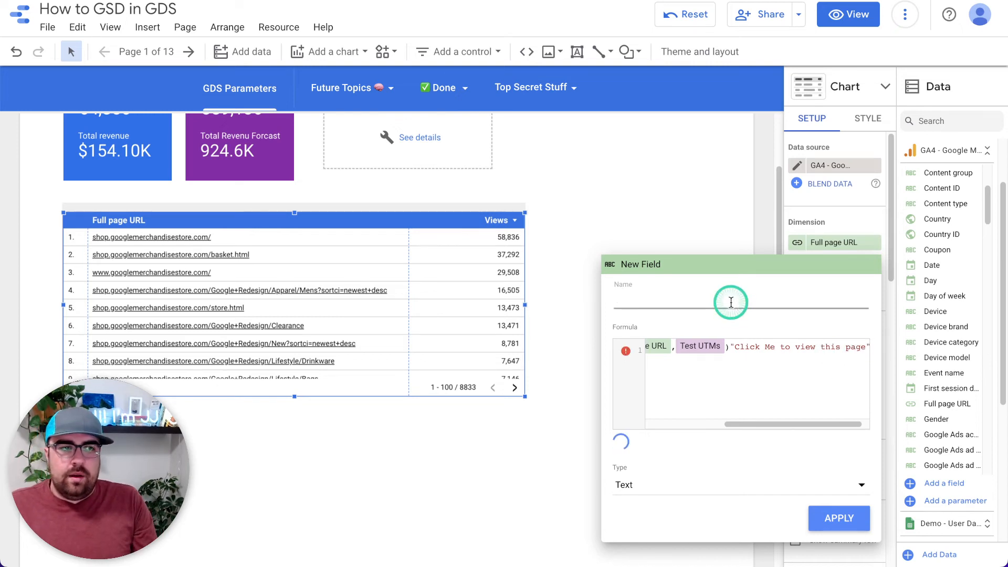
{"action": "type", "text": "Preview"}
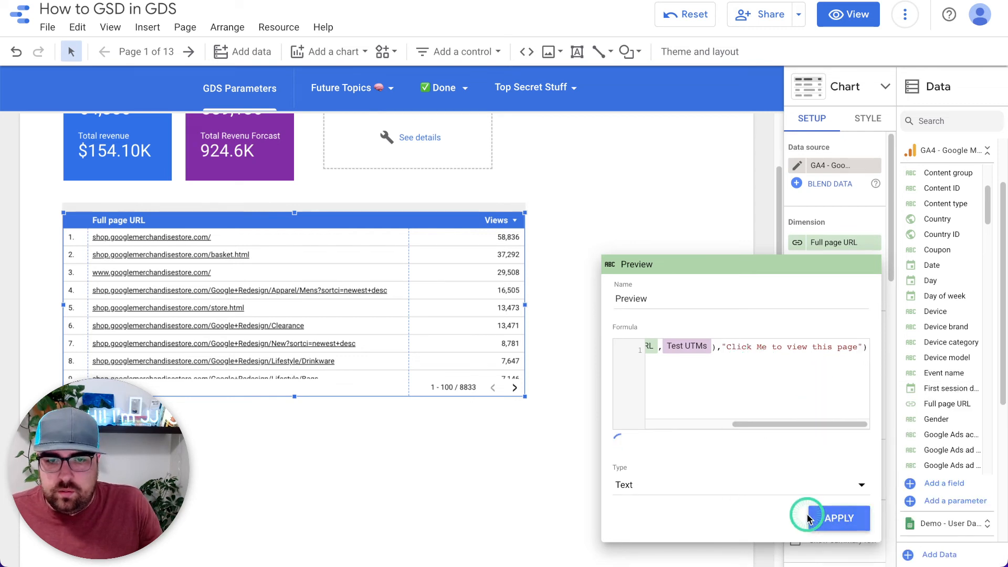
{"action": "left_click", "coordinate": [838, 517]}
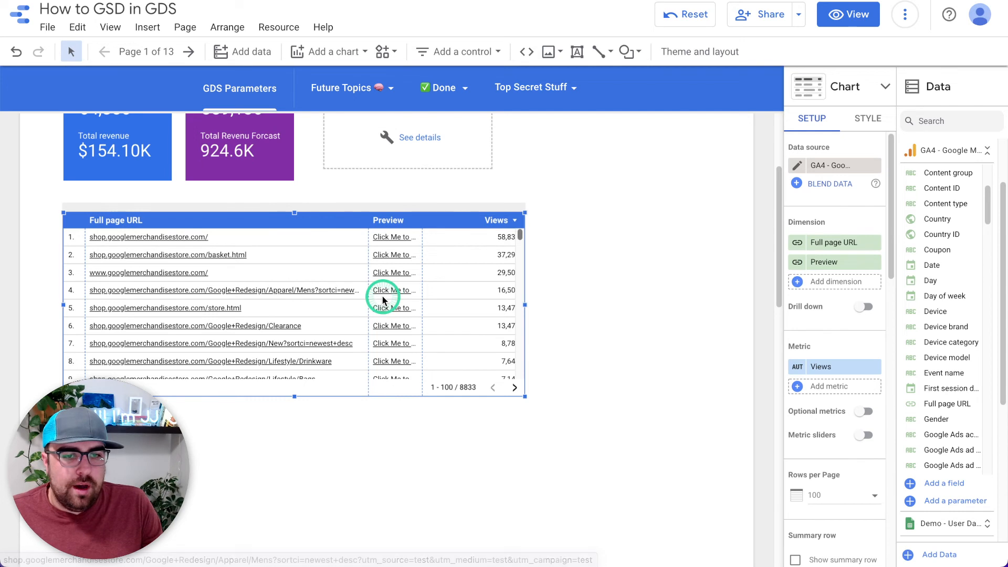
{"action": "mouse_move", "coordinate": [217, 376]}
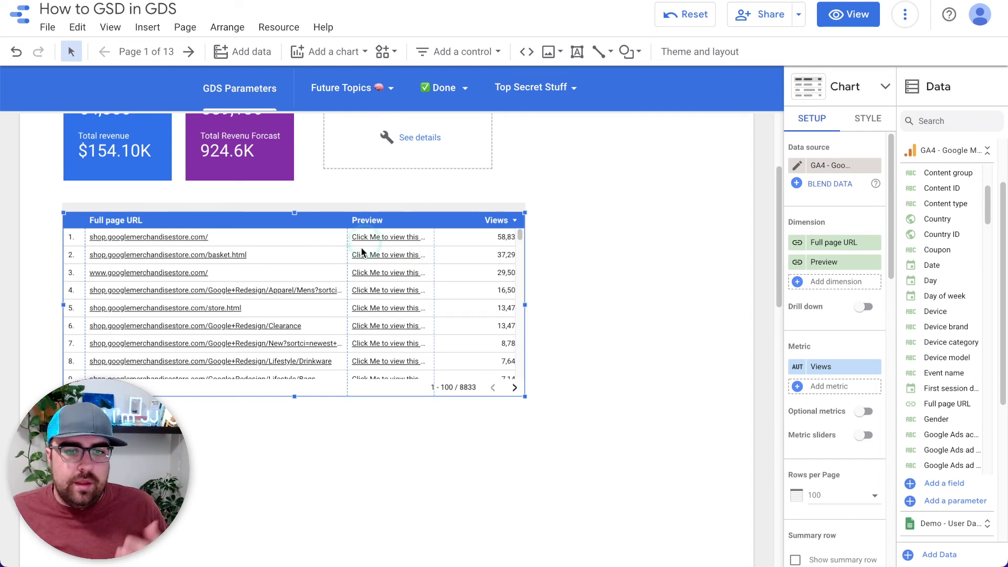
Step: Scroll the page while showing the Preview column and widening the URL table
{"action": "scroll", "scroll_direction": "up", "scroll_amount": 3}
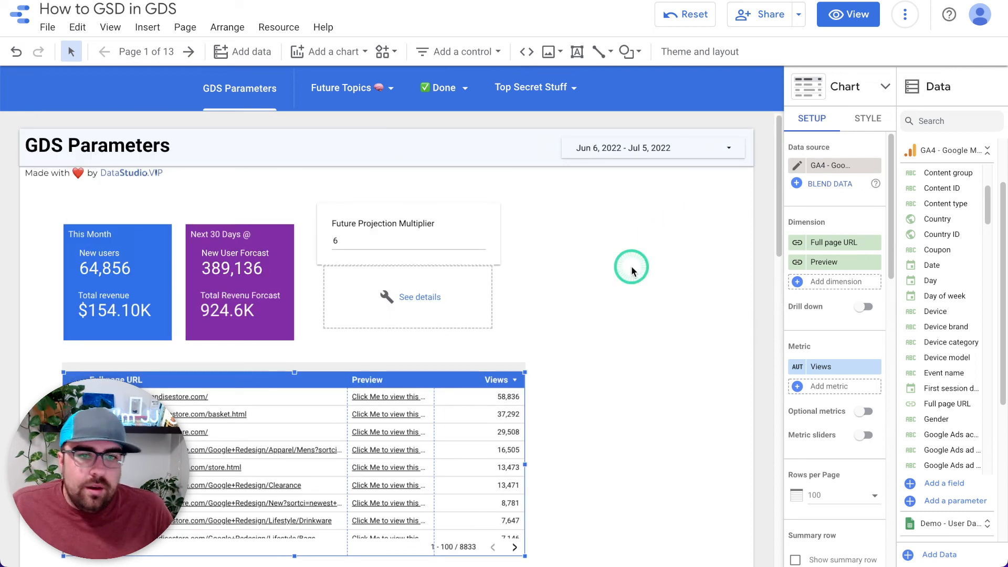
{"action": "mouse_move", "coordinate": [617, 313]}
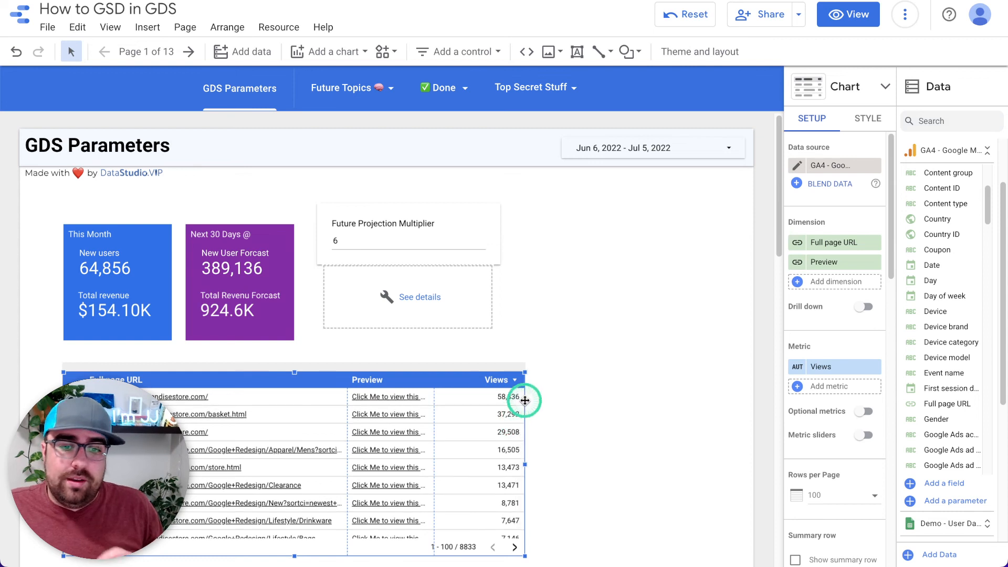
{"action": "scroll", "scroll_direction": "down", "scroll_amount": 3}
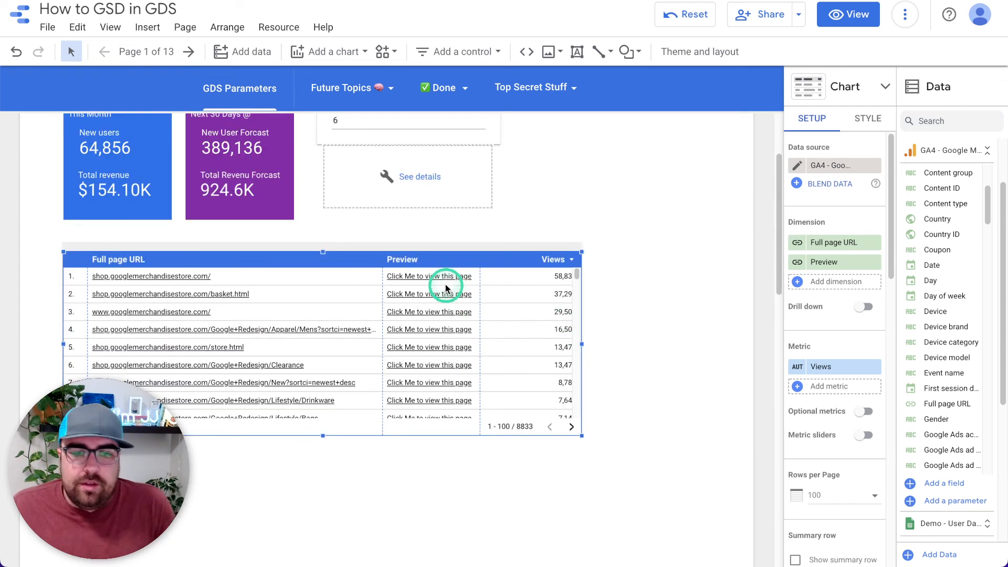
{"action": "mouse_move", "coordinate": [428, 279]}
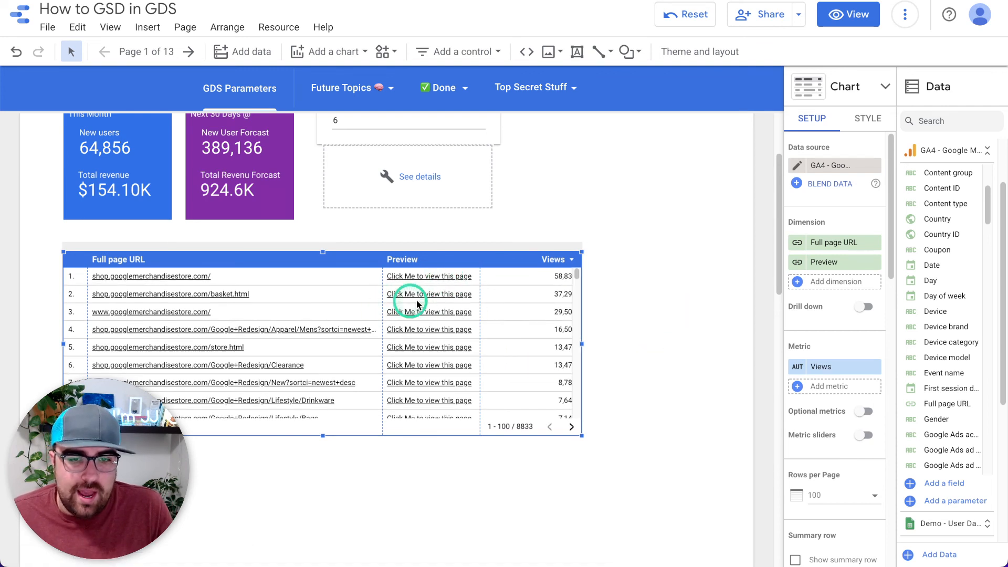
{"action": "scroll", "scroll_direction": "down", "scroll_amount": 3}
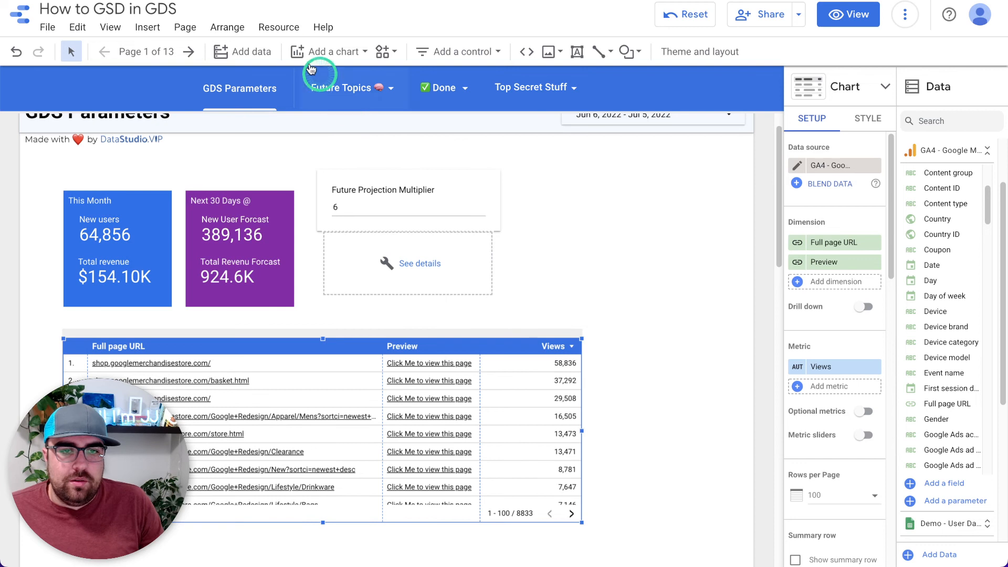
Step: Add an input box control bound to Test UTMs and place it above the table
{"action": "left_click", "coordinate": [459, 52]}
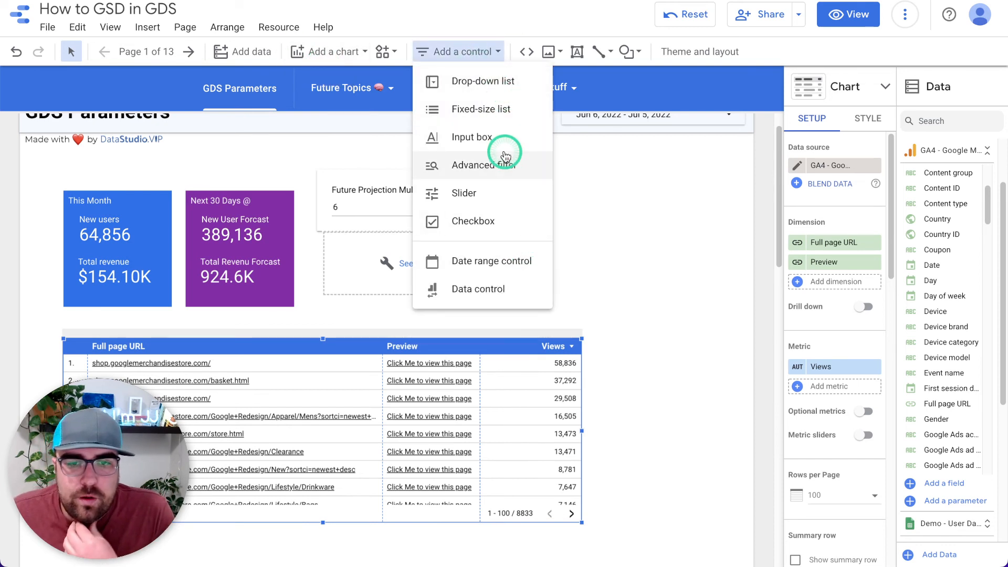
{"action": "mouse_move", "coordinate": [530, 80]}
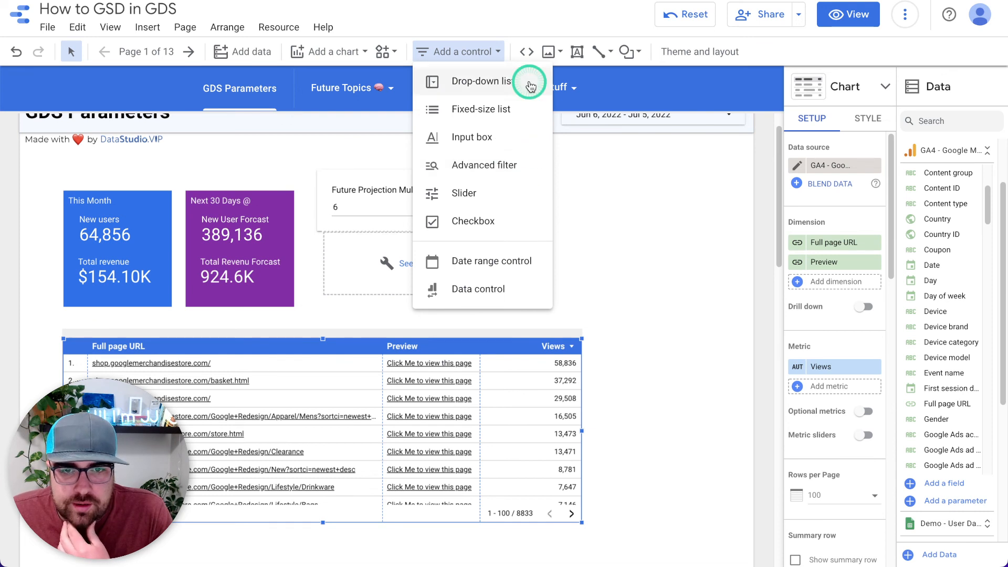
{"action": "mouse_move", "coordinate": [482, 137]}
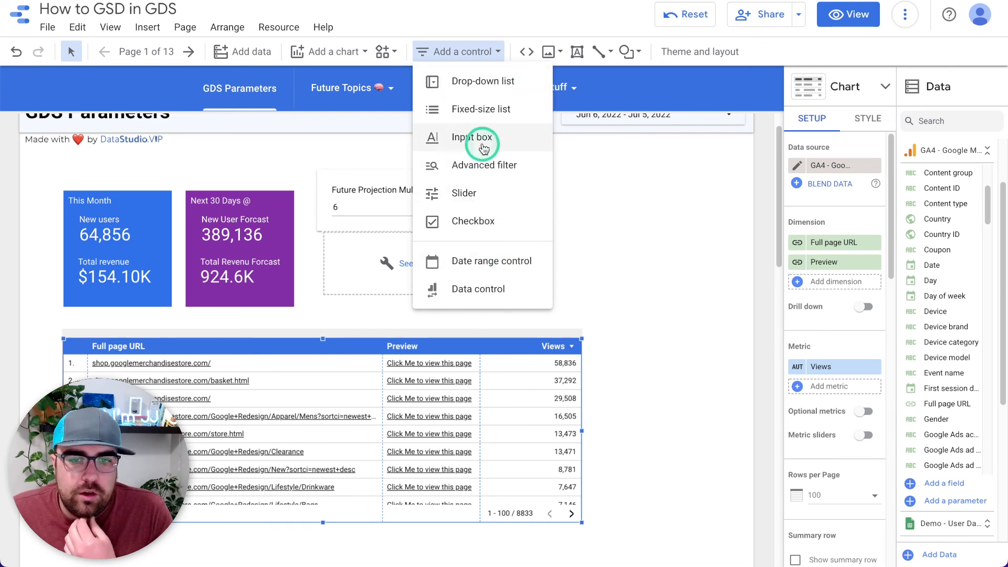
{"action": "left_click", "coordinate": [471, 137]}
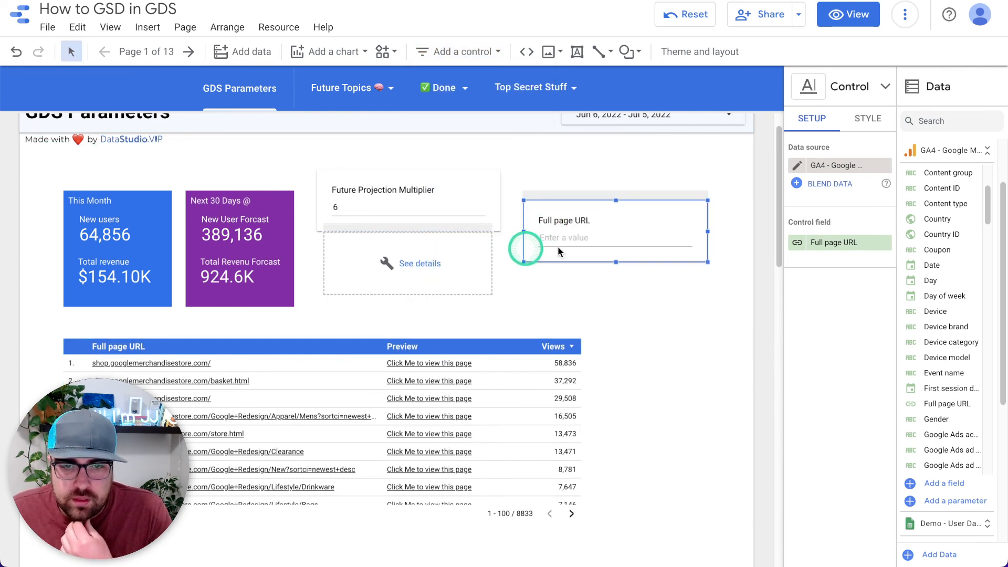
{"action": "left_click", "coordinate": [836, 242]}
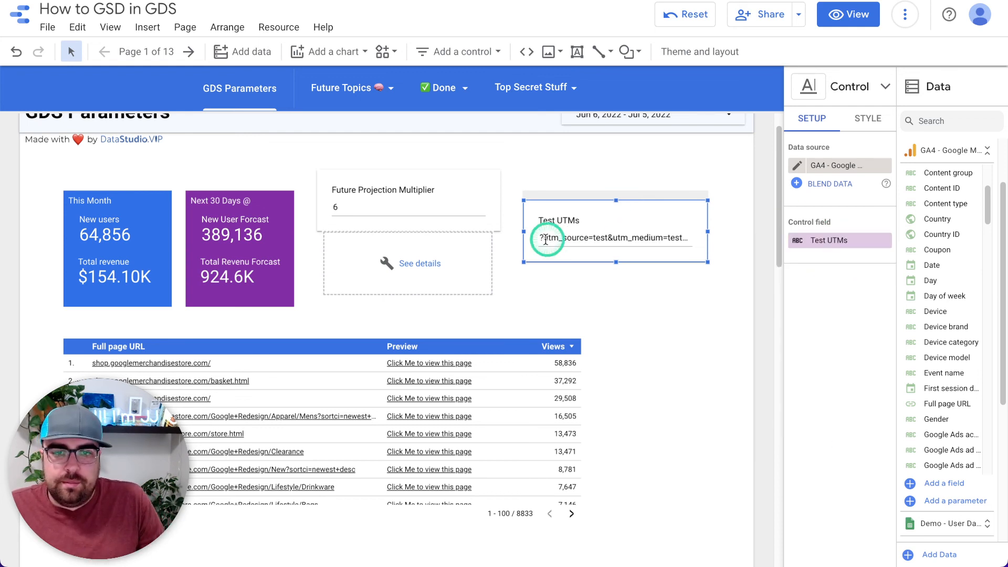
{"action": "left_click", "coordinate": [419, 263]}
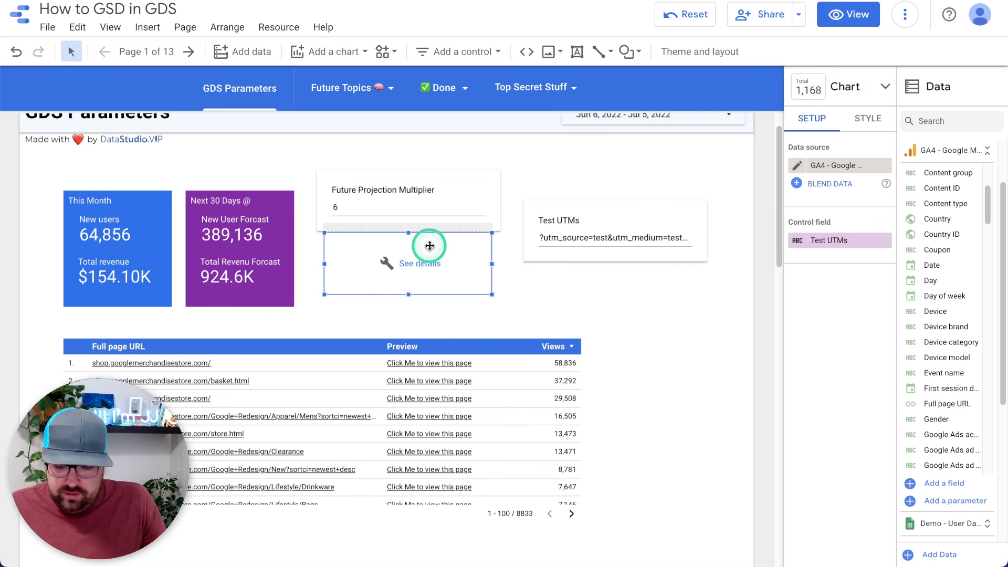
{"action": "left_click", "coordinate": [408, 190]}
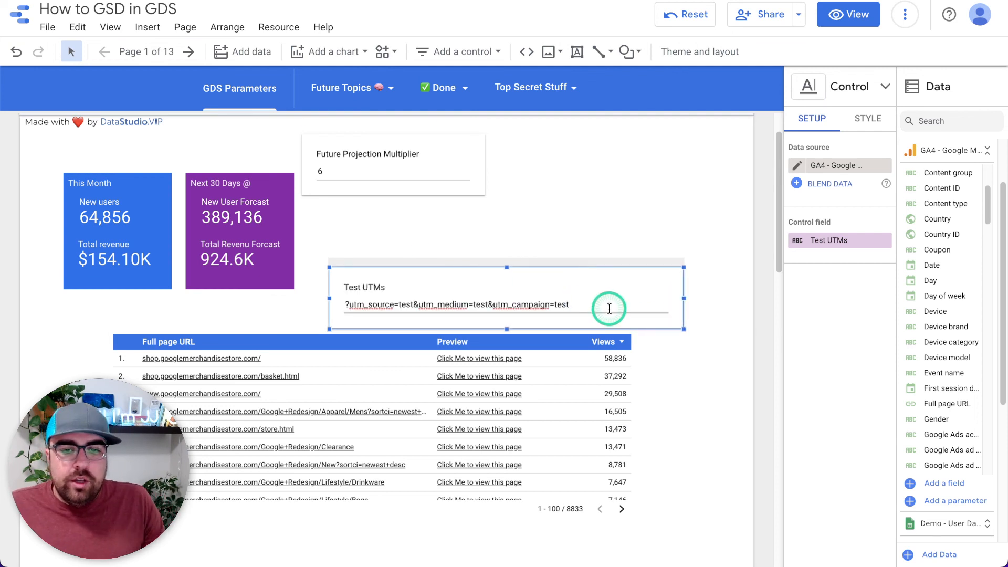
Step: Edit the Test UTMs box to utm_campaign=widget-1, utm_medium=network and utm_source=affiliate-wo
{"action": "key", "text": "Backspace"}
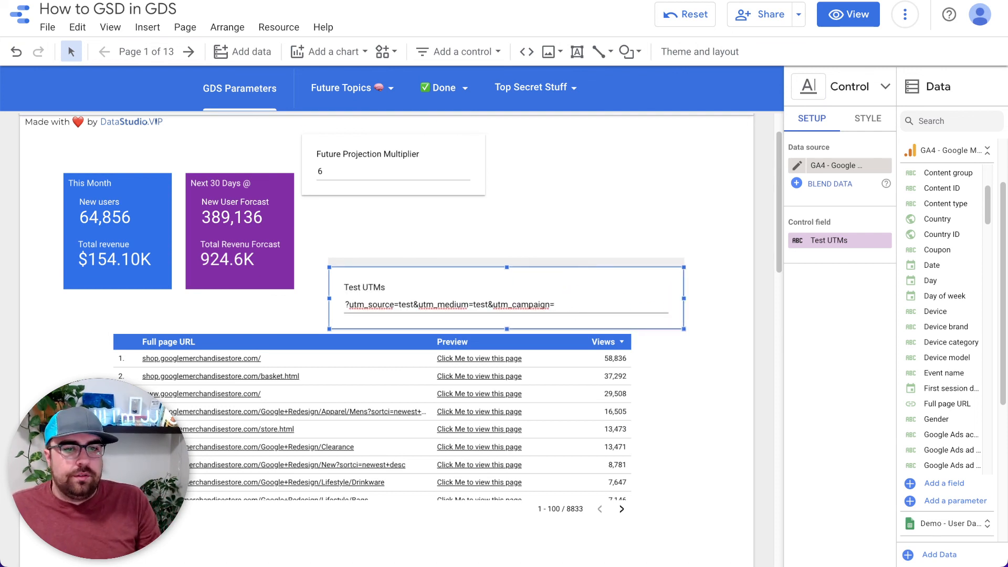
{"action": "type", "text": "widget"}
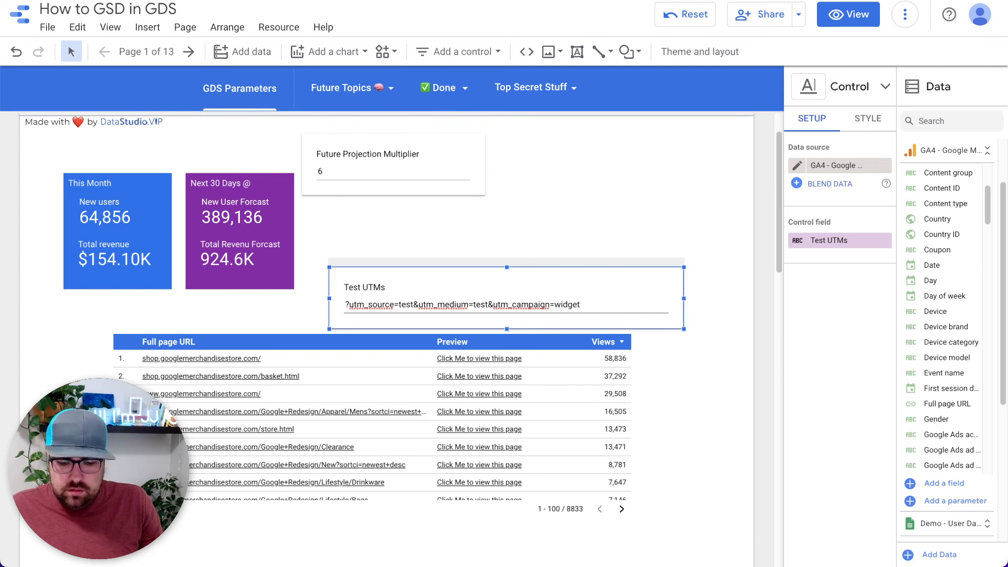
{"action": "type", "text": "-1"}
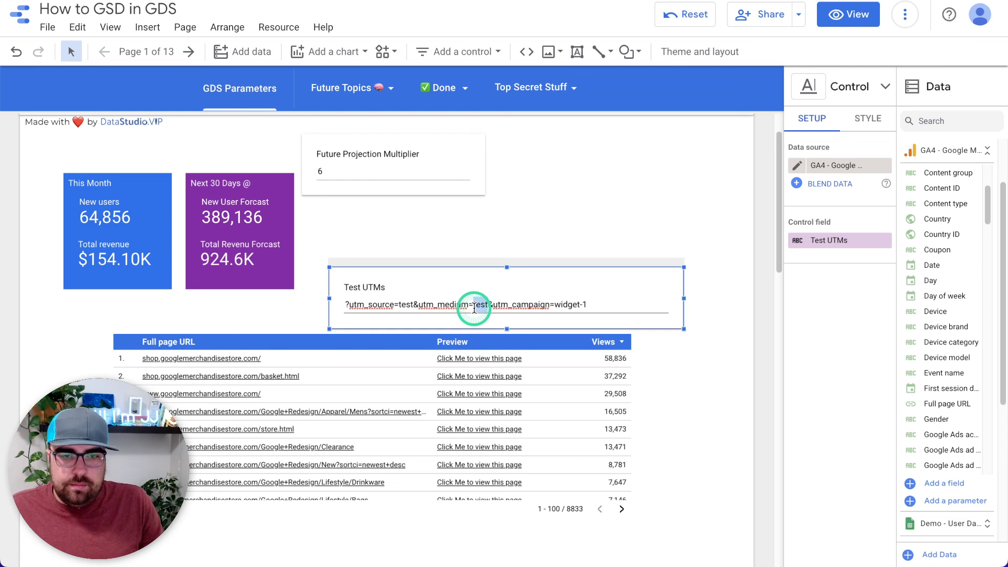
{"action": "type", "text": "network"}
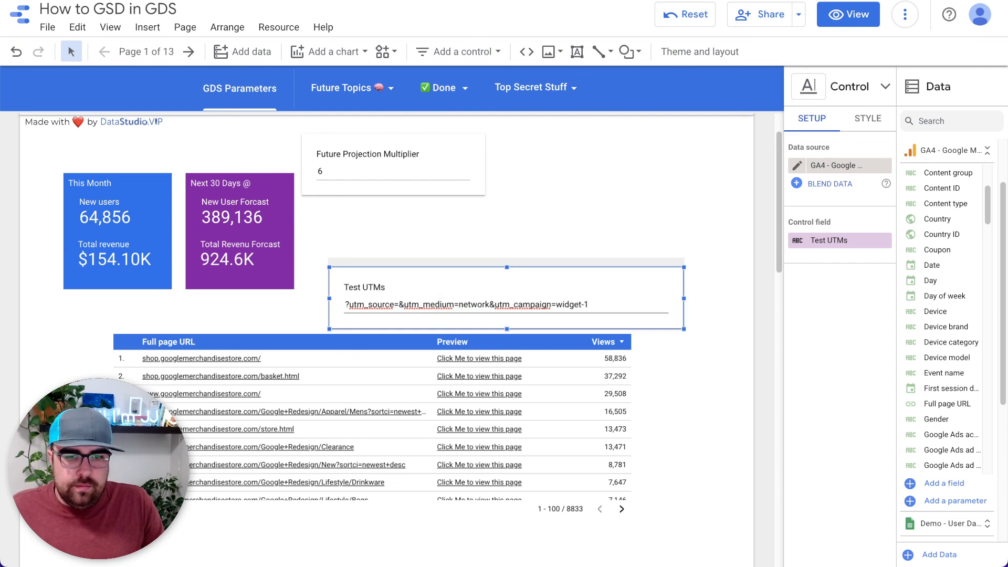
{"action": "type", "text": "affiliate-wo"}
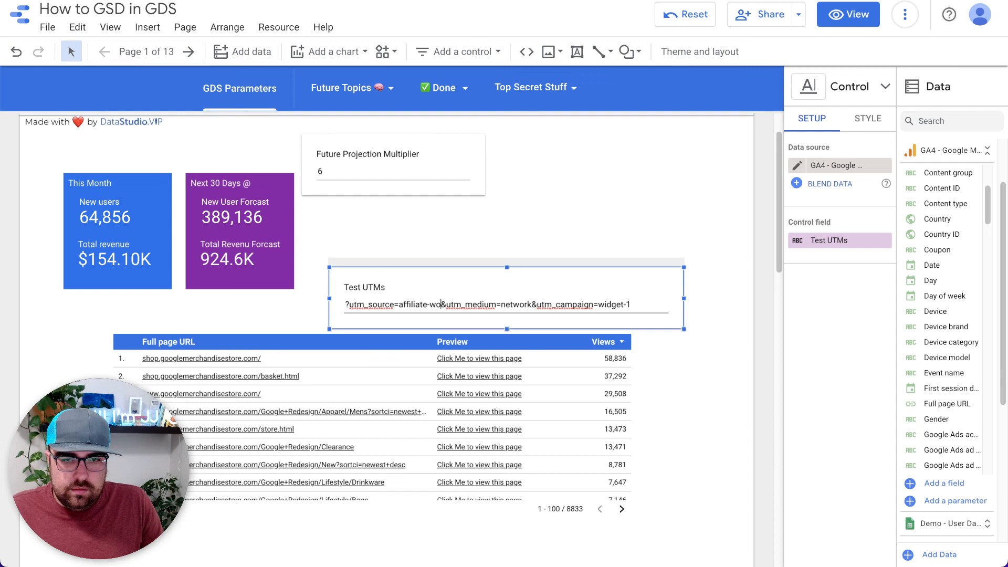